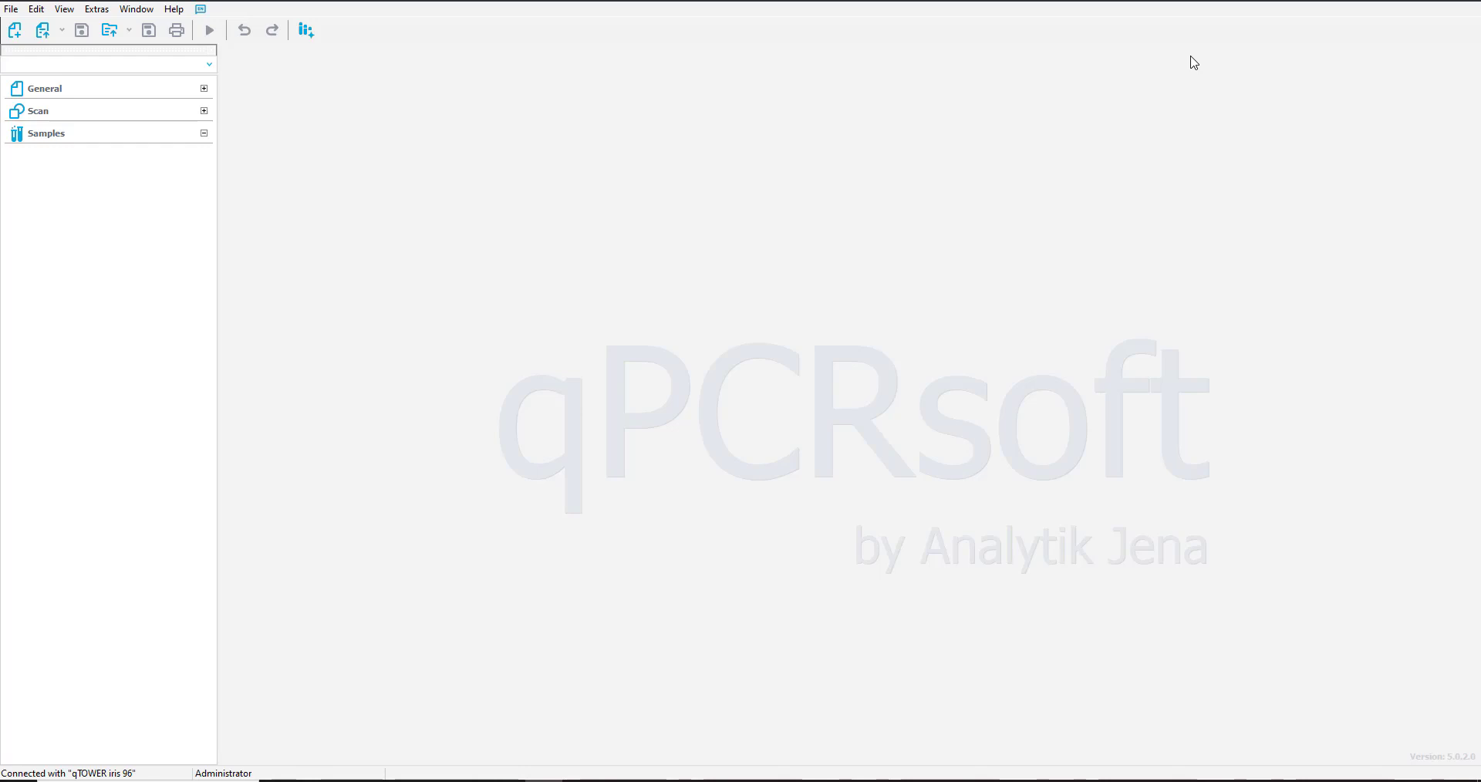
mouse_move(1417, 102)
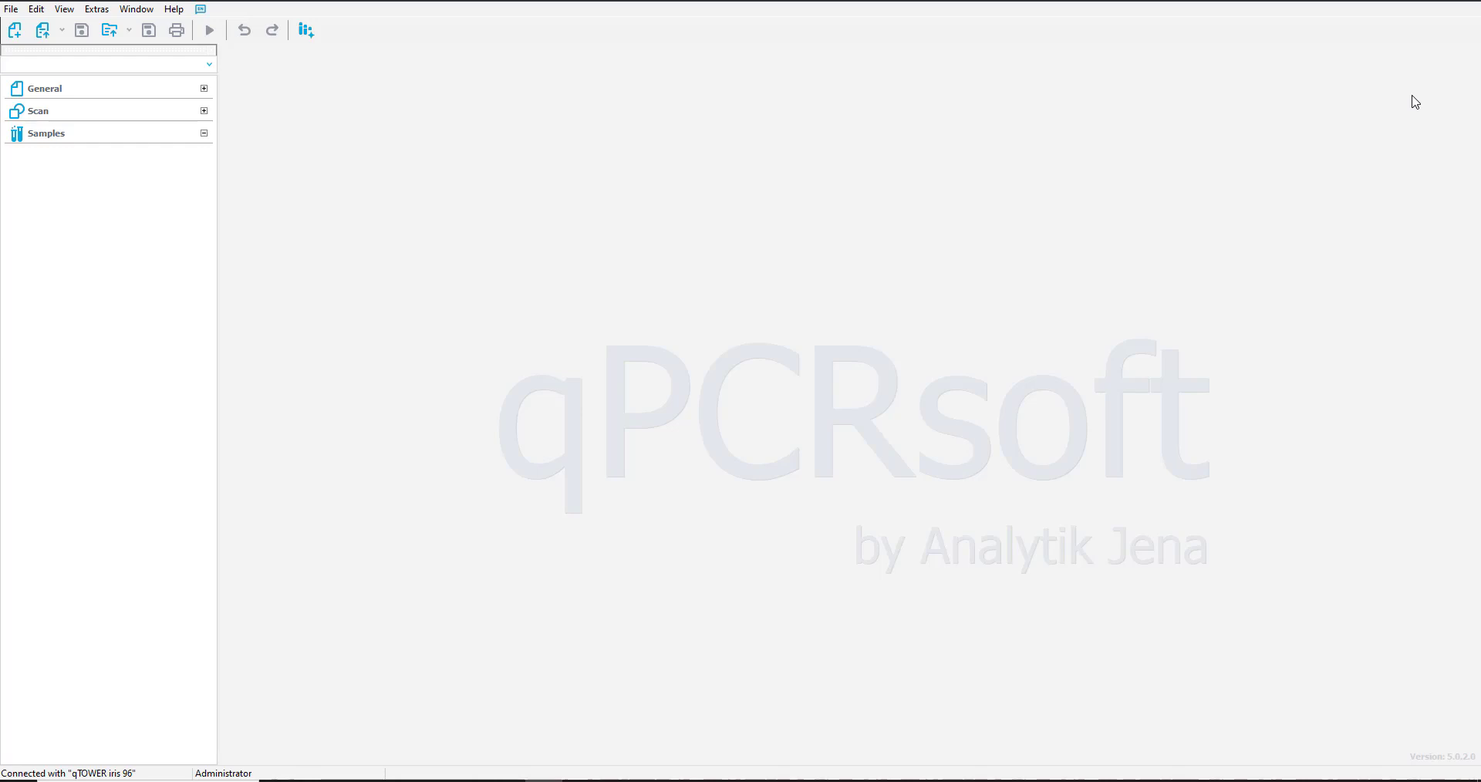
mouse_move(1213, 80)
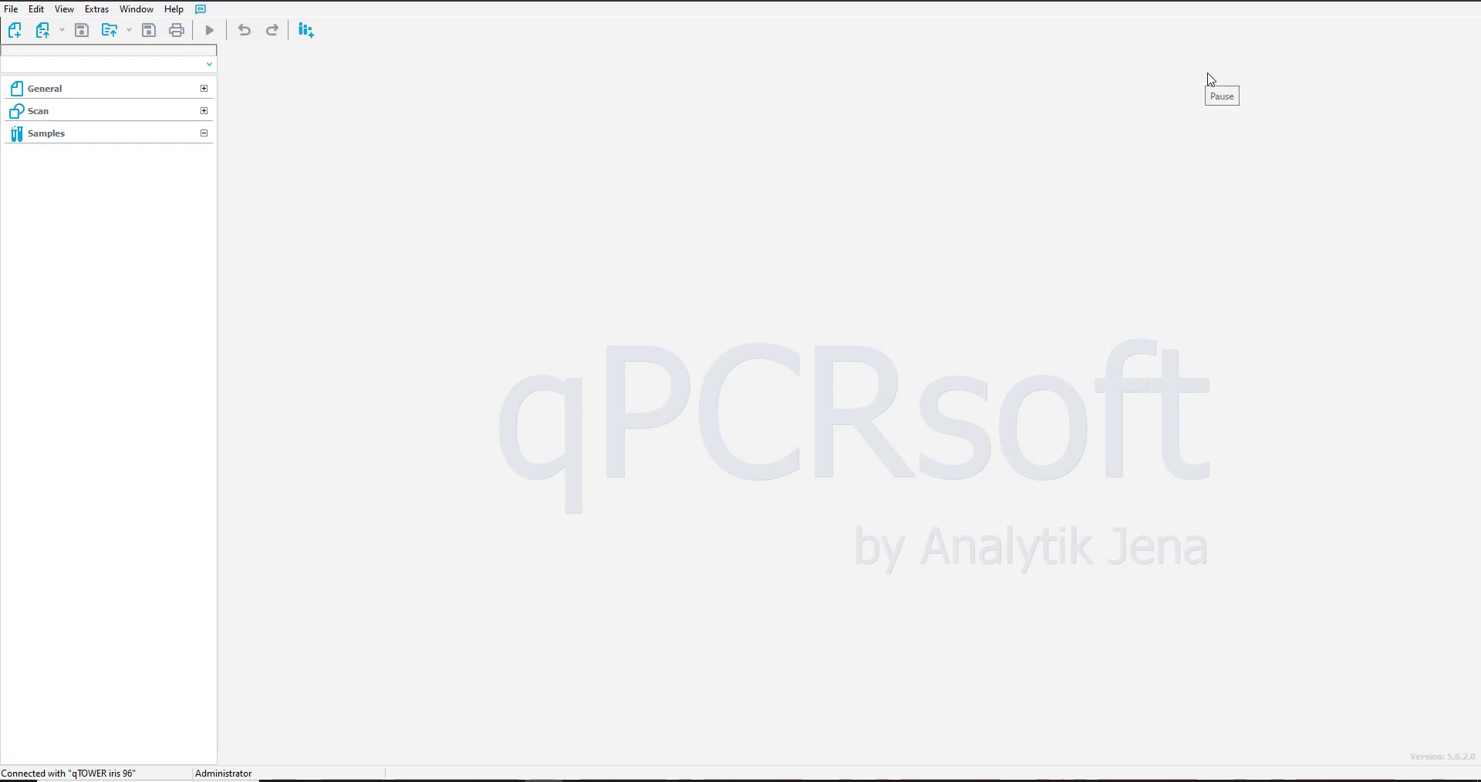
mouse_move(709, 200)
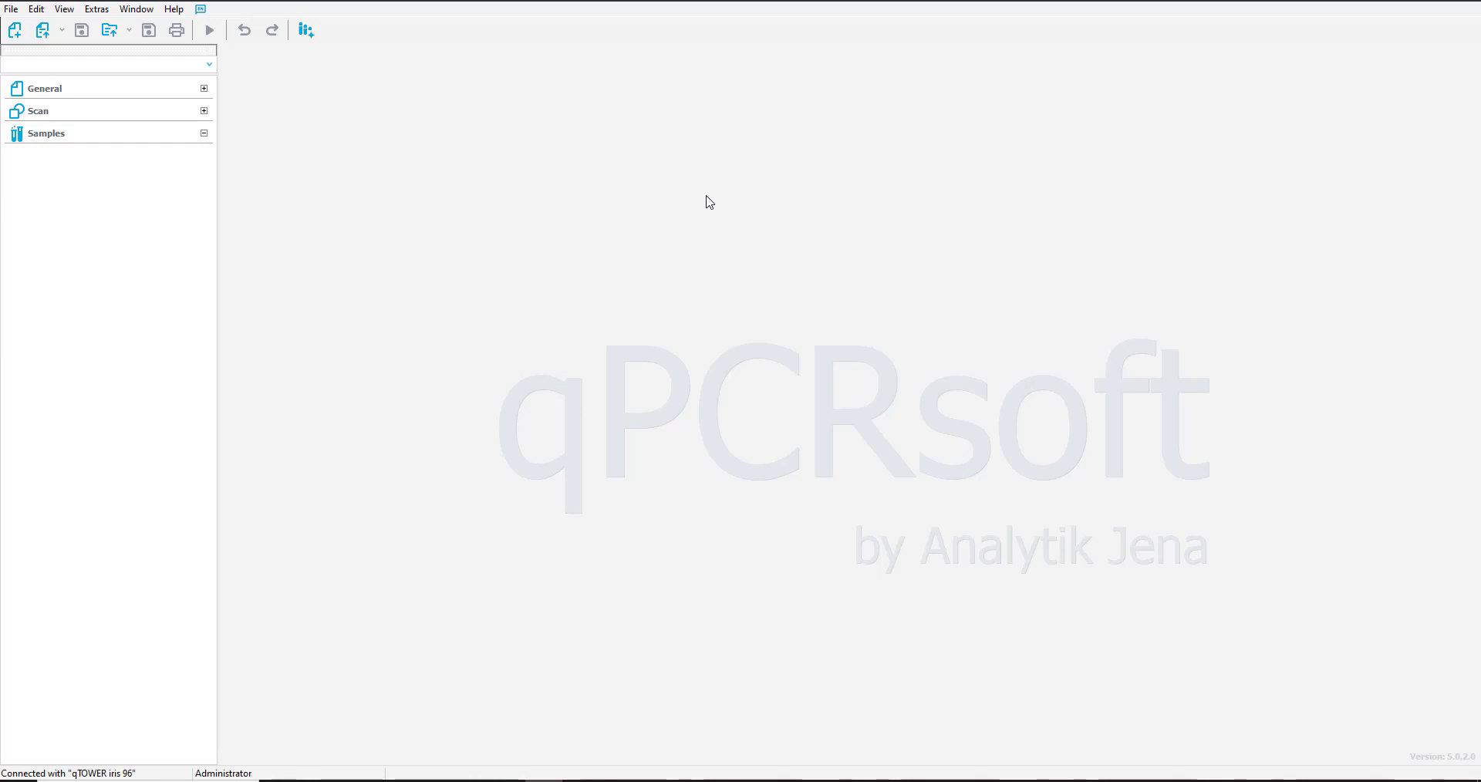
mouse_move(430, 205)
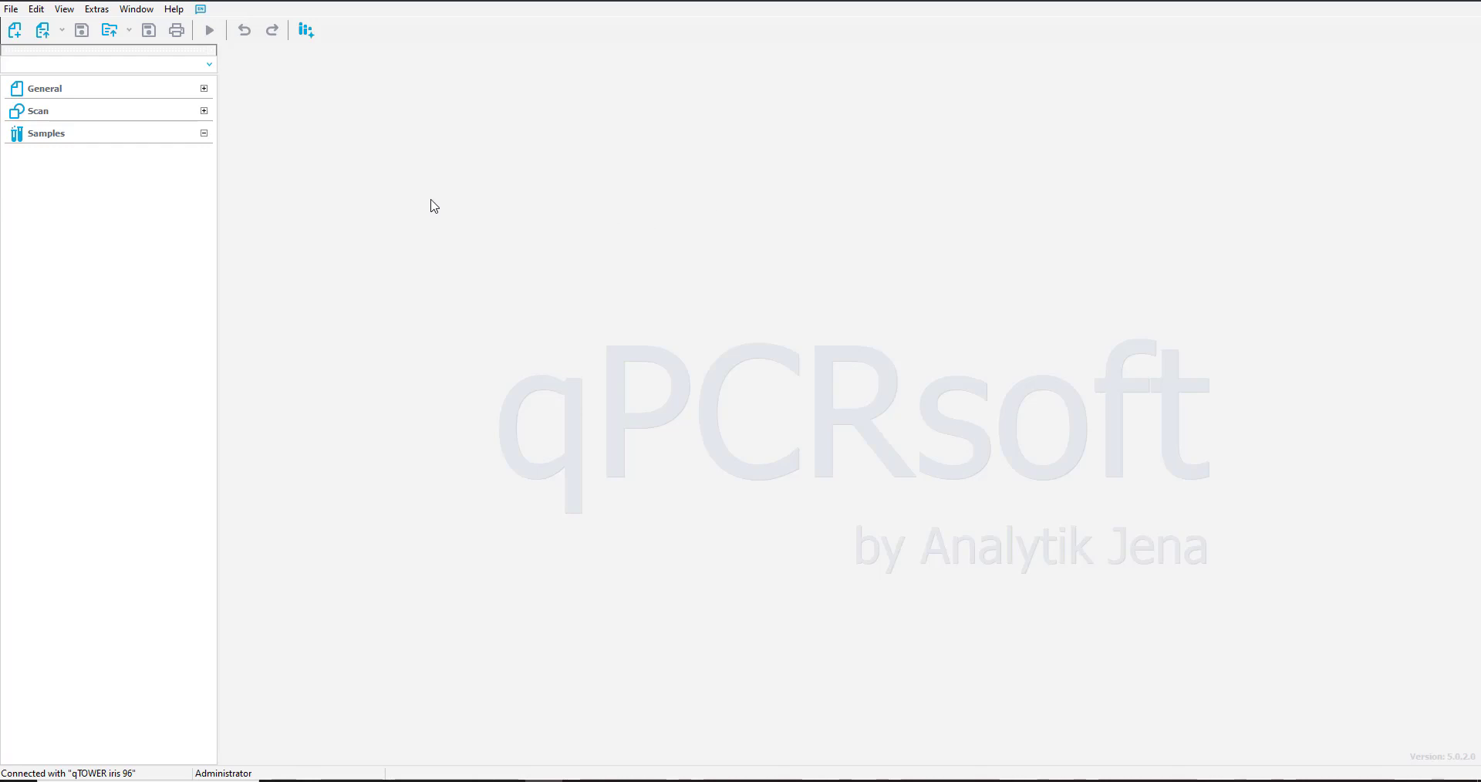
Step: Choose NEW_qTOWER_Demo3_ddCt.rtpx in the DemoData folder via File > Open project
click(10, 10)
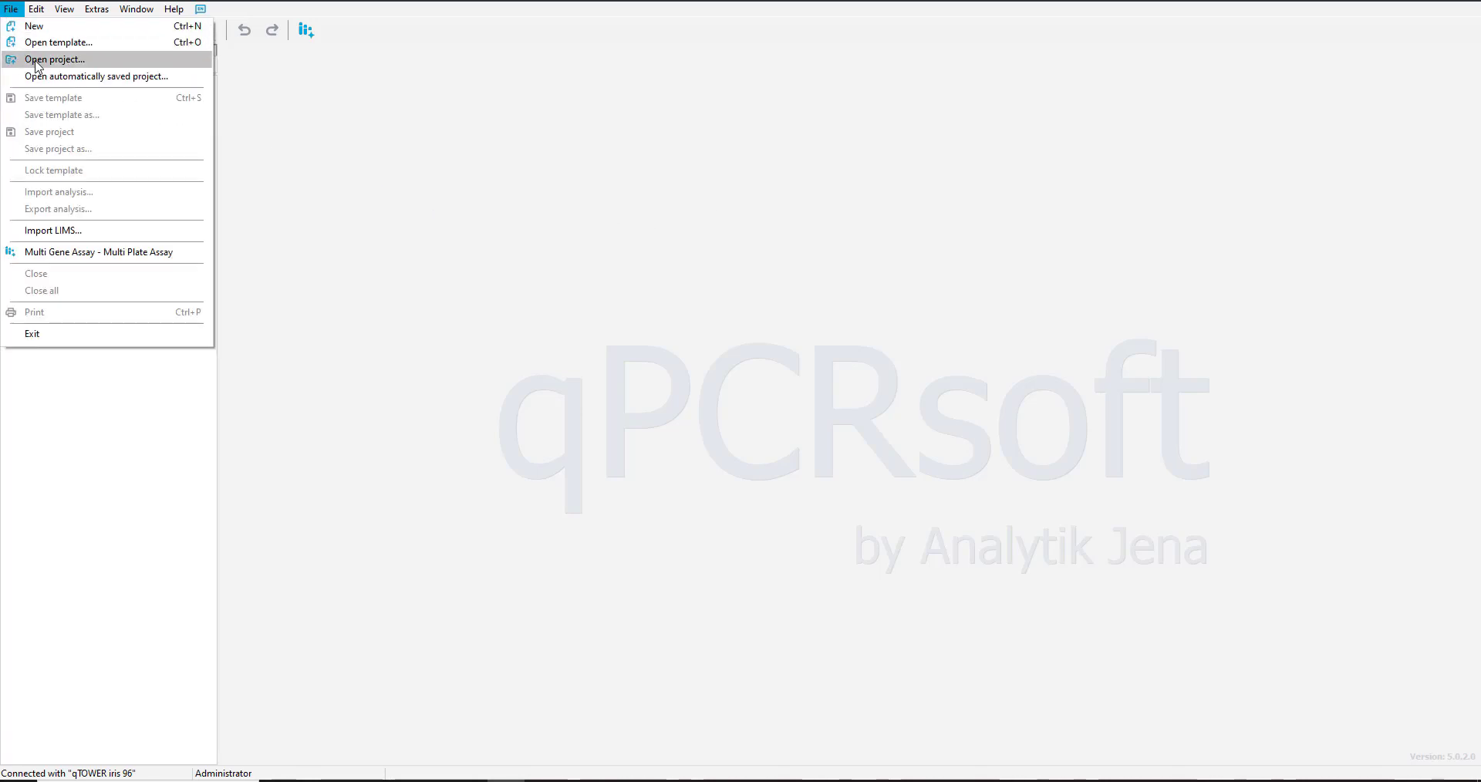
click(54, 60)
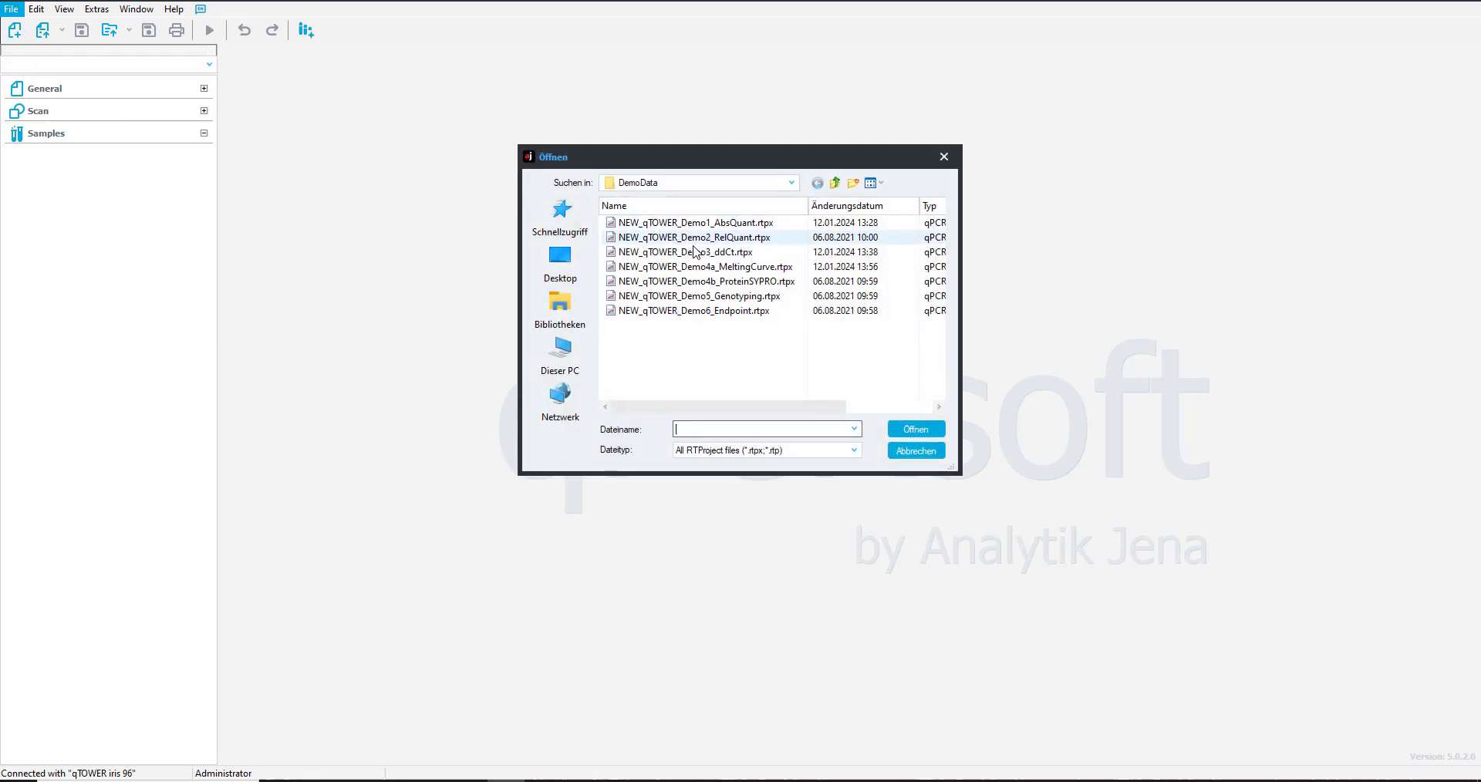
click(685, 251)
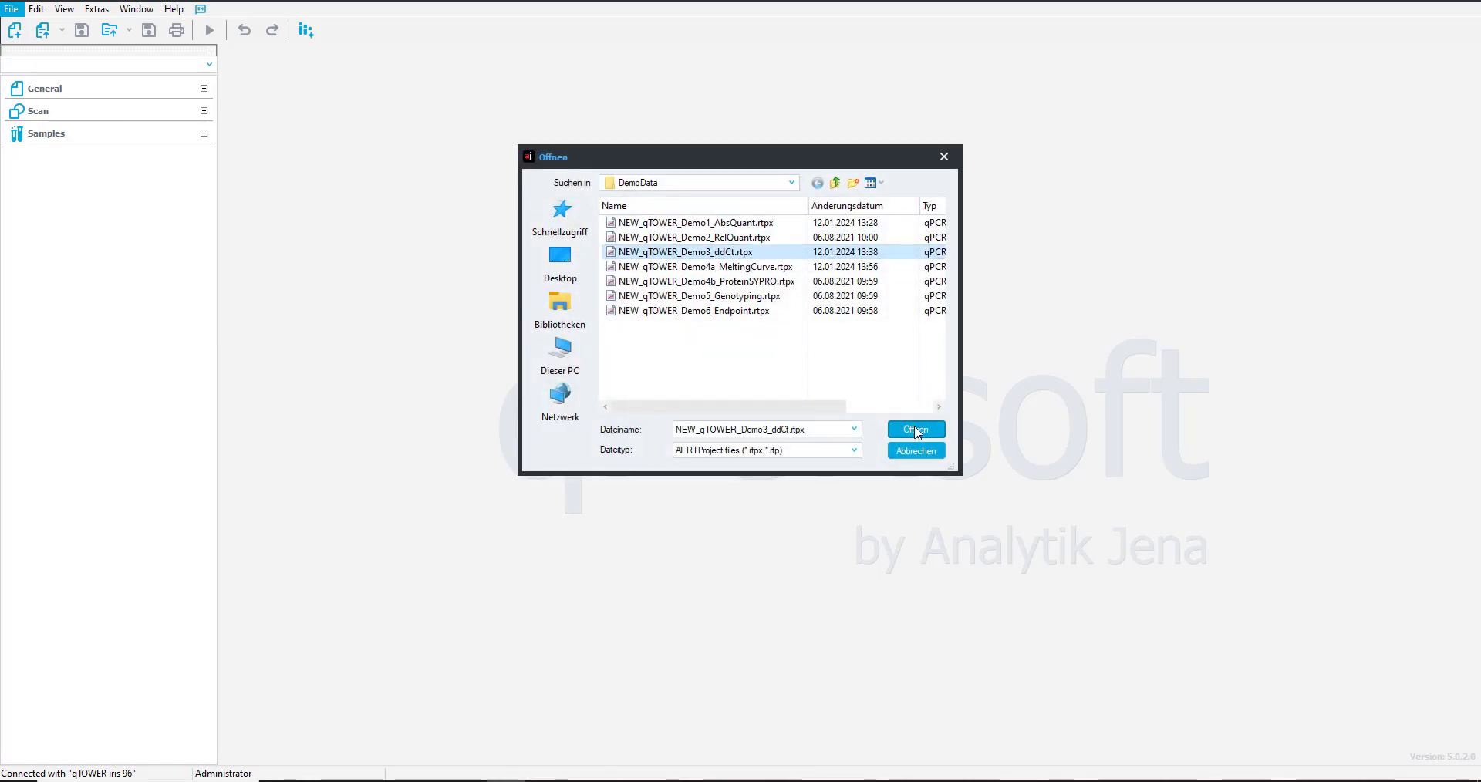
Step: Load the Demo3 ddCt project and review its thermal cycler program and scan channel settings
click(913, 429)
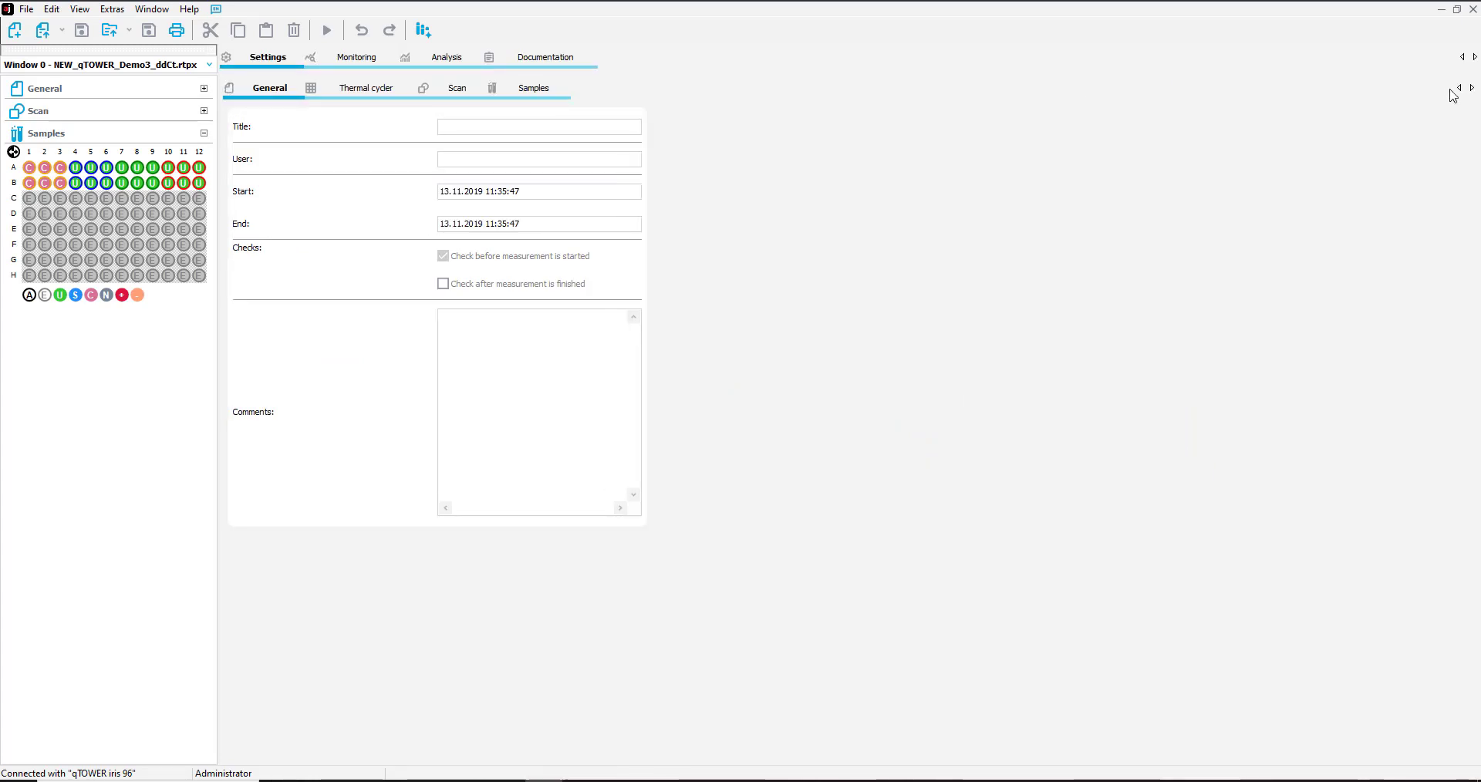
click(367, 86)
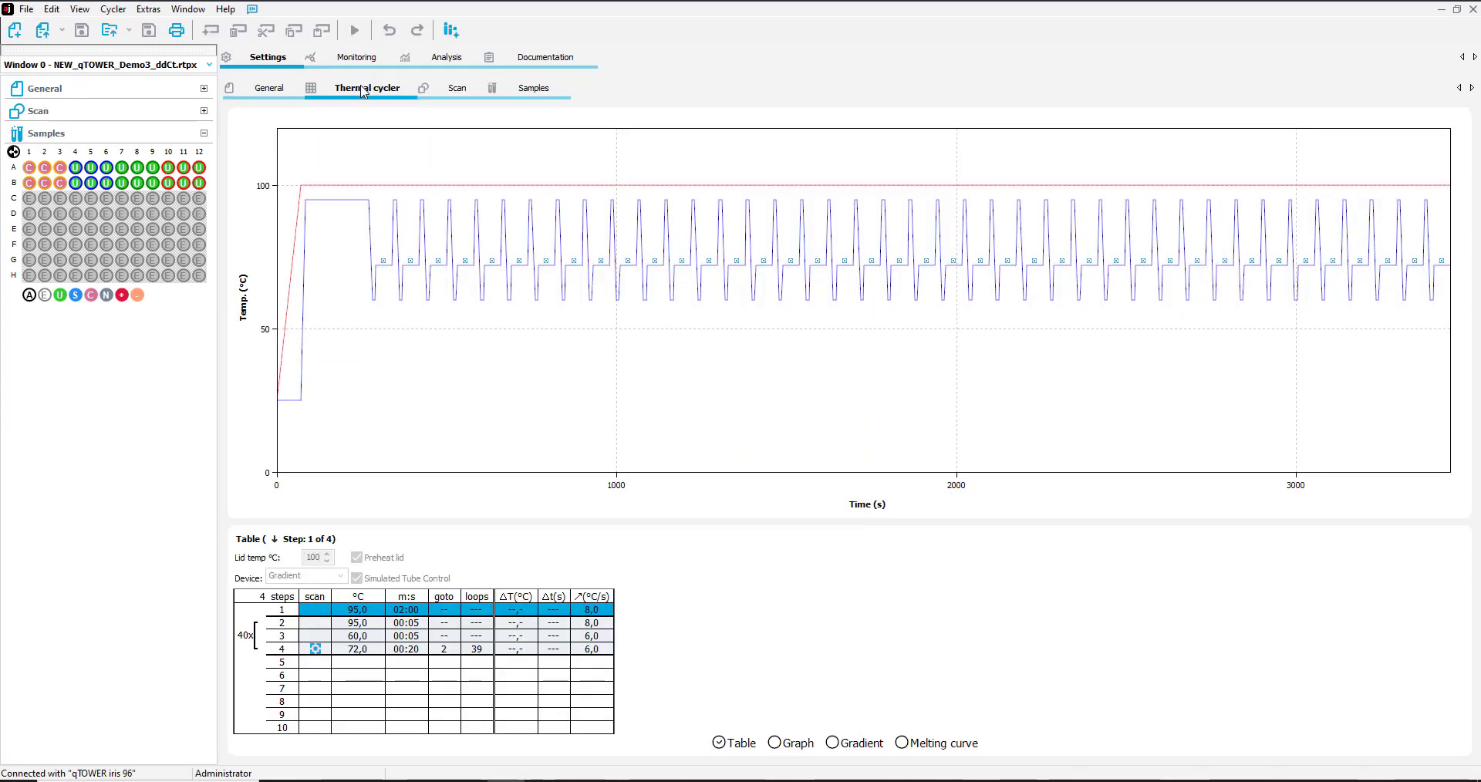
mouse_move(361, 670)
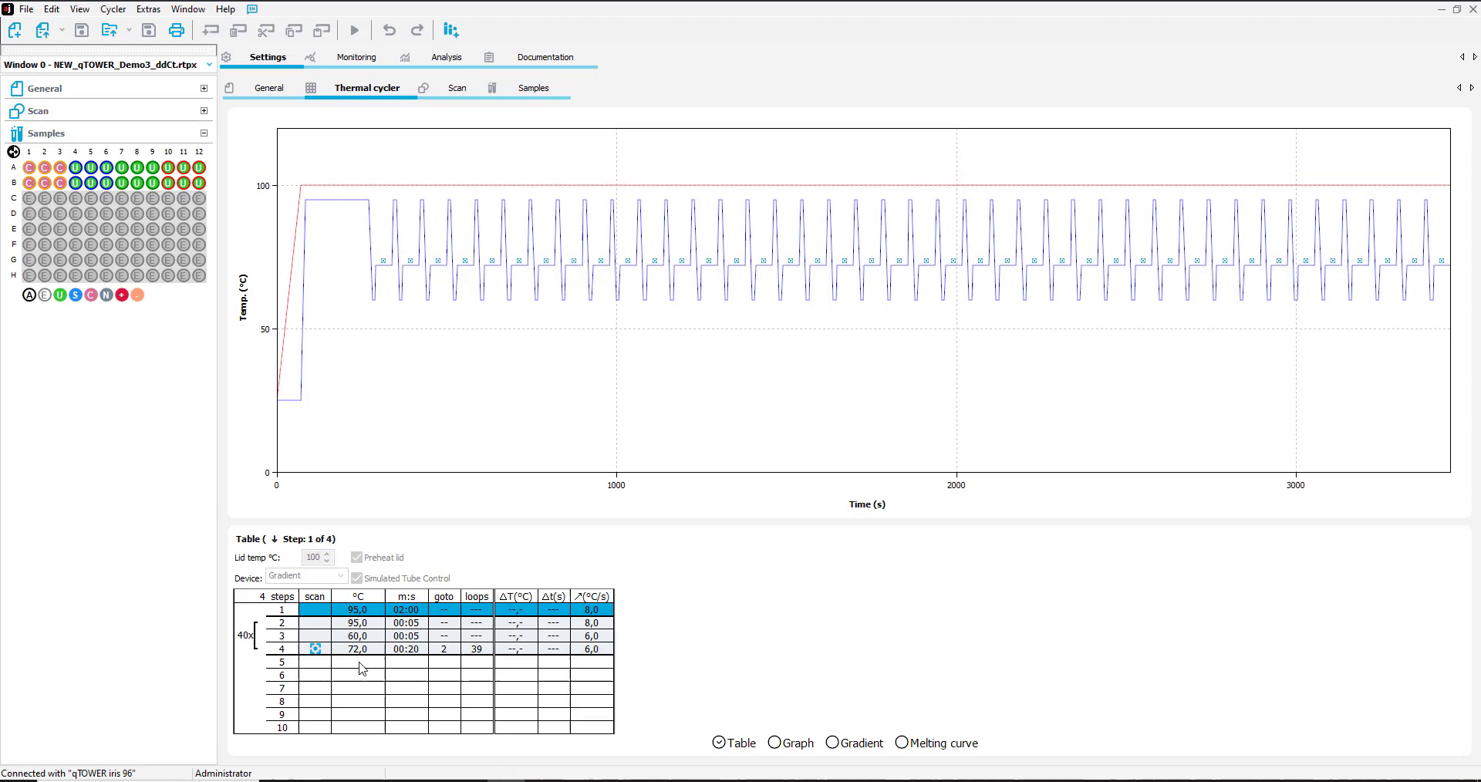
mouse_move(431, 157)
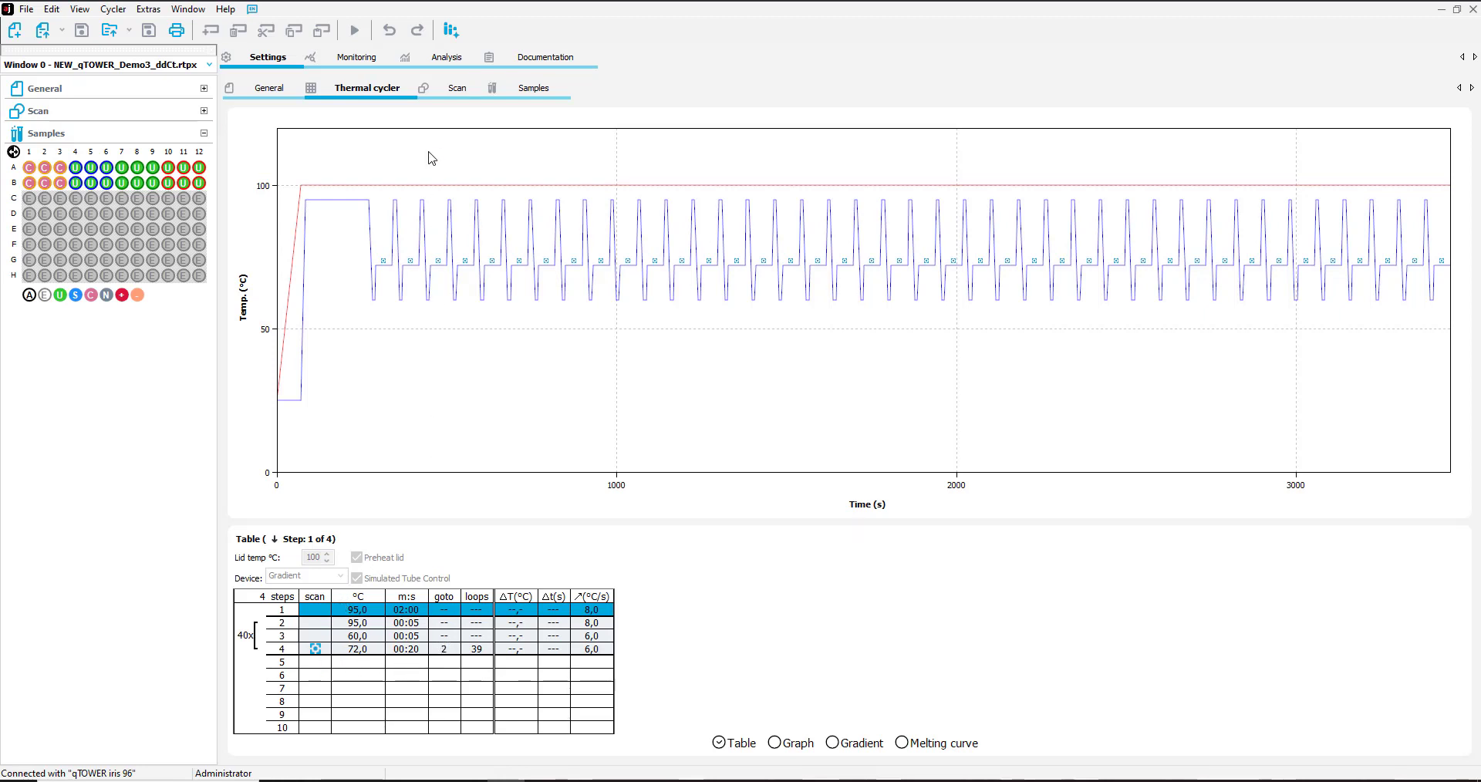
click(457, 86)
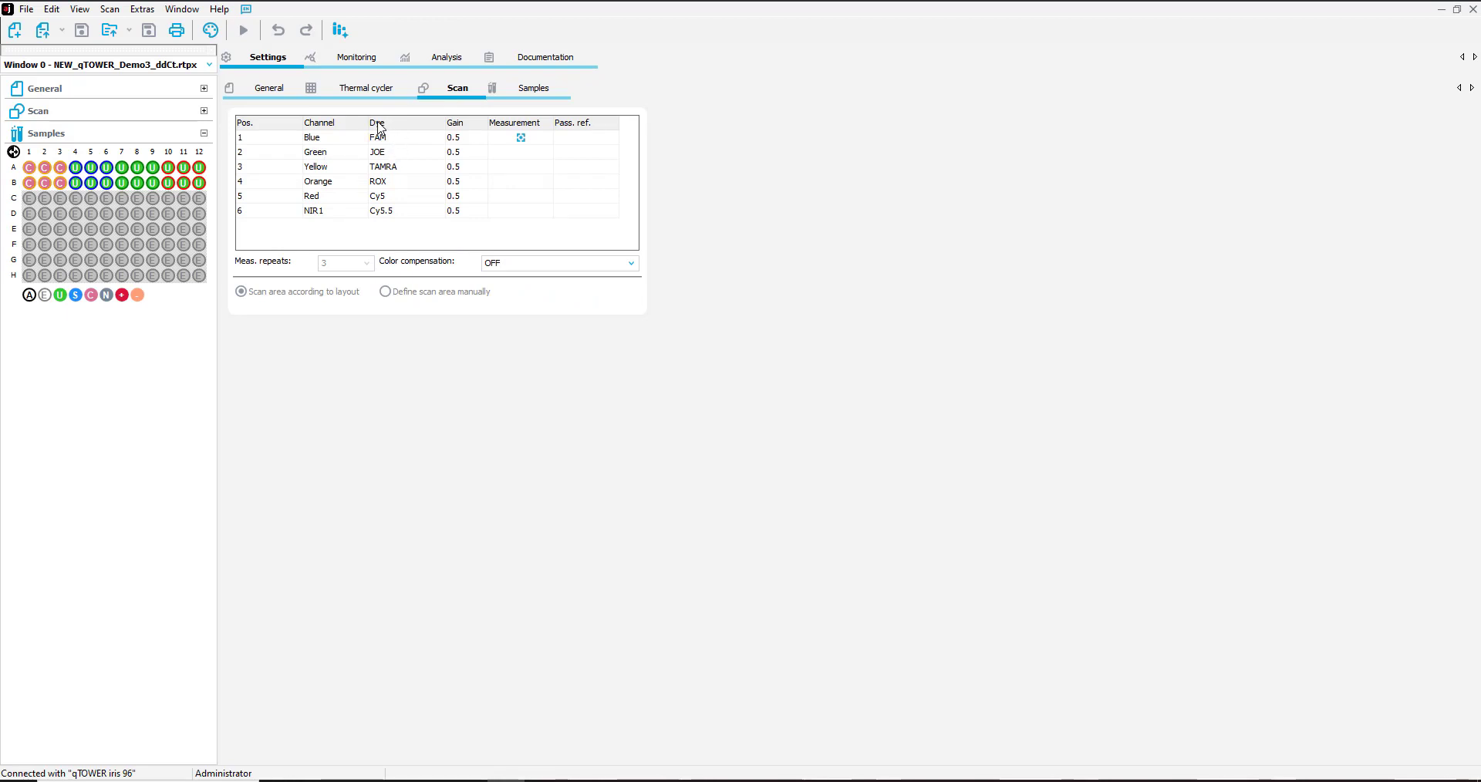
mouse_move(1414, 98)
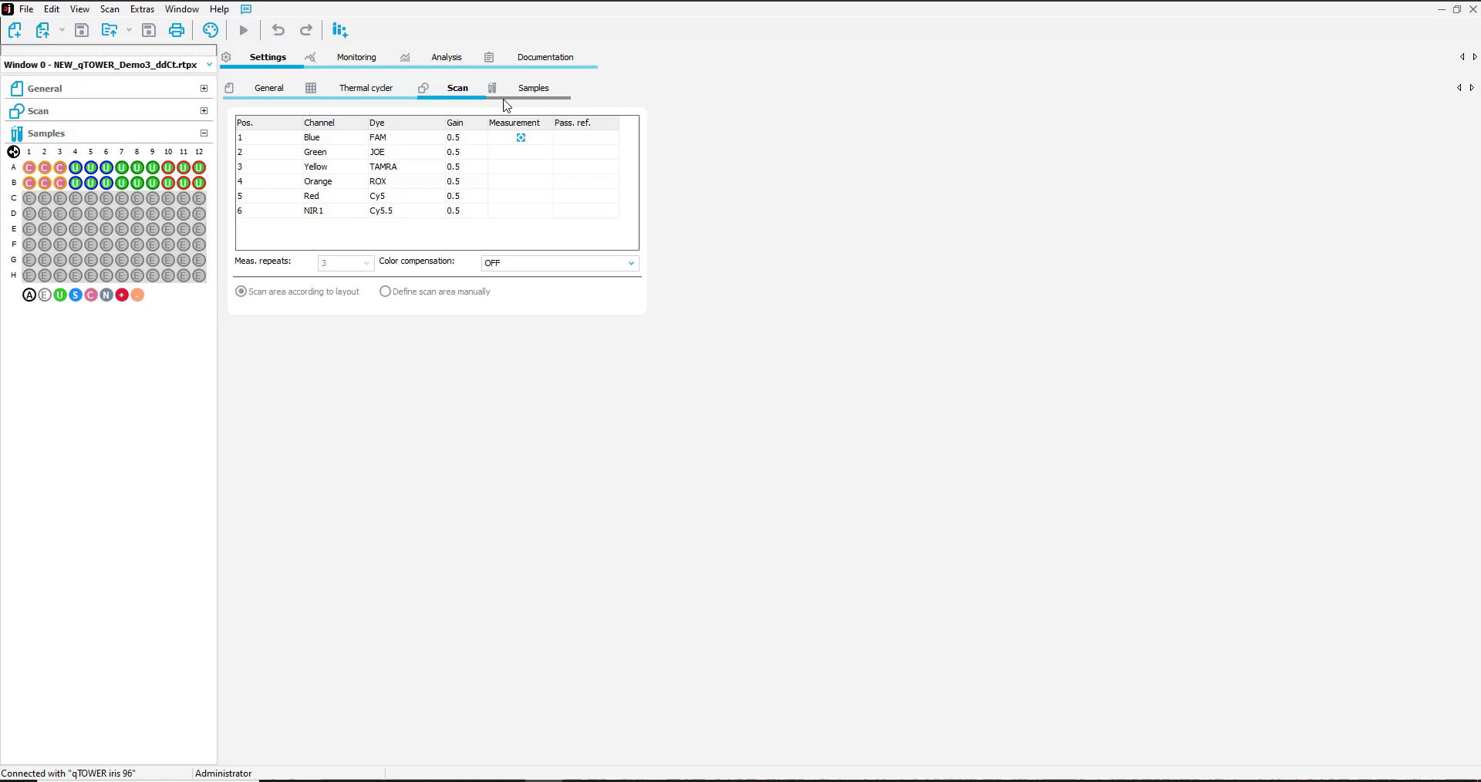
click(532, 87)
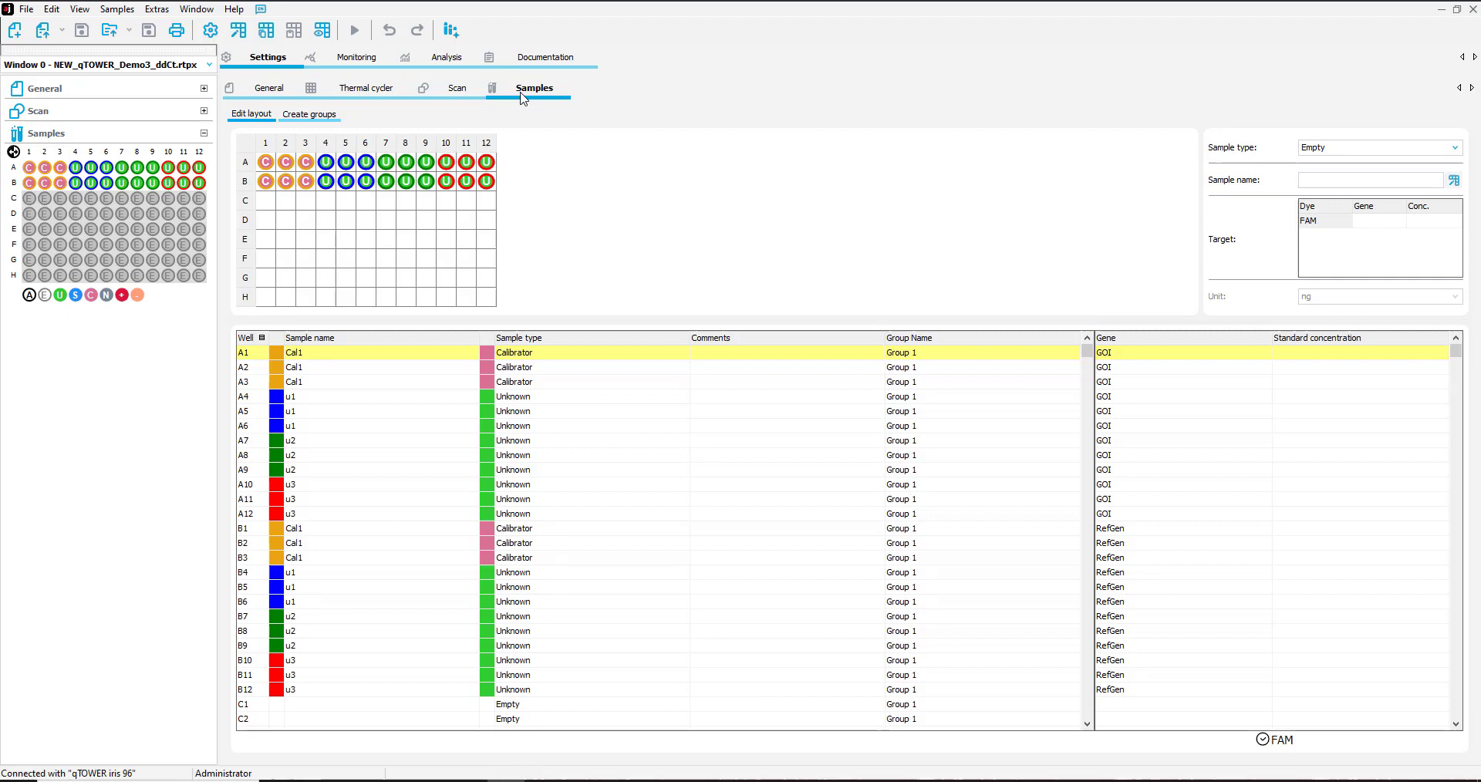
mouse_move(1271, 45)
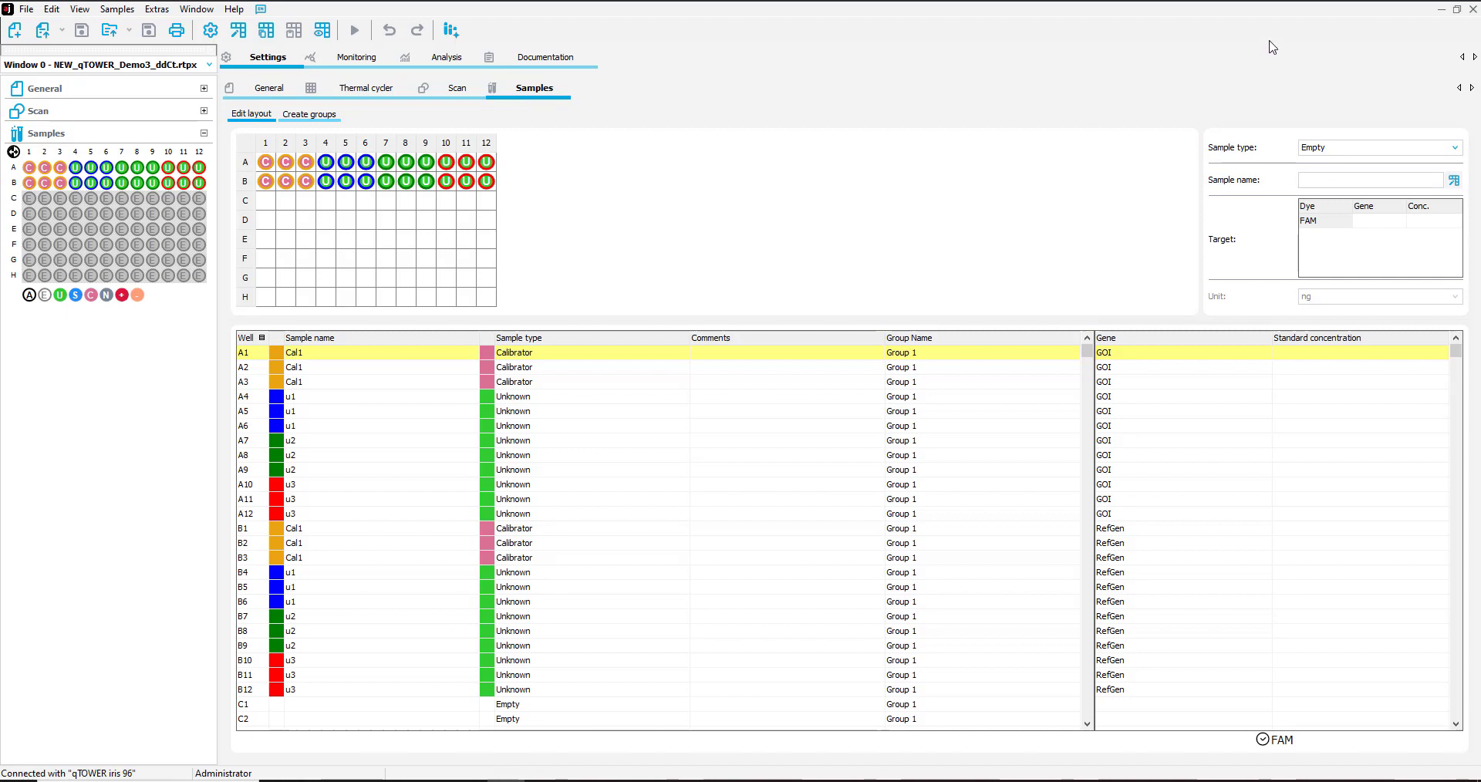
mouse_move(1389, 98)
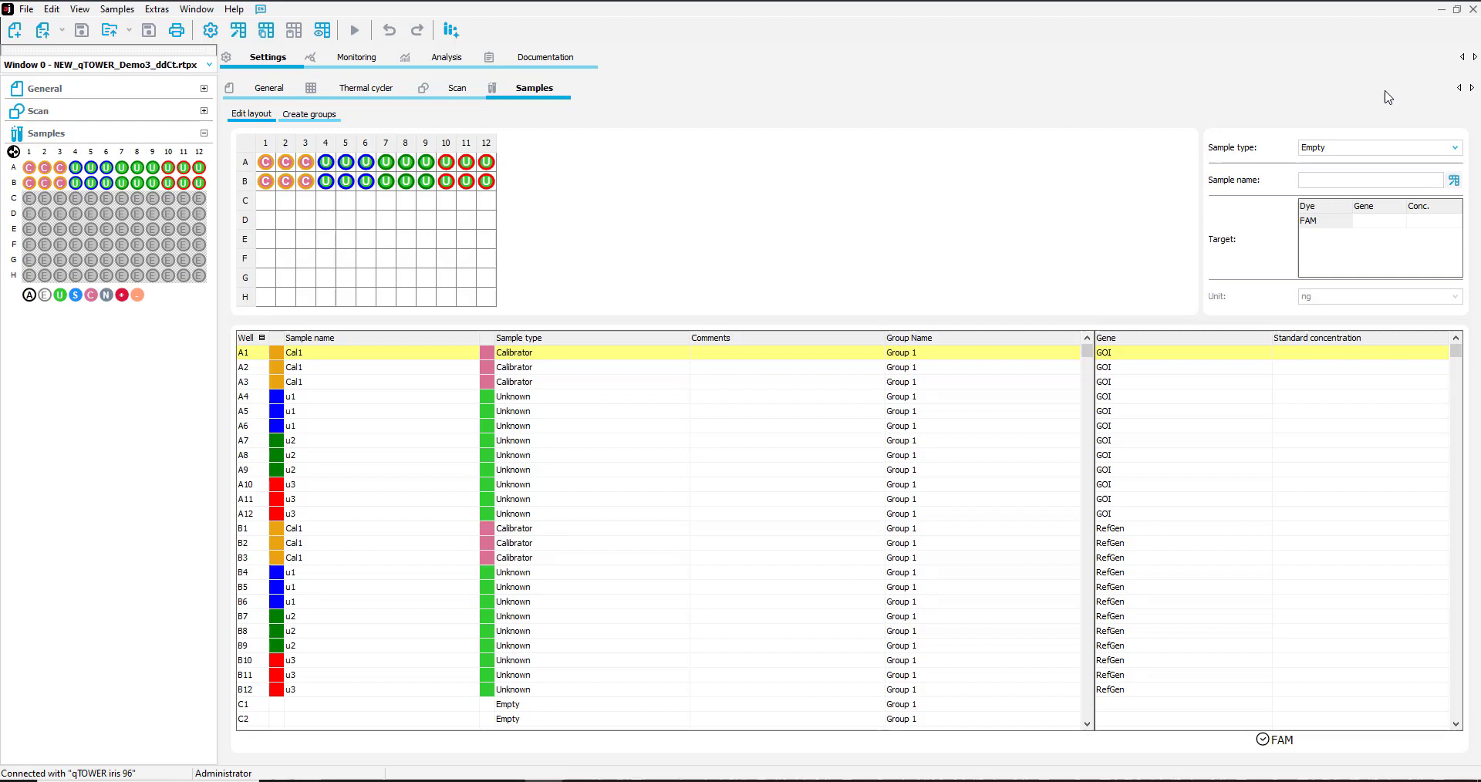
mouse_move(1297, 165)
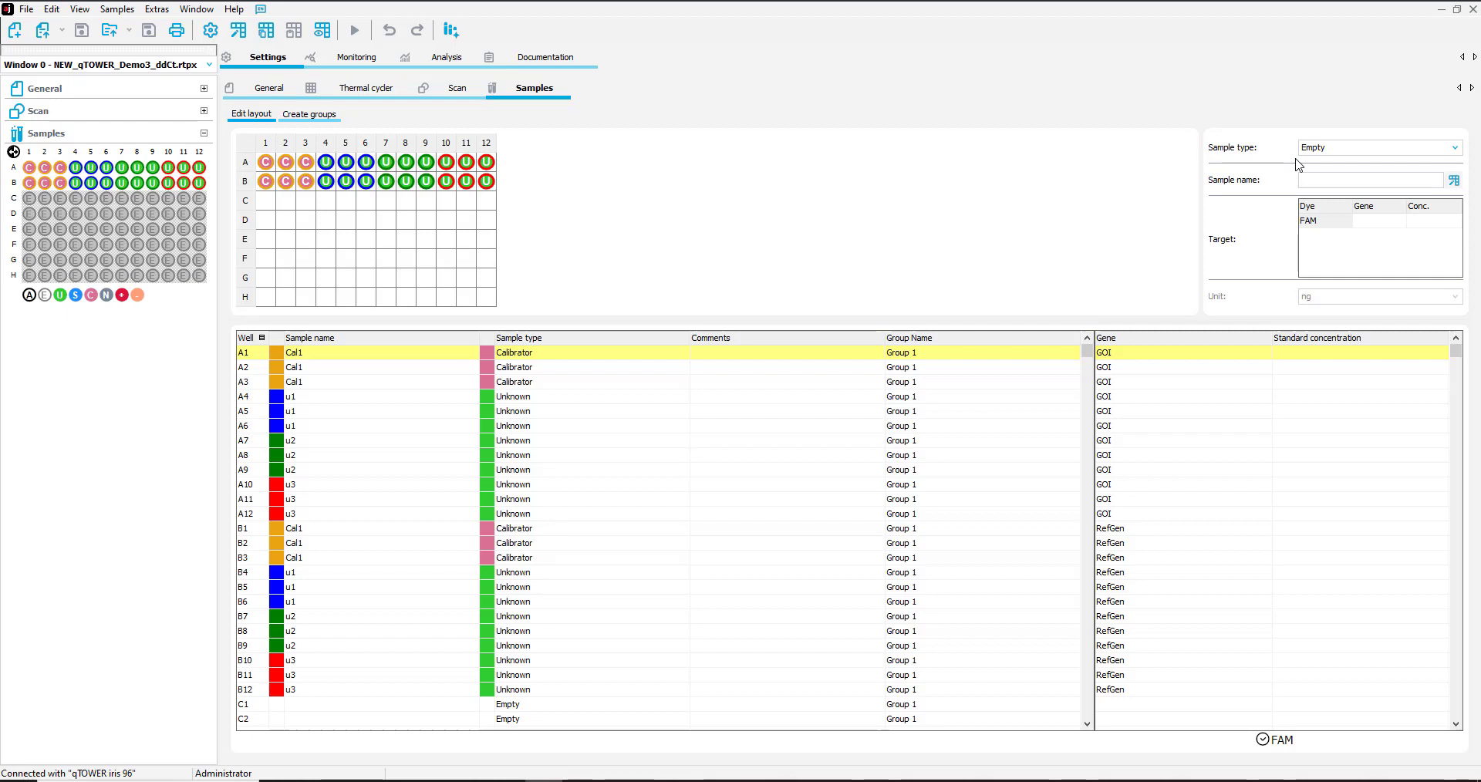
mouse_move(750, 396)
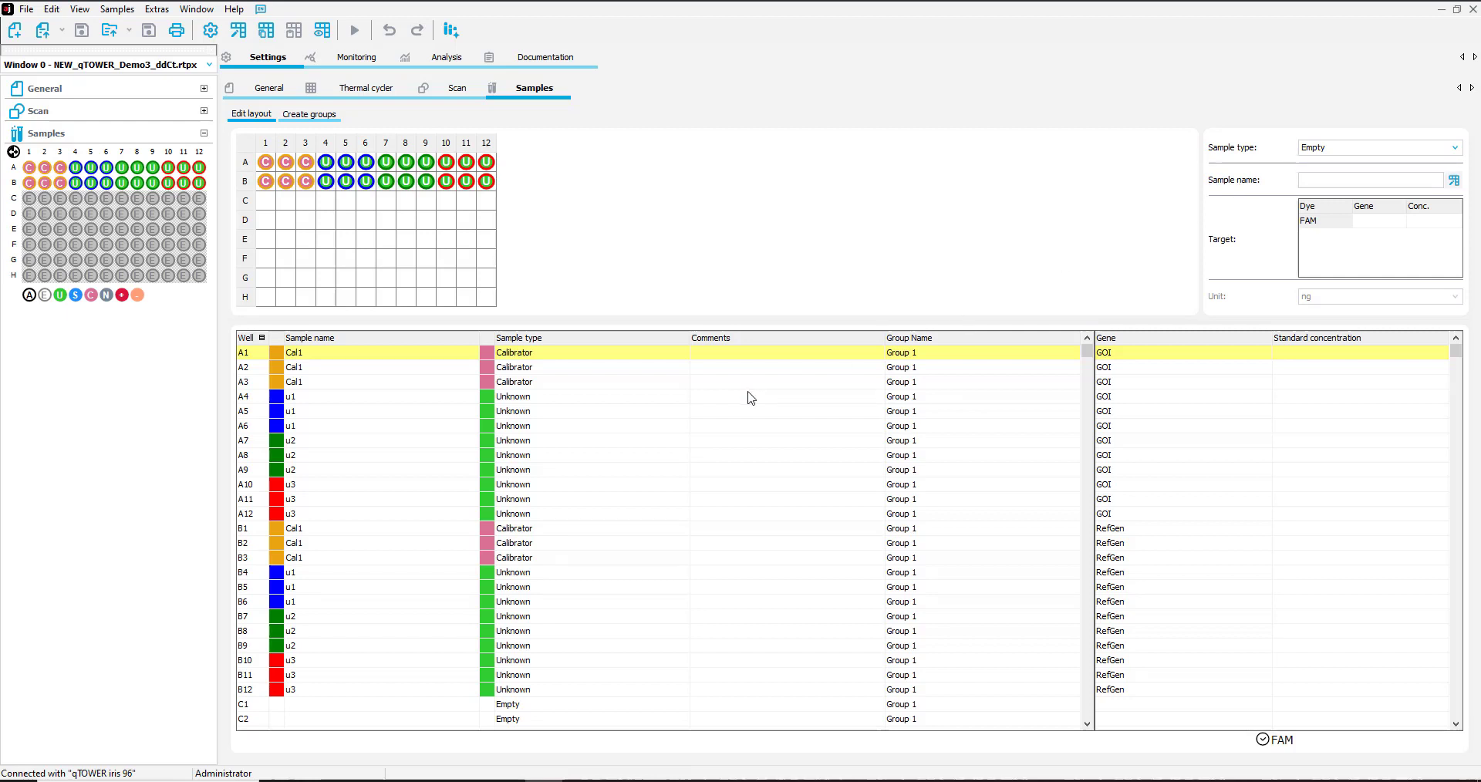
mouse_move(324, 389)
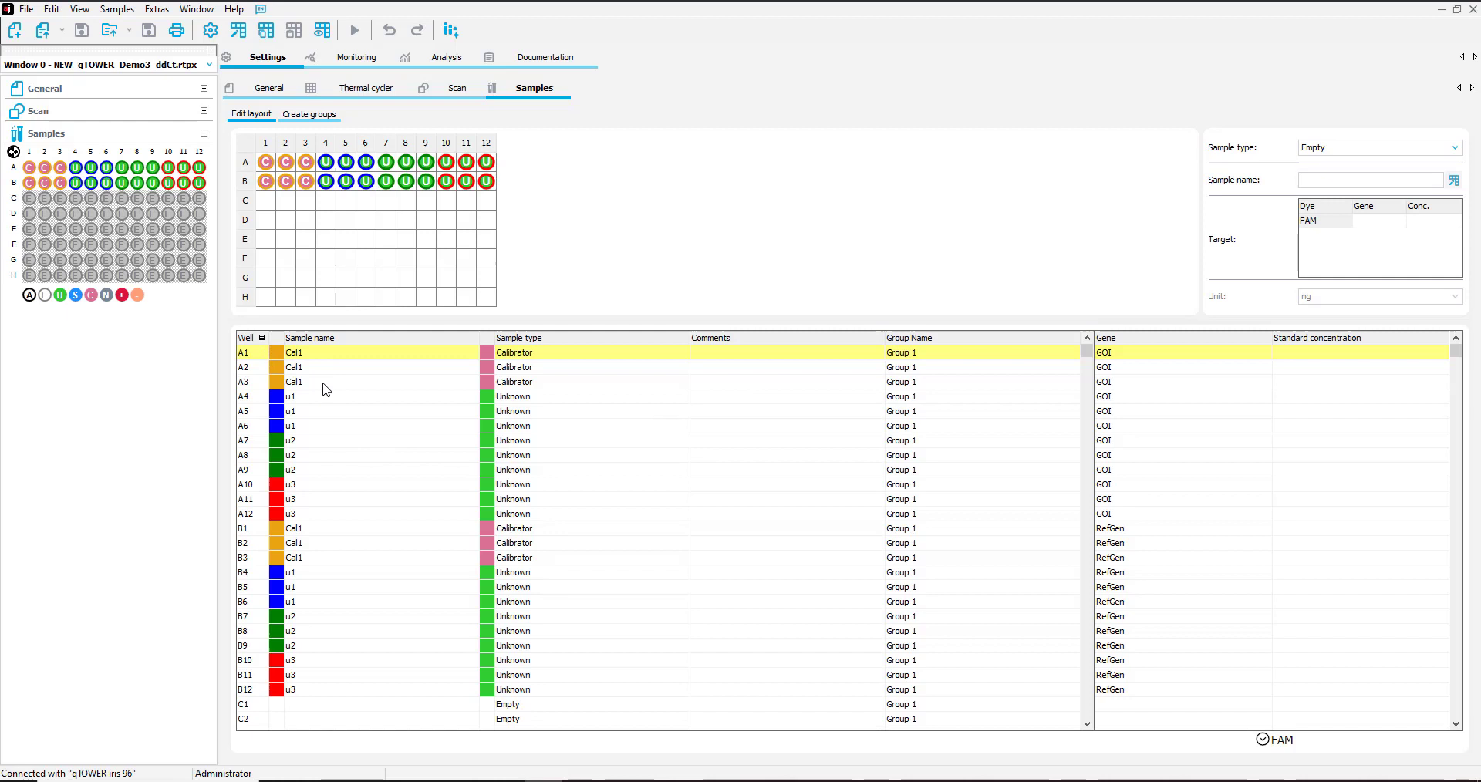
mouse_move(1099, 392)
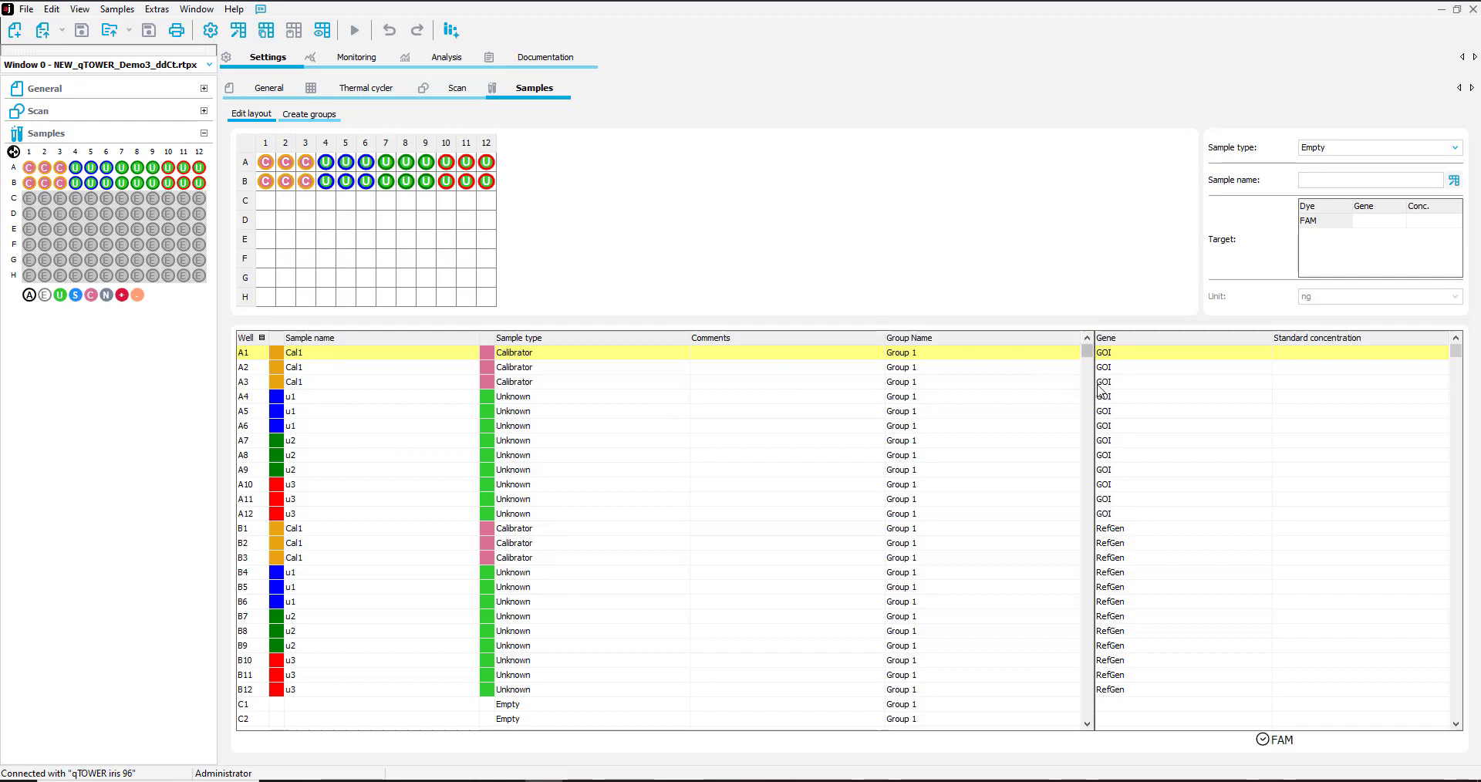
mouse_move(333, 550)
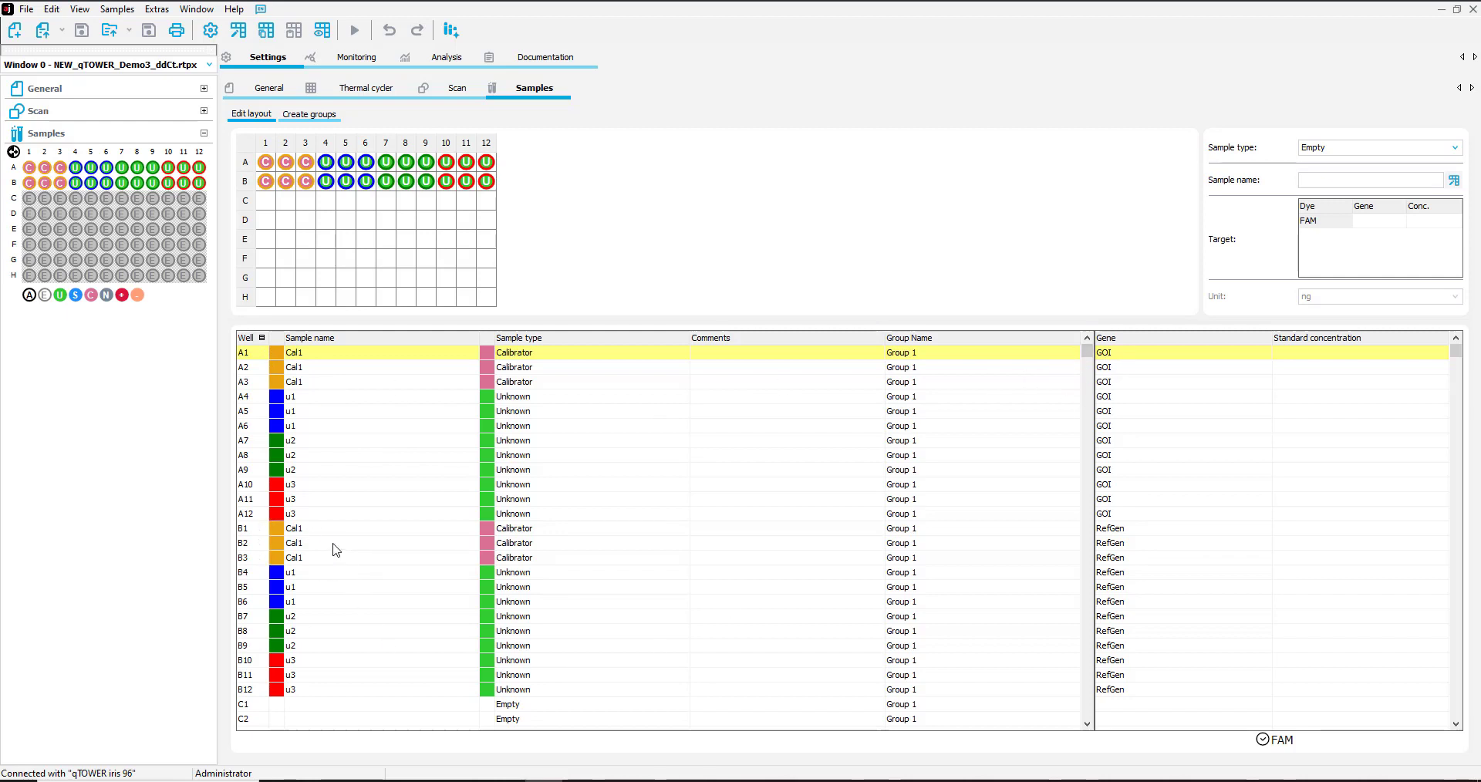
mouse_move(1130, 572)
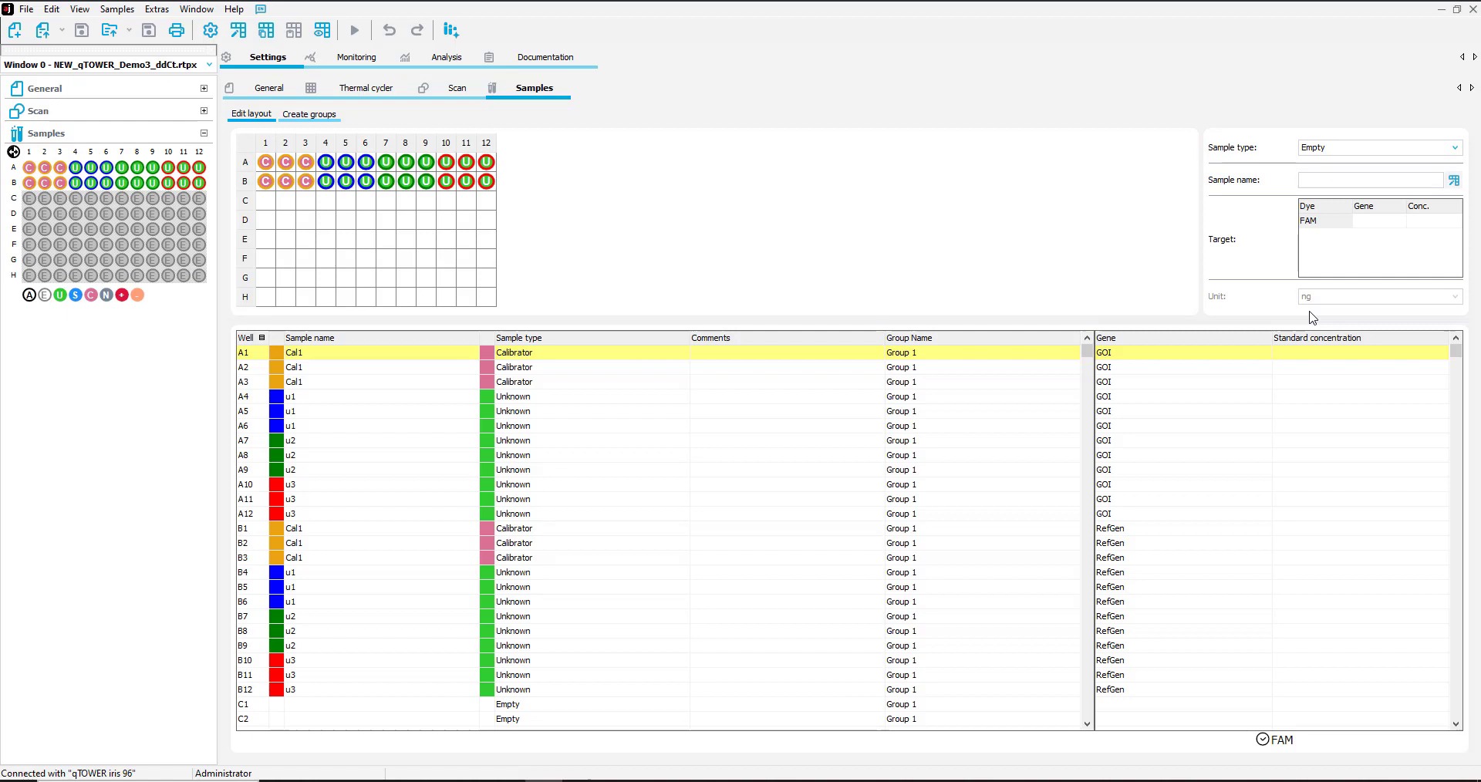
mouse_move(387, 418)
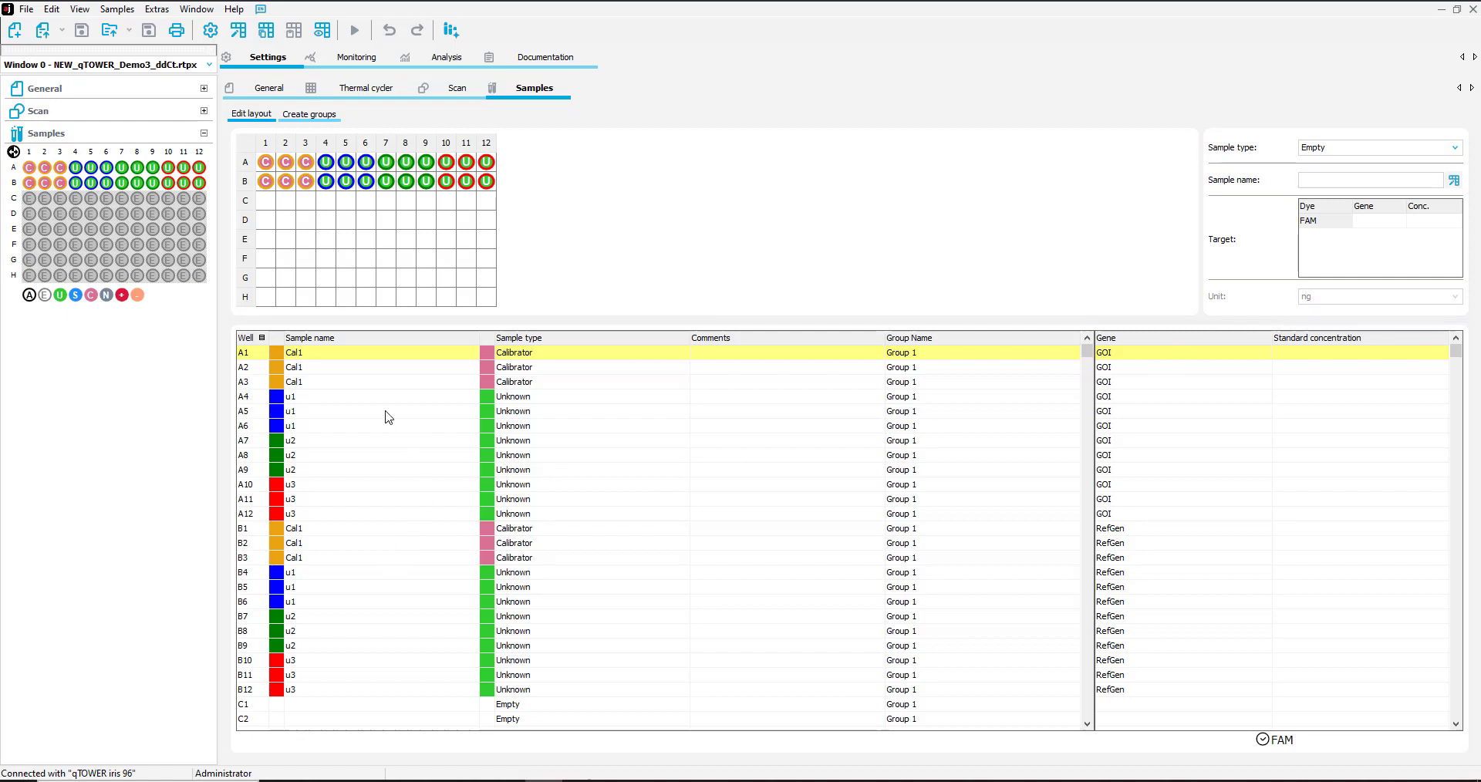
mouse_move(1046, 500)
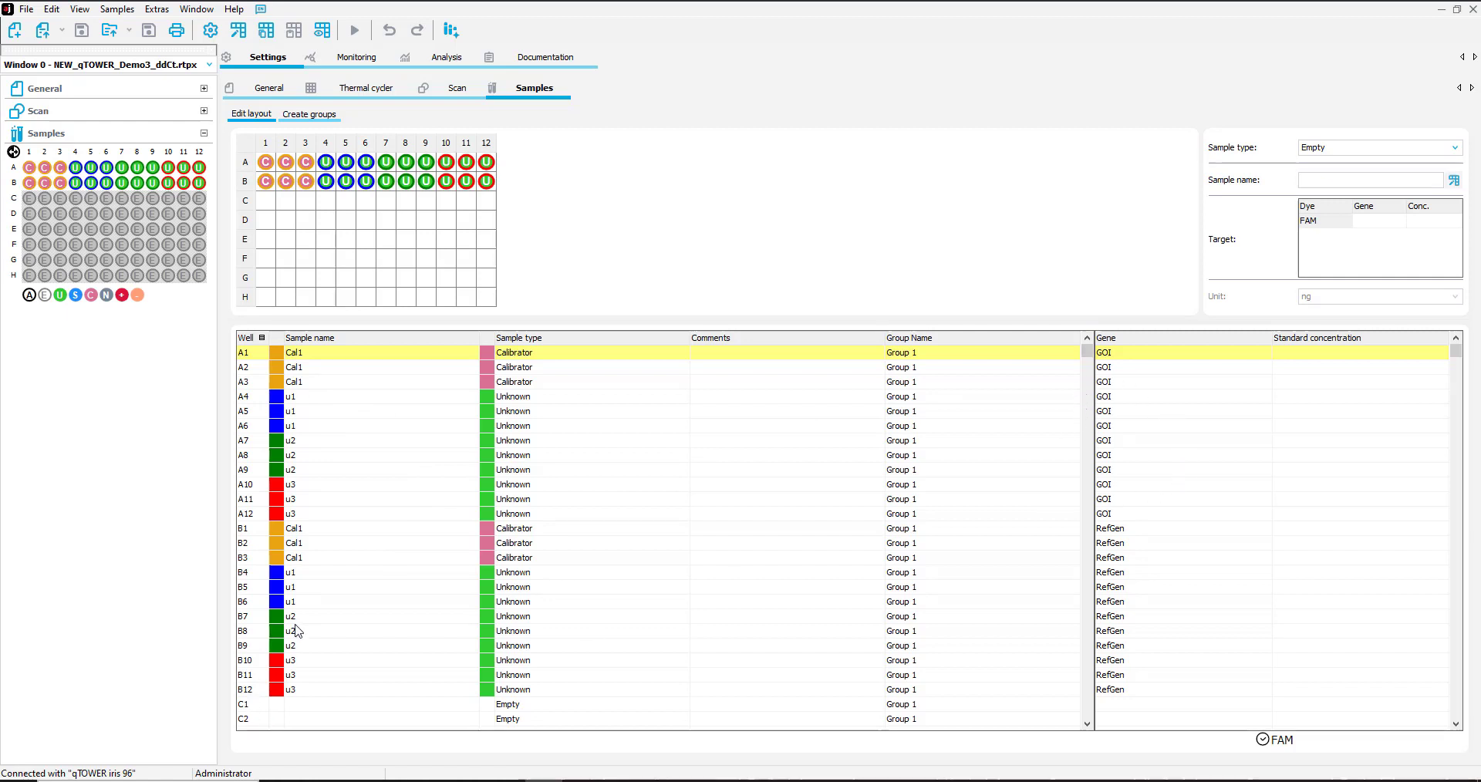
mouse_move(1083, 591)
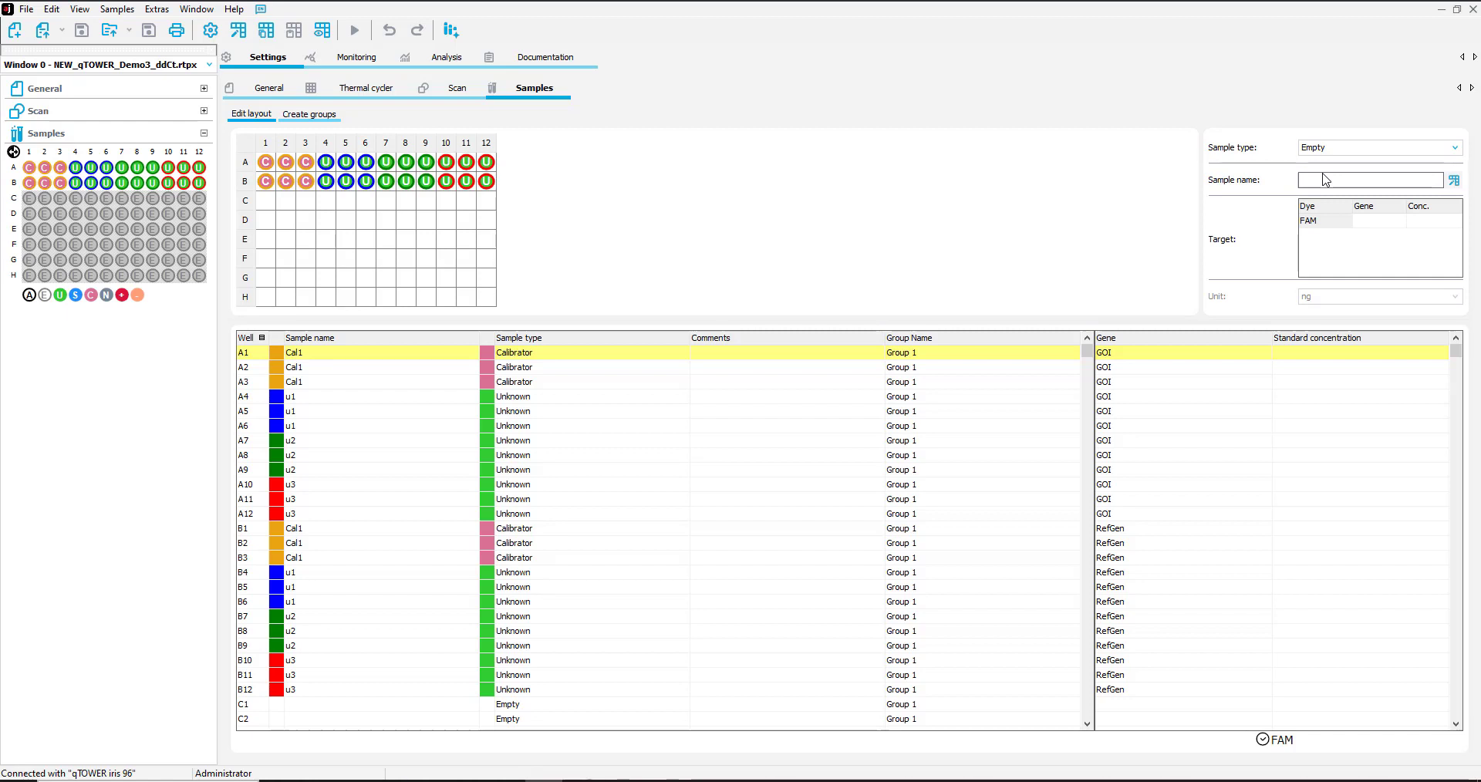
mouse_move(1424, 96)
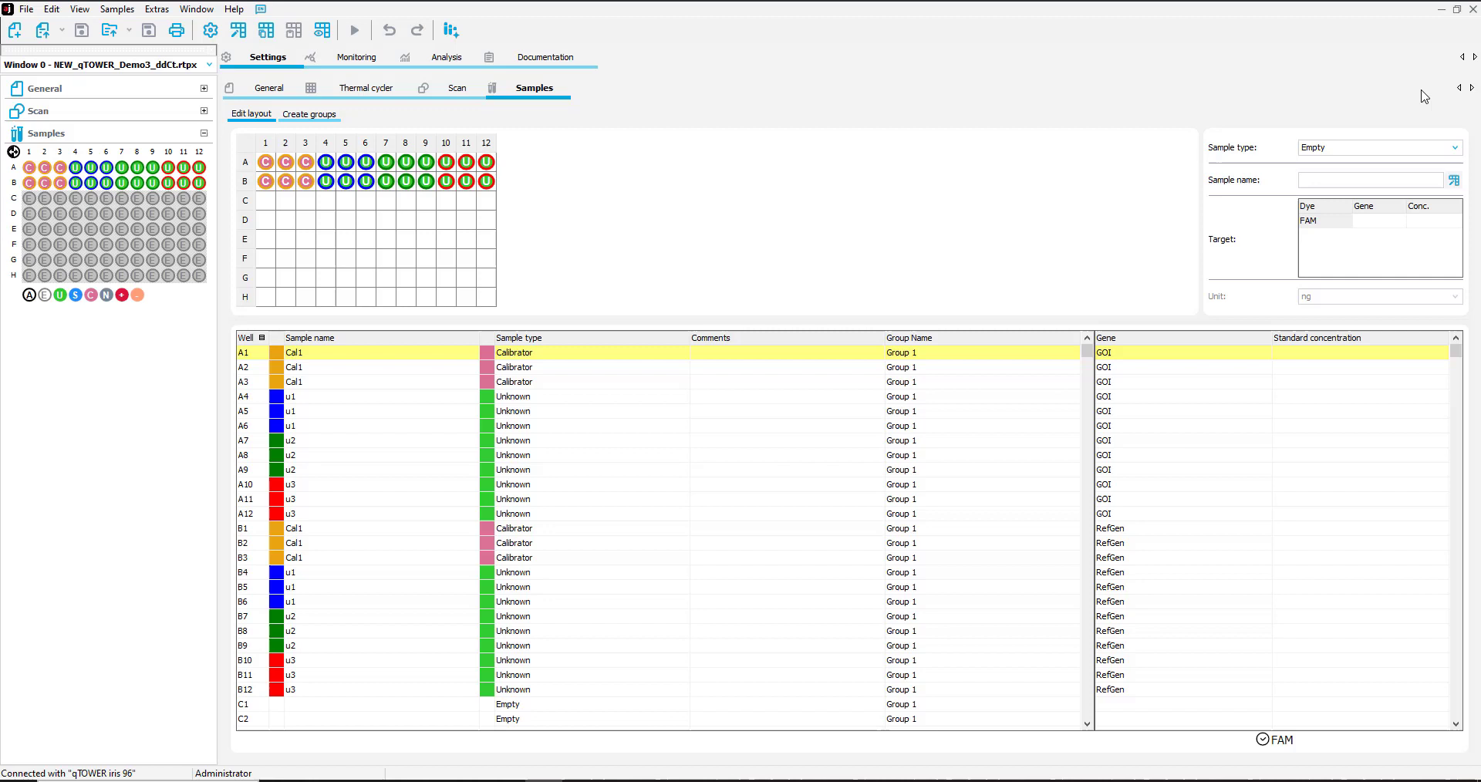
click(426, 162)
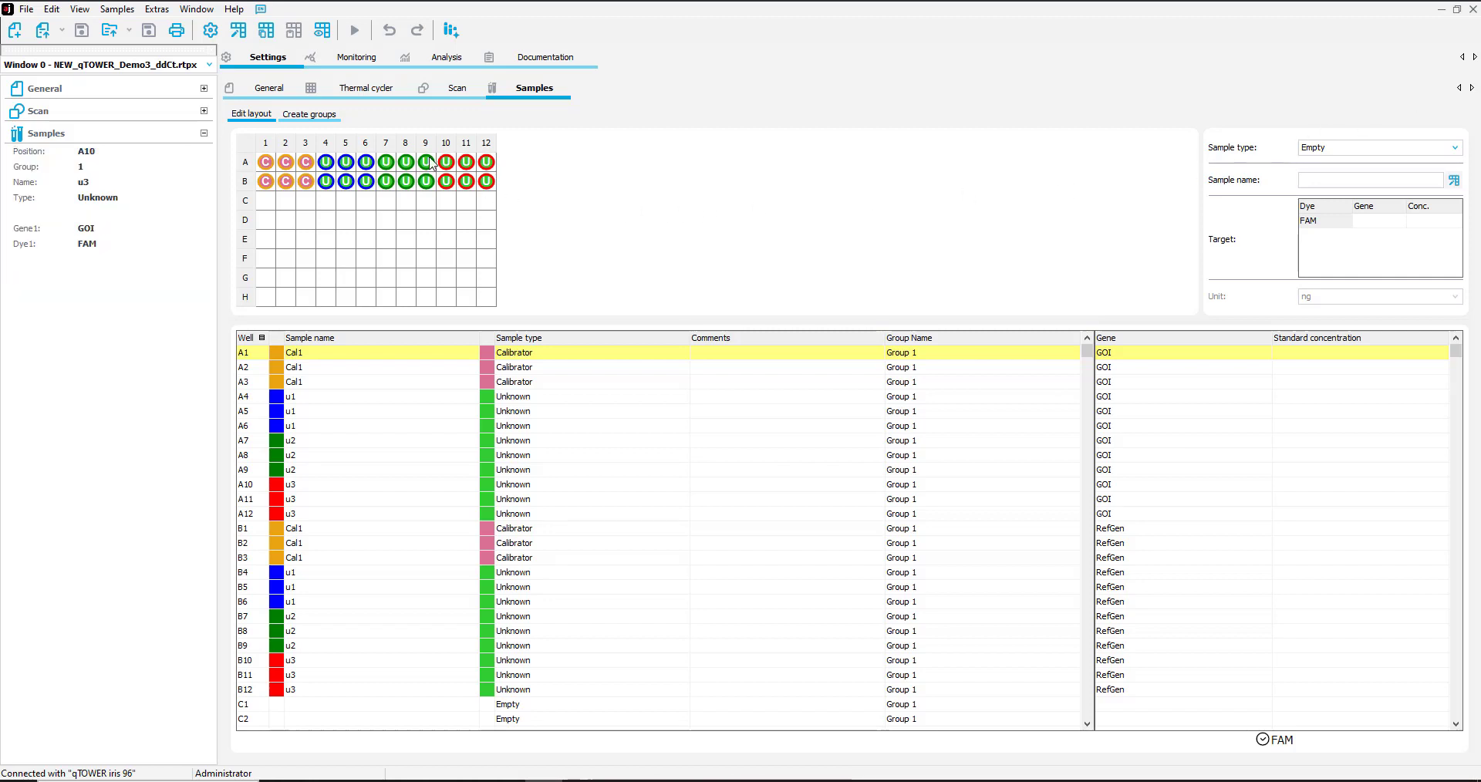
Step: Calculate Ct values from Monitoring, then switch to the ddCt quantification analysis
click(356, 57)
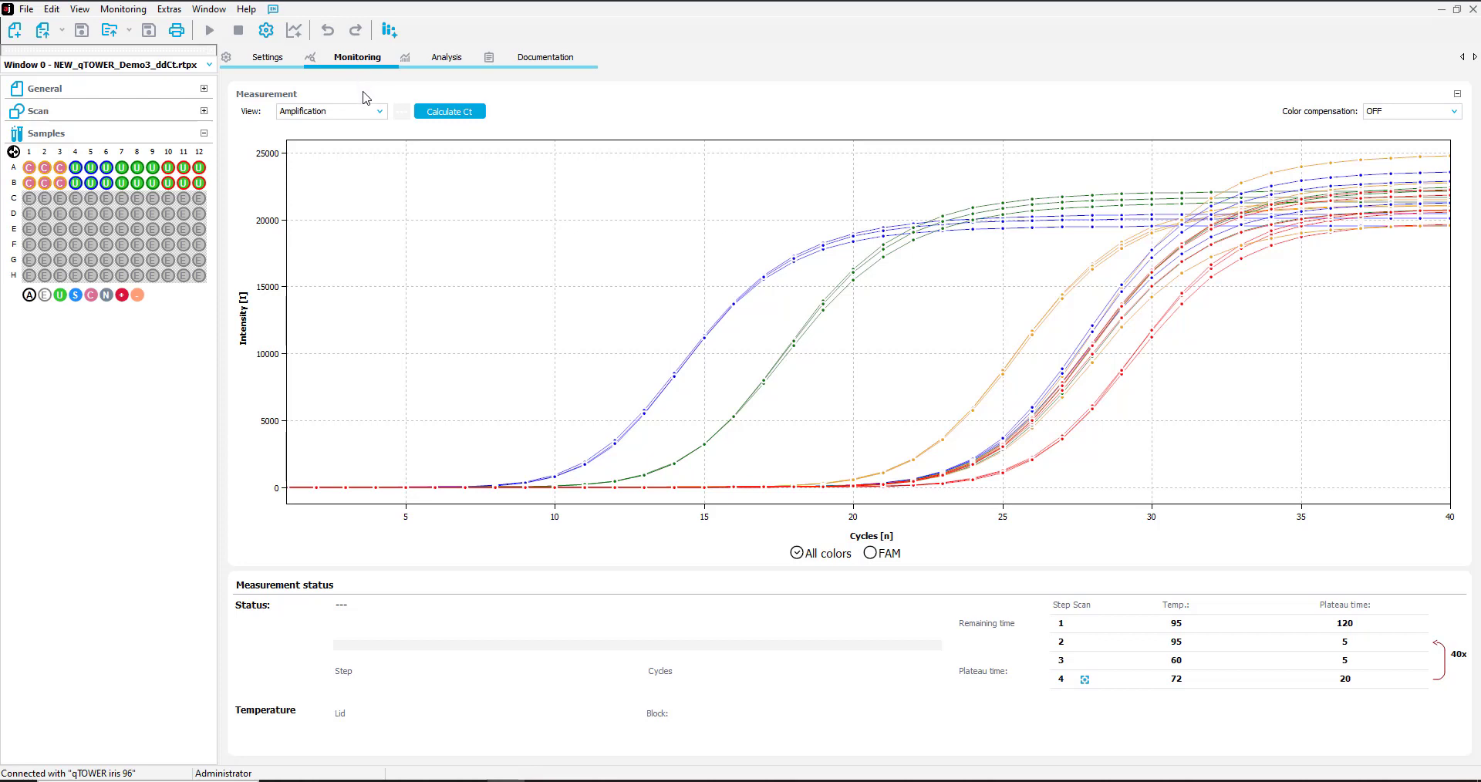
mouse_move(426, 107)
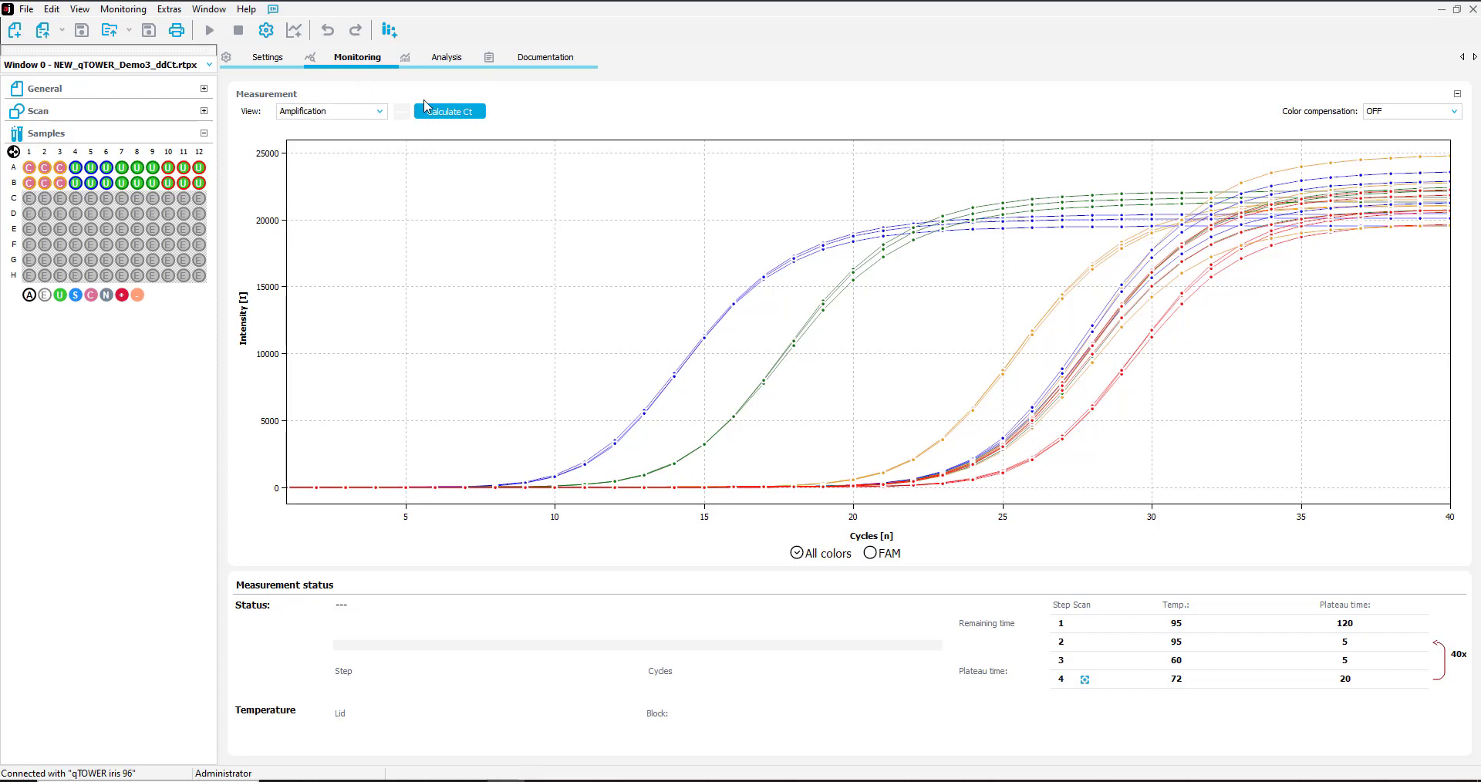
click(449, 111)
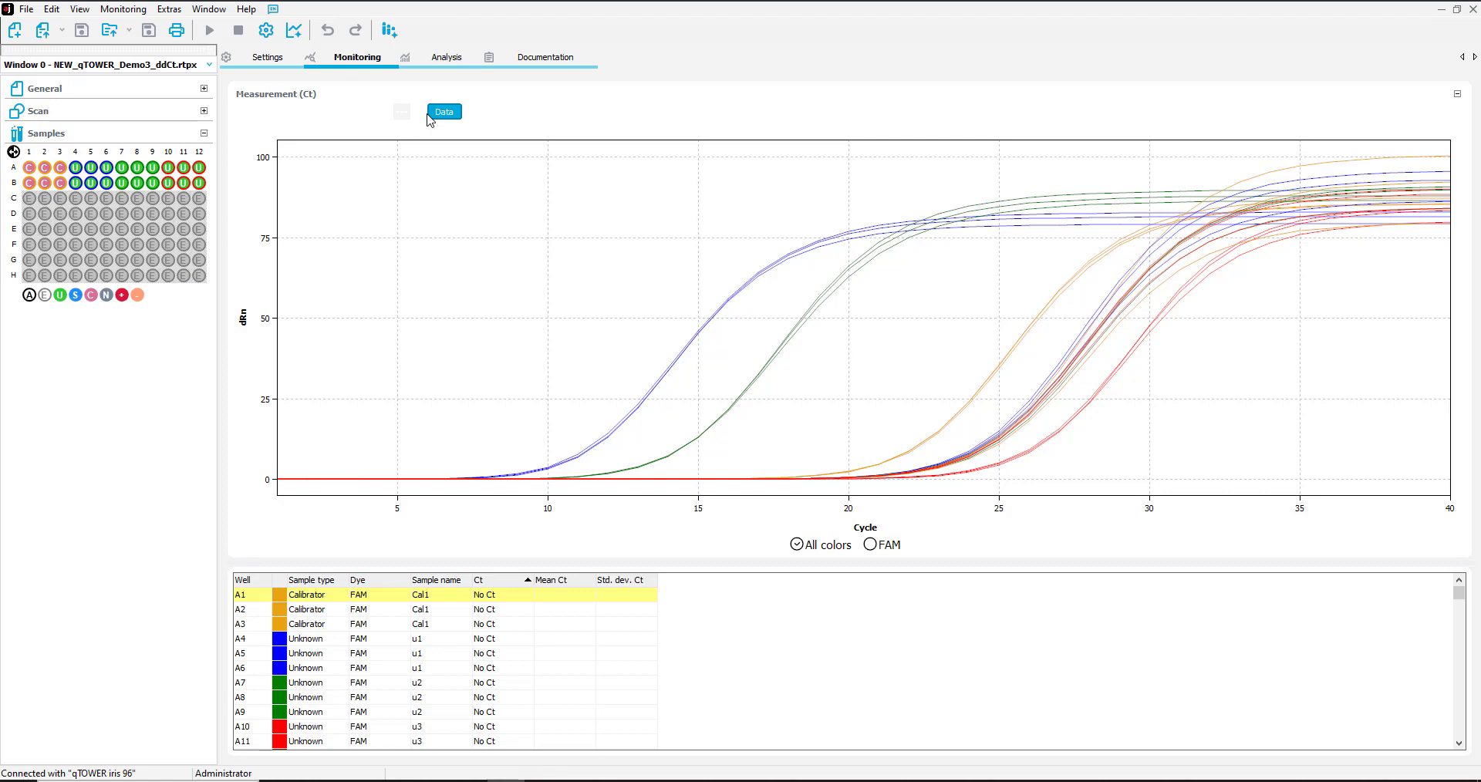
mouse_move(1427, 111)
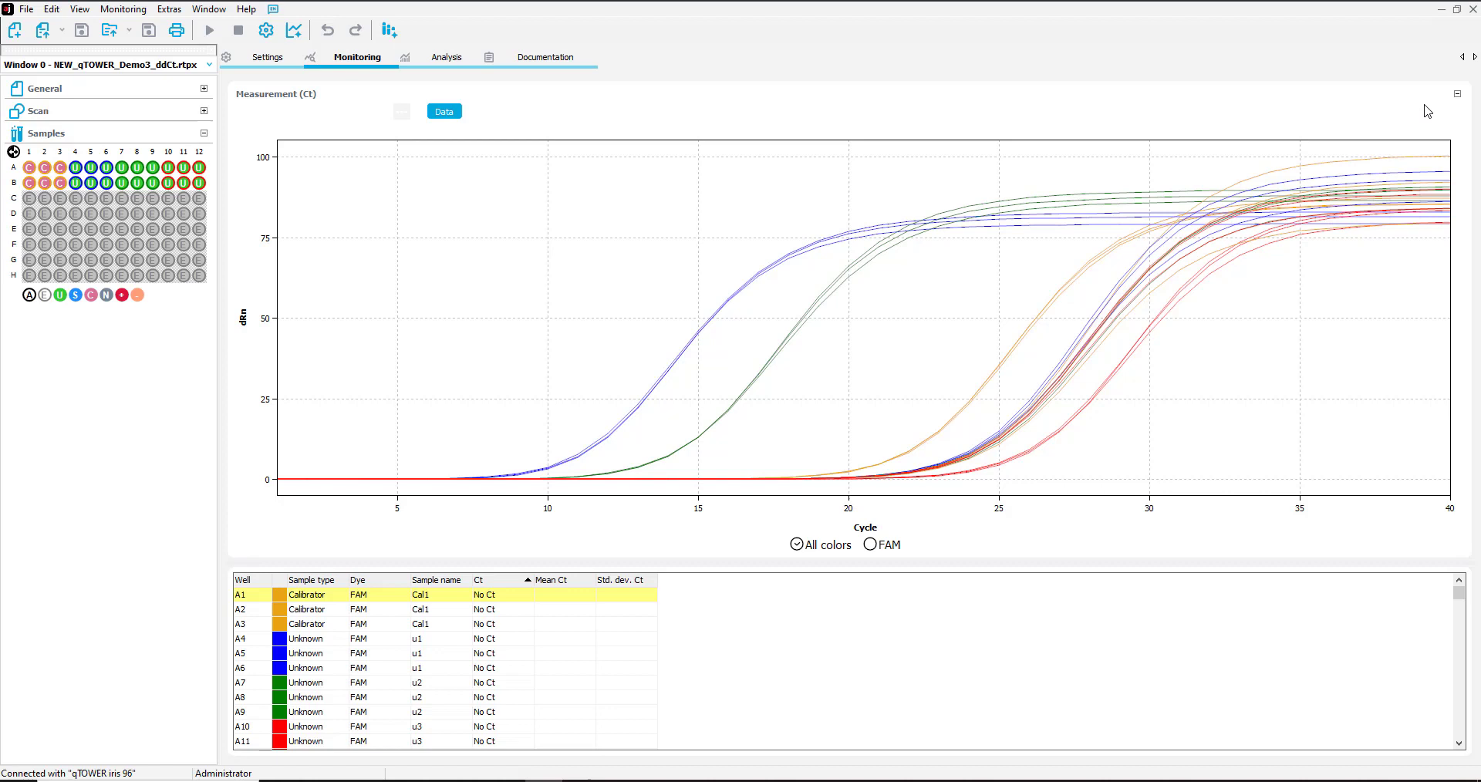
click(445, 57)
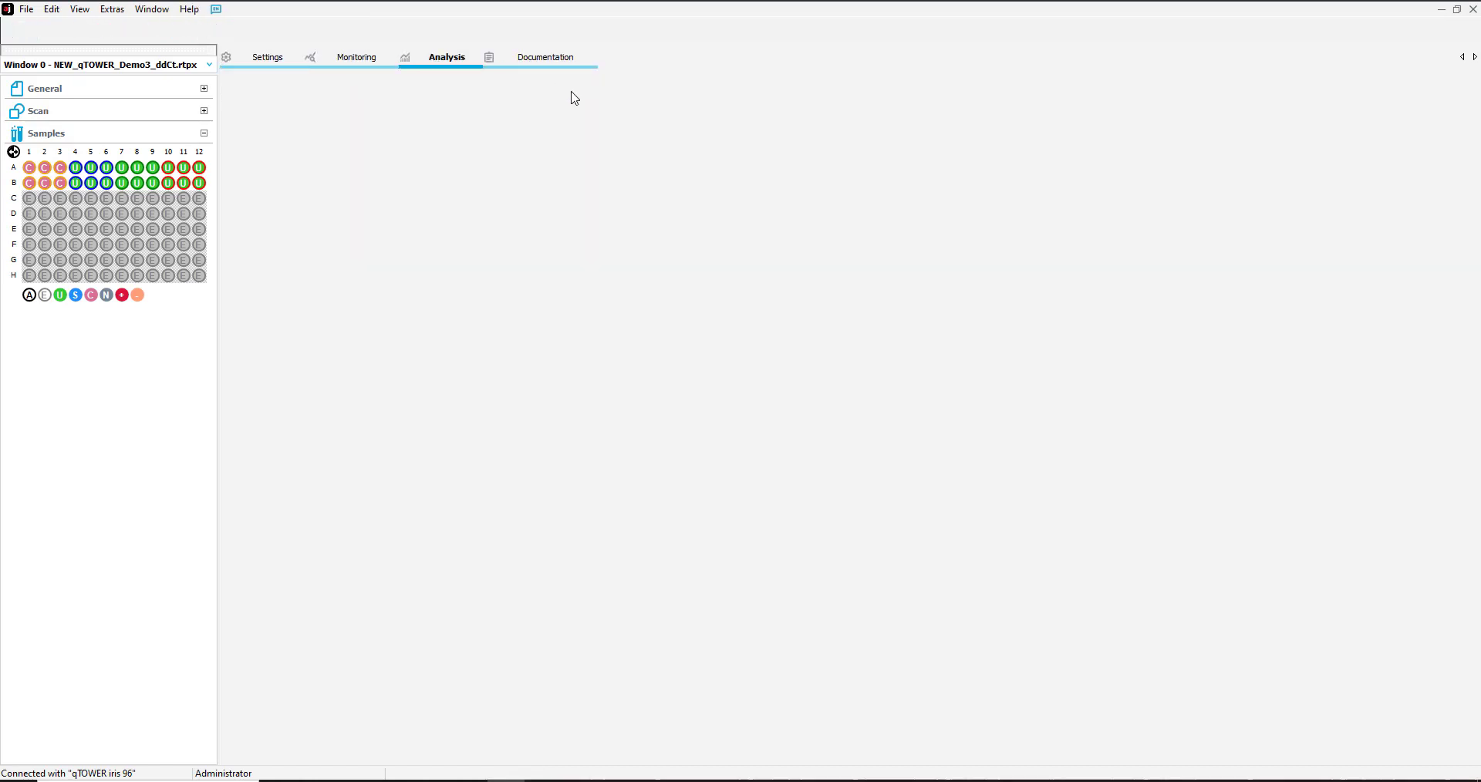
click(445, 57)
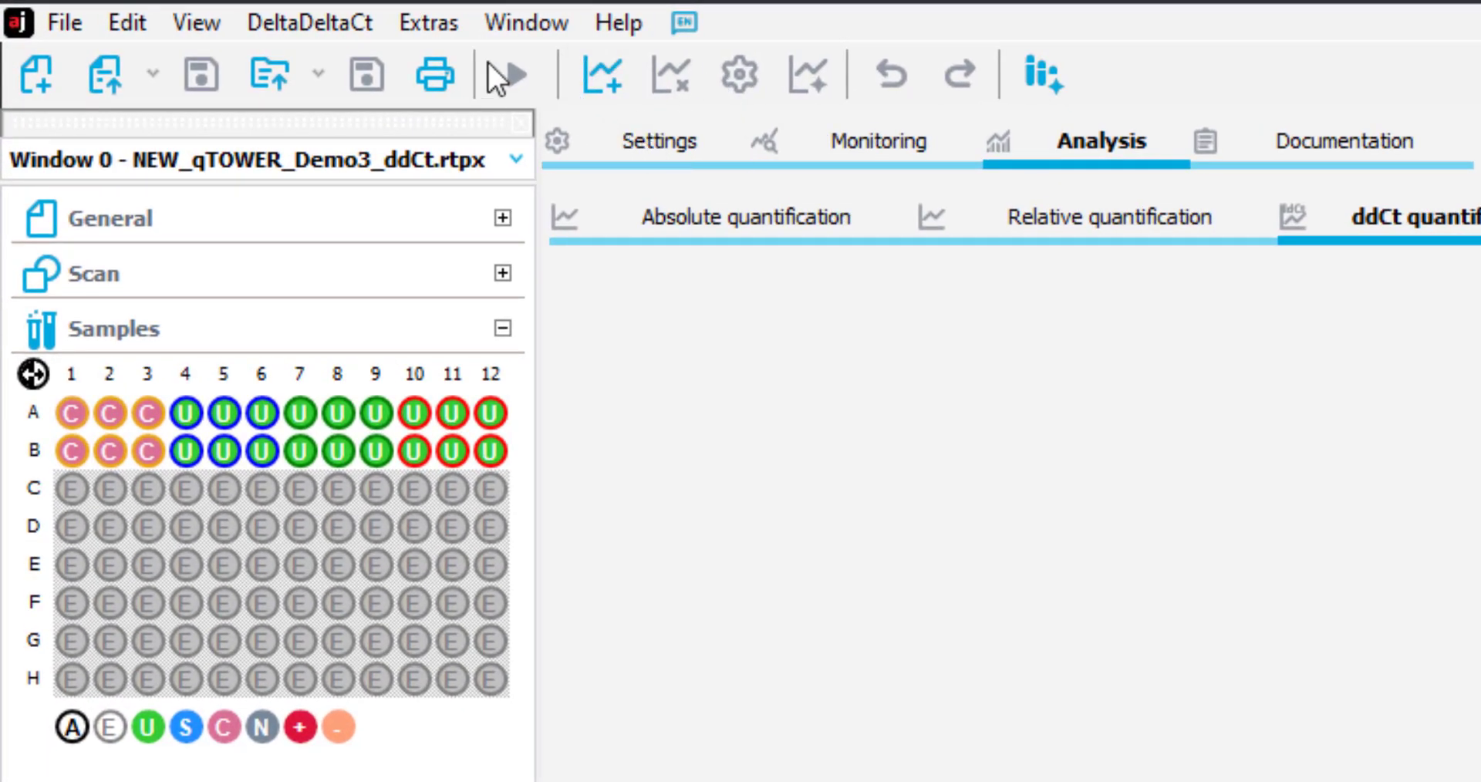
Step: Add a new ddCt quantification with description '1'
click(275, 20)
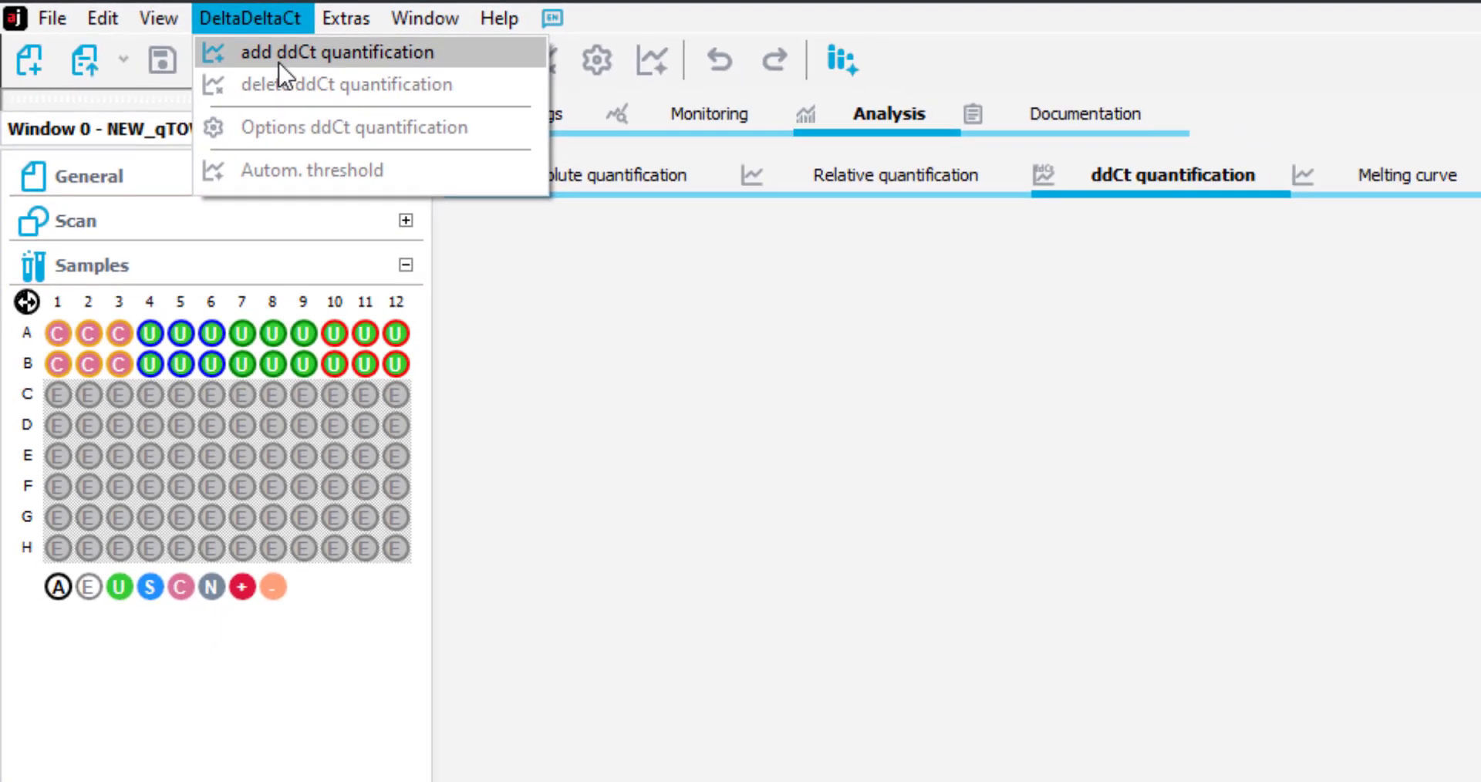
click(336, 52)
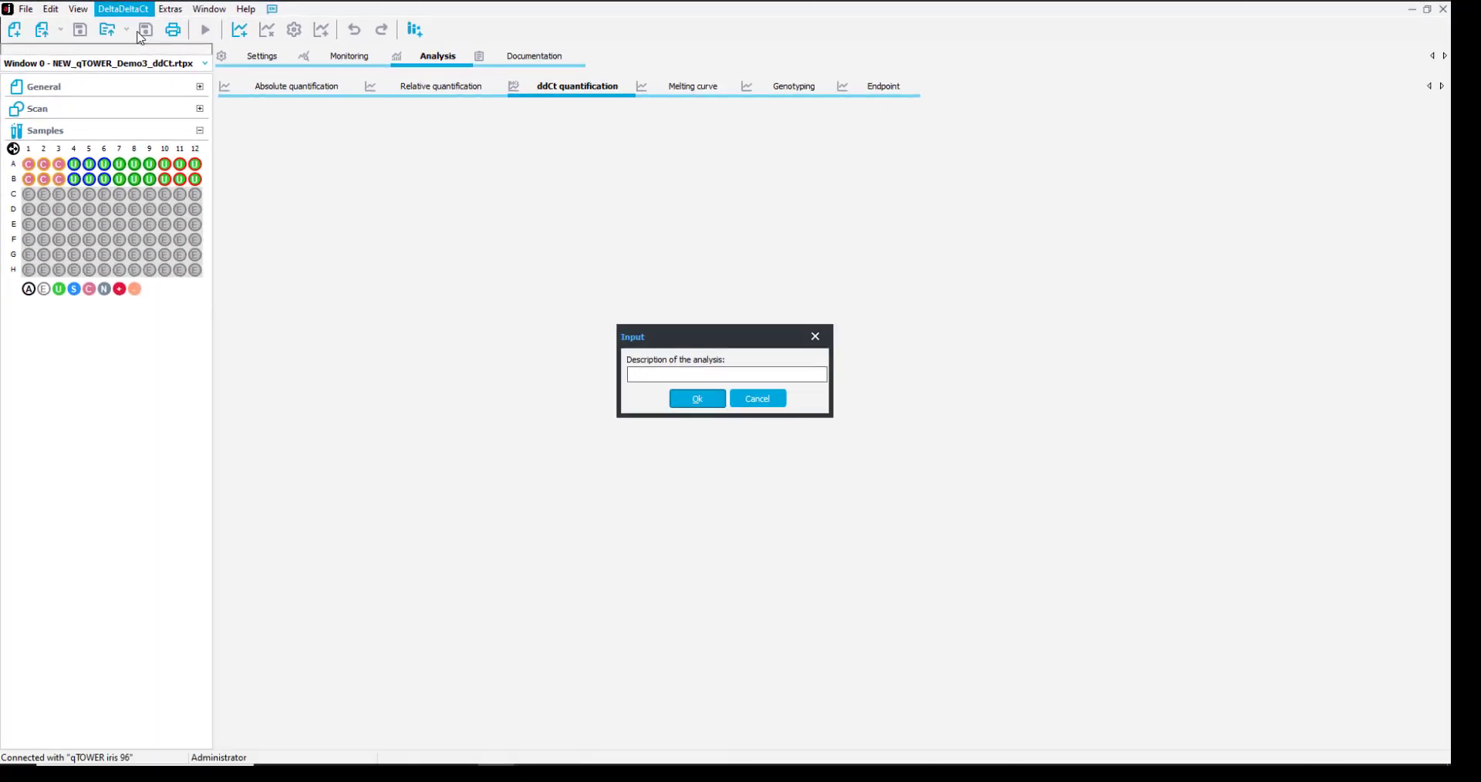
text(1)
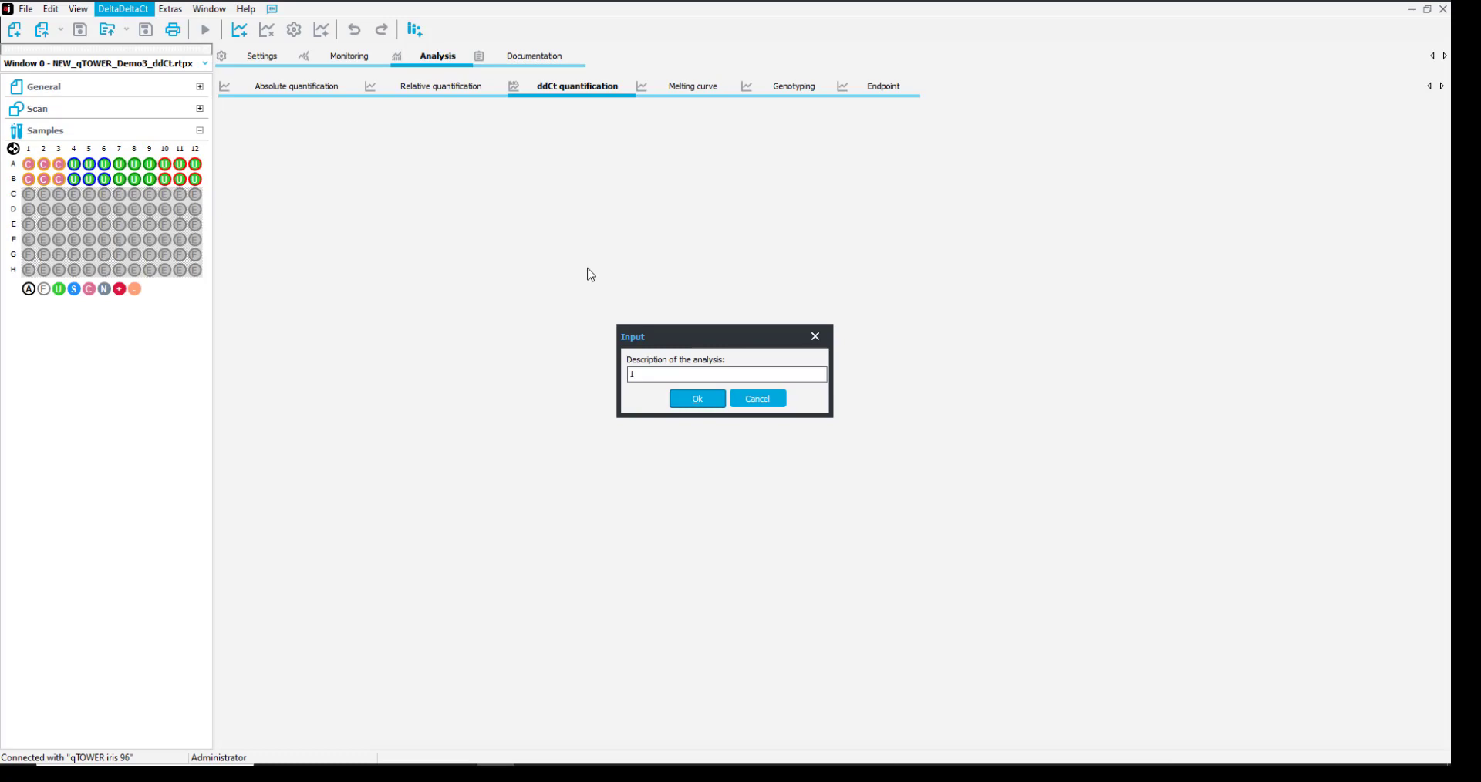
click(696, 398)
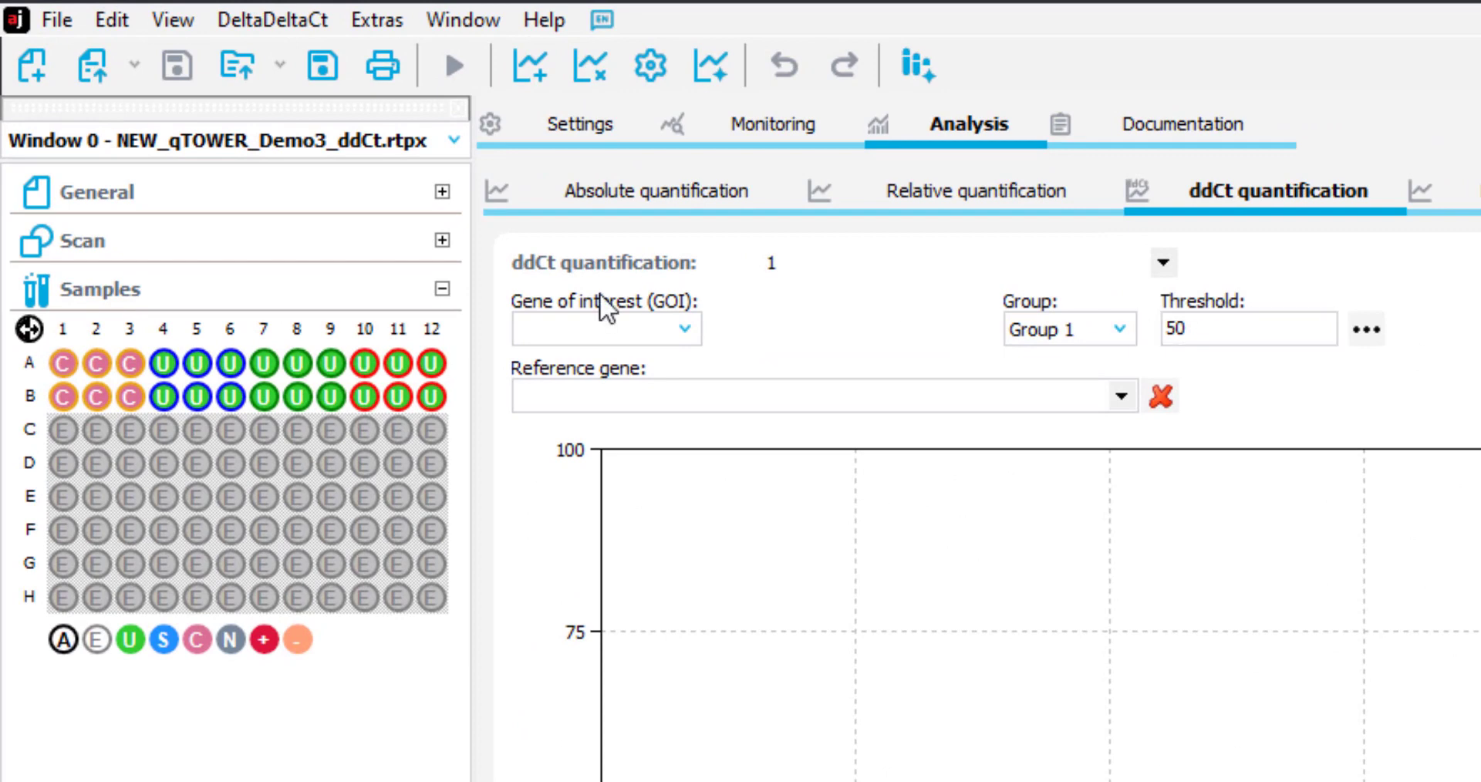
Step: Set FAM-GOI as gene of interest and FAM-RefGen as reference gene
click(605, 329)
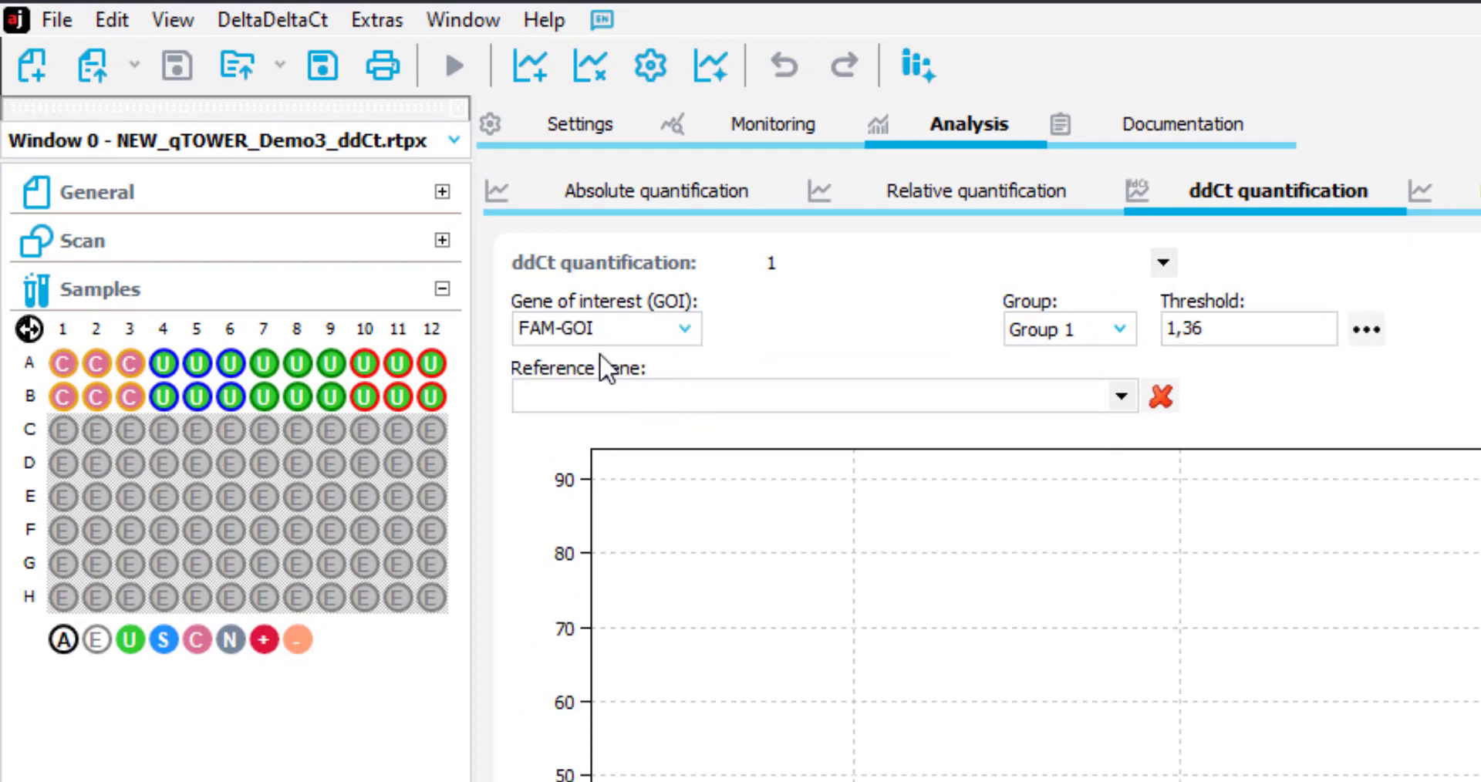
click(1120, 395)
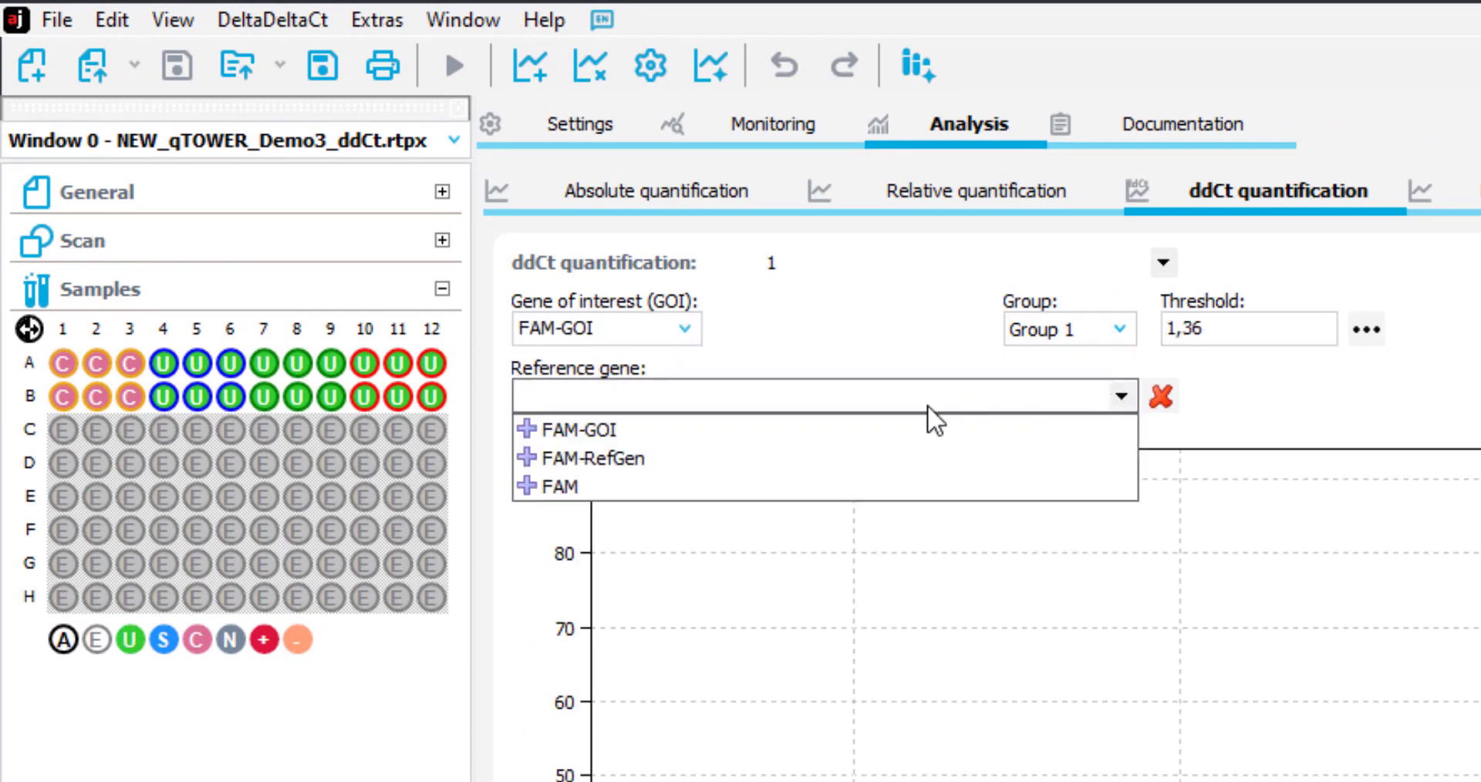
click(589, 458)
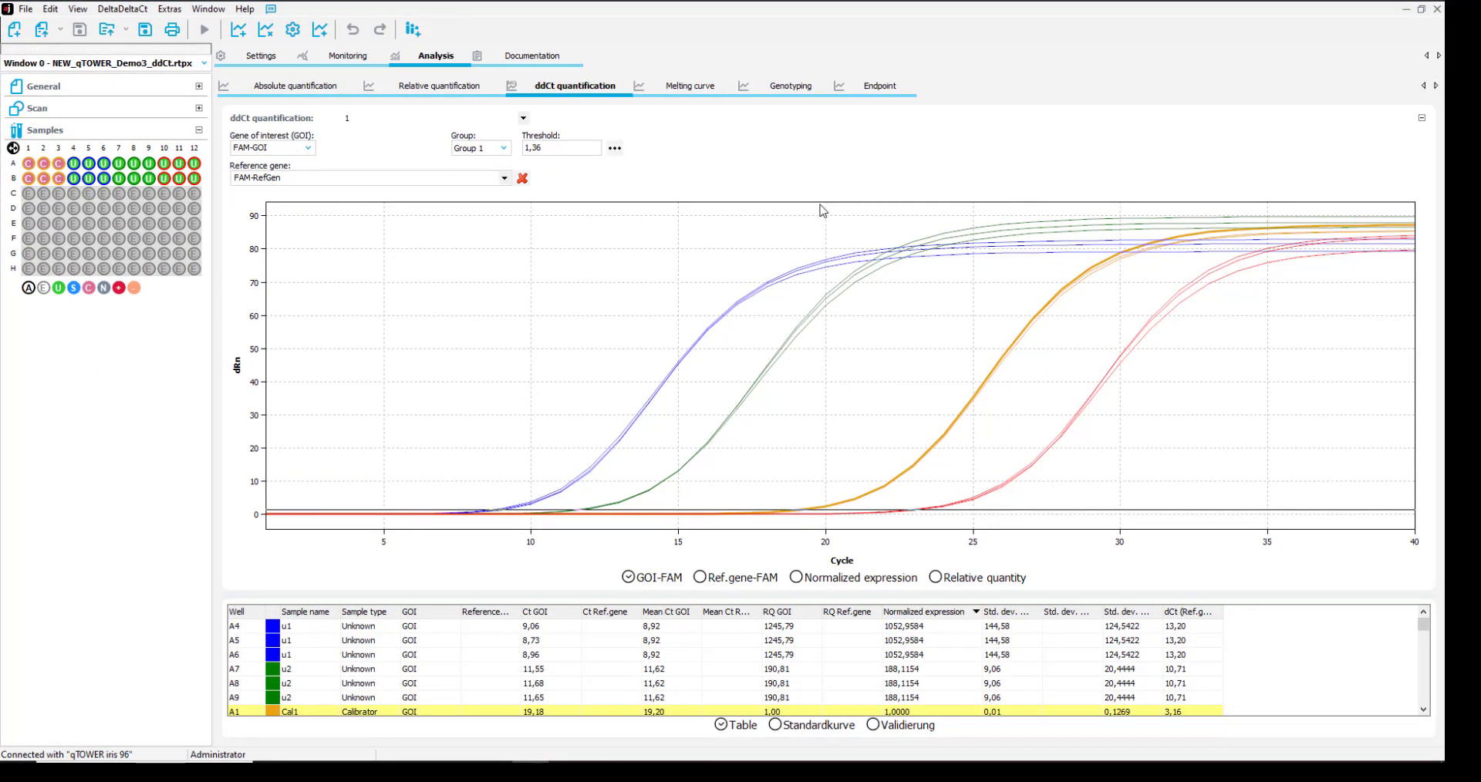
mouse_move(682, 217)
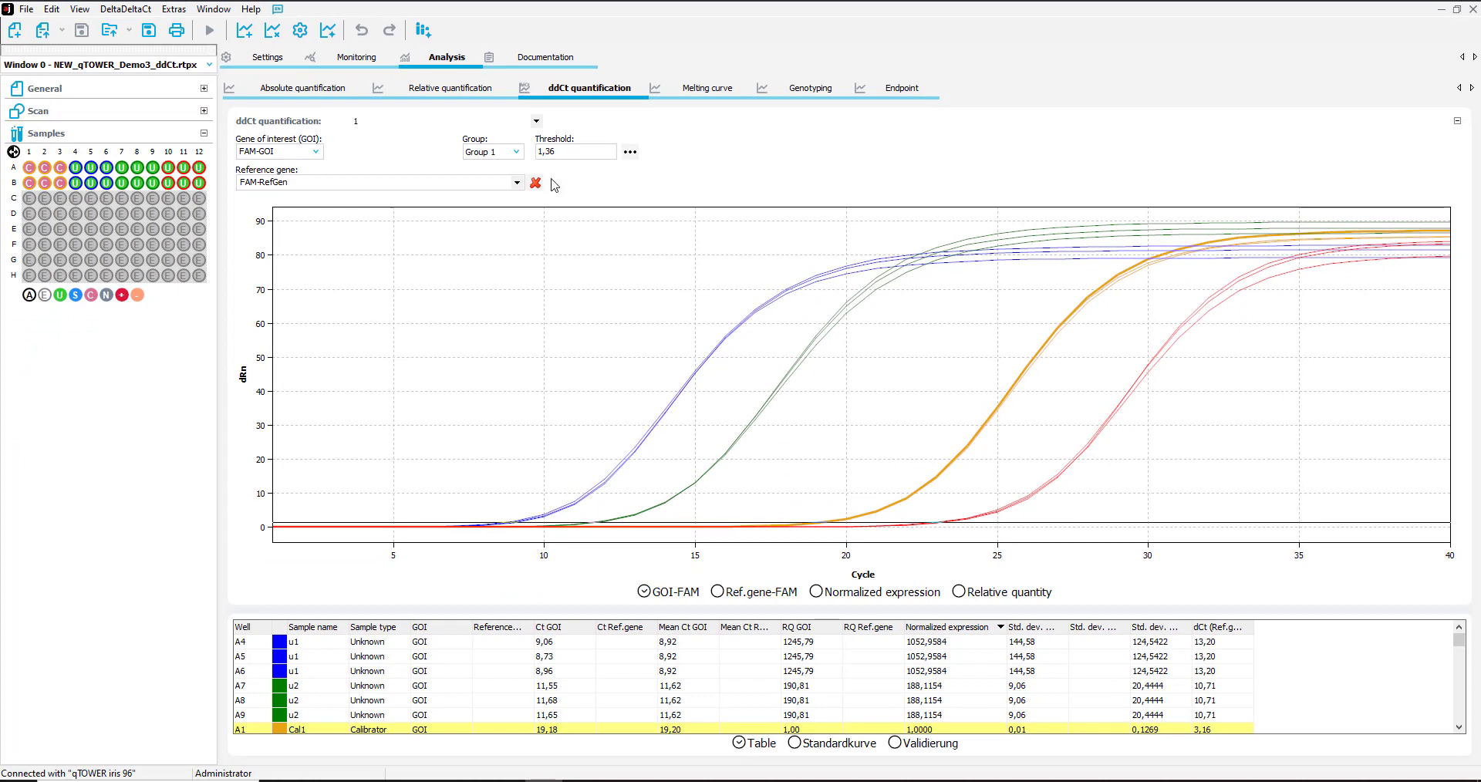
mouse_move(440, 512)
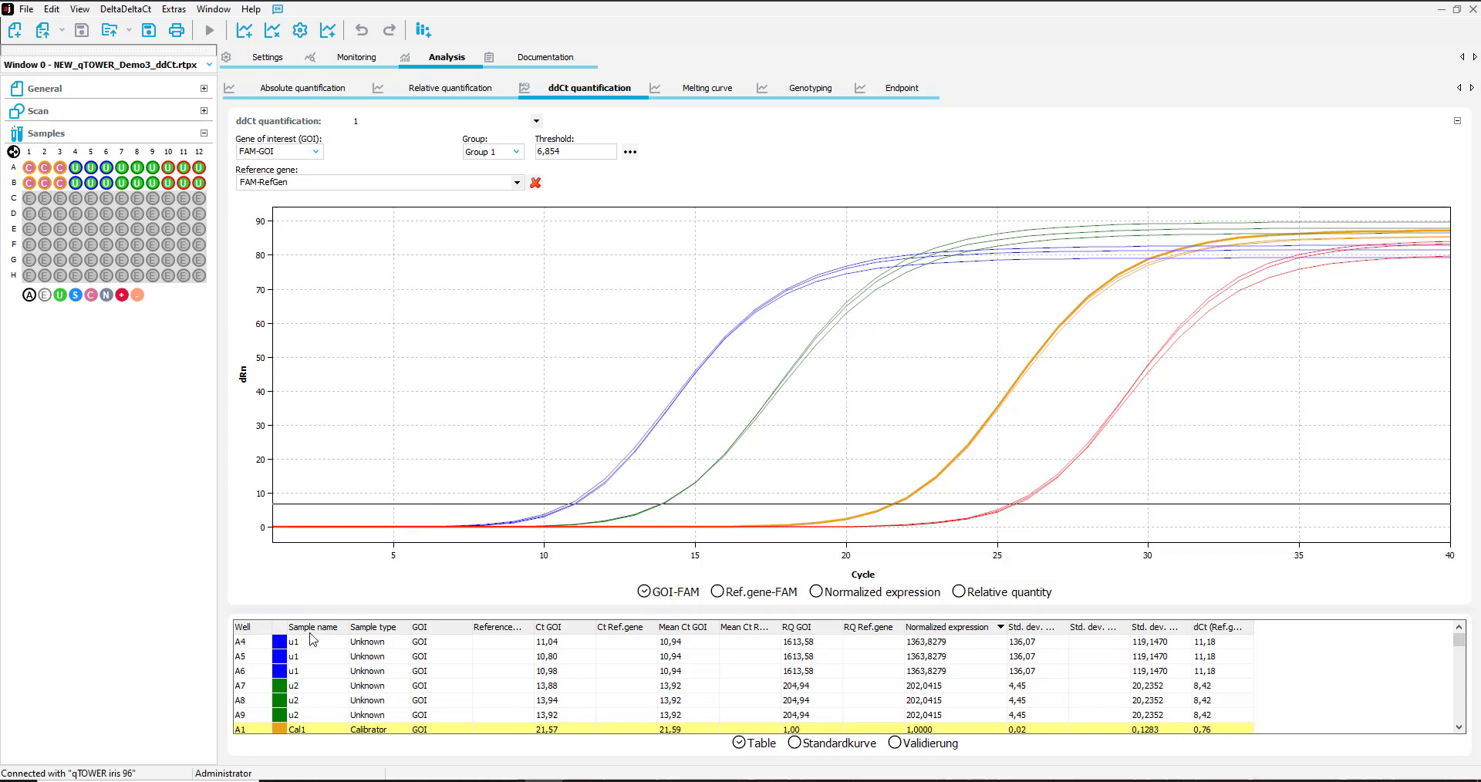
mouse_move(430, 646)
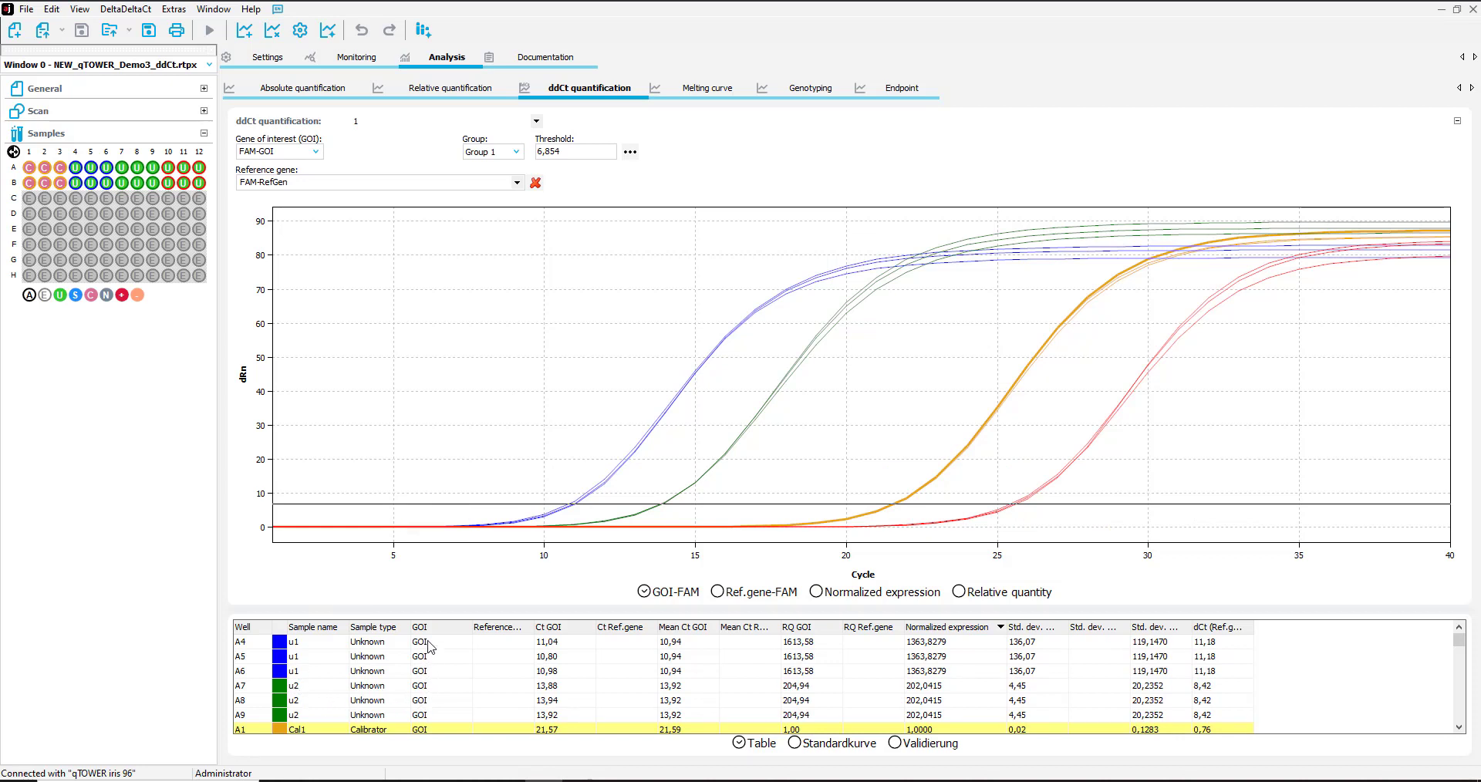
mouse_move(426, 625)
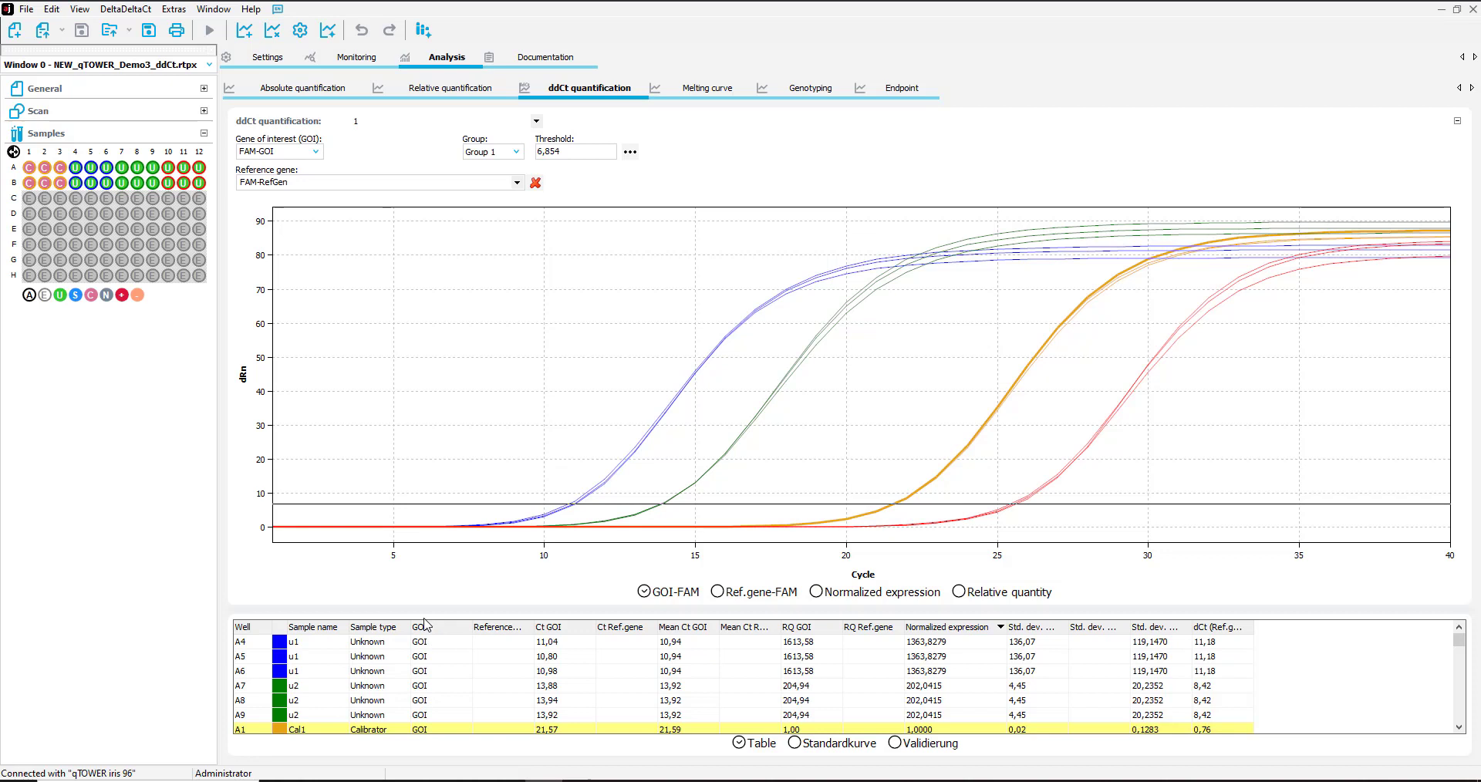
mouse_move(592, 673)
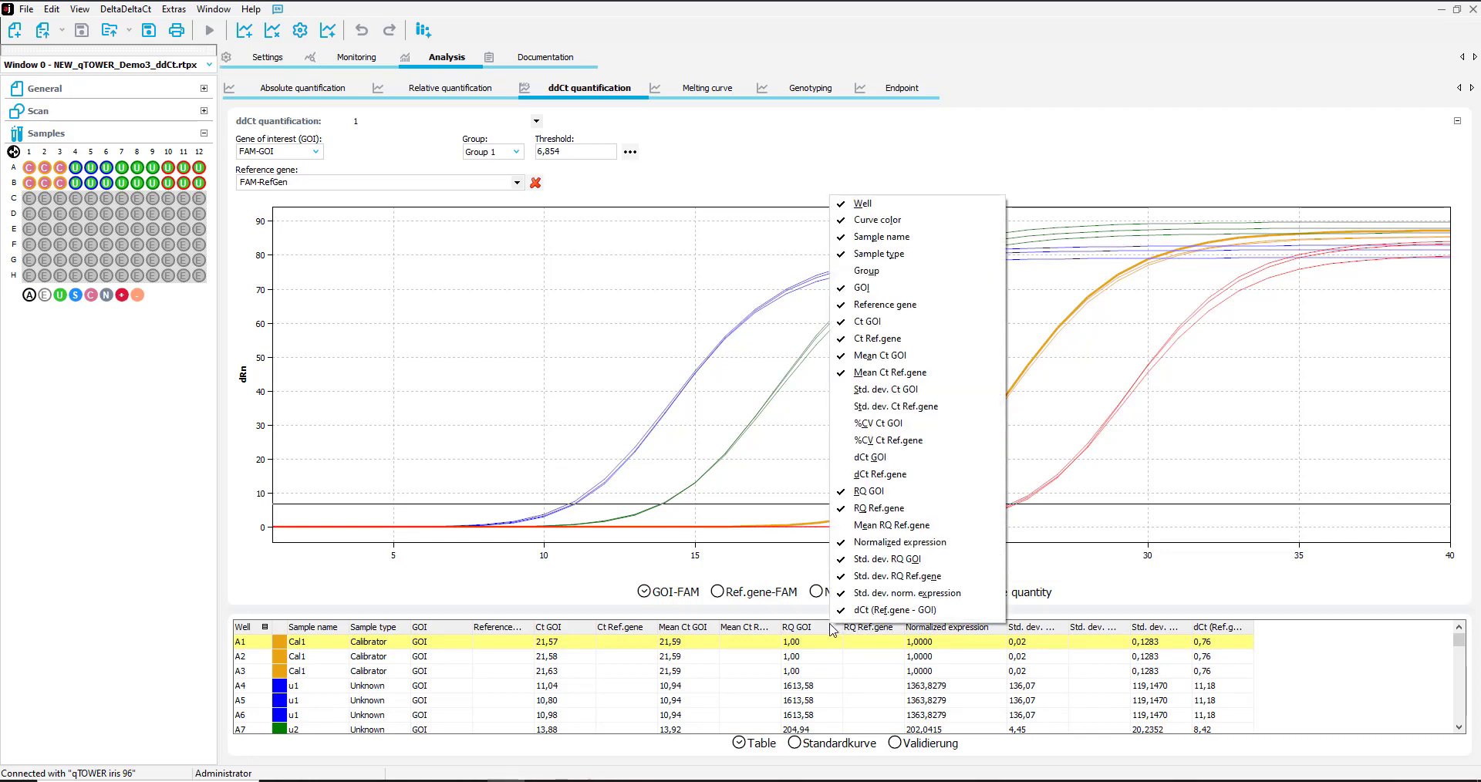
mouse_move(884, 389)
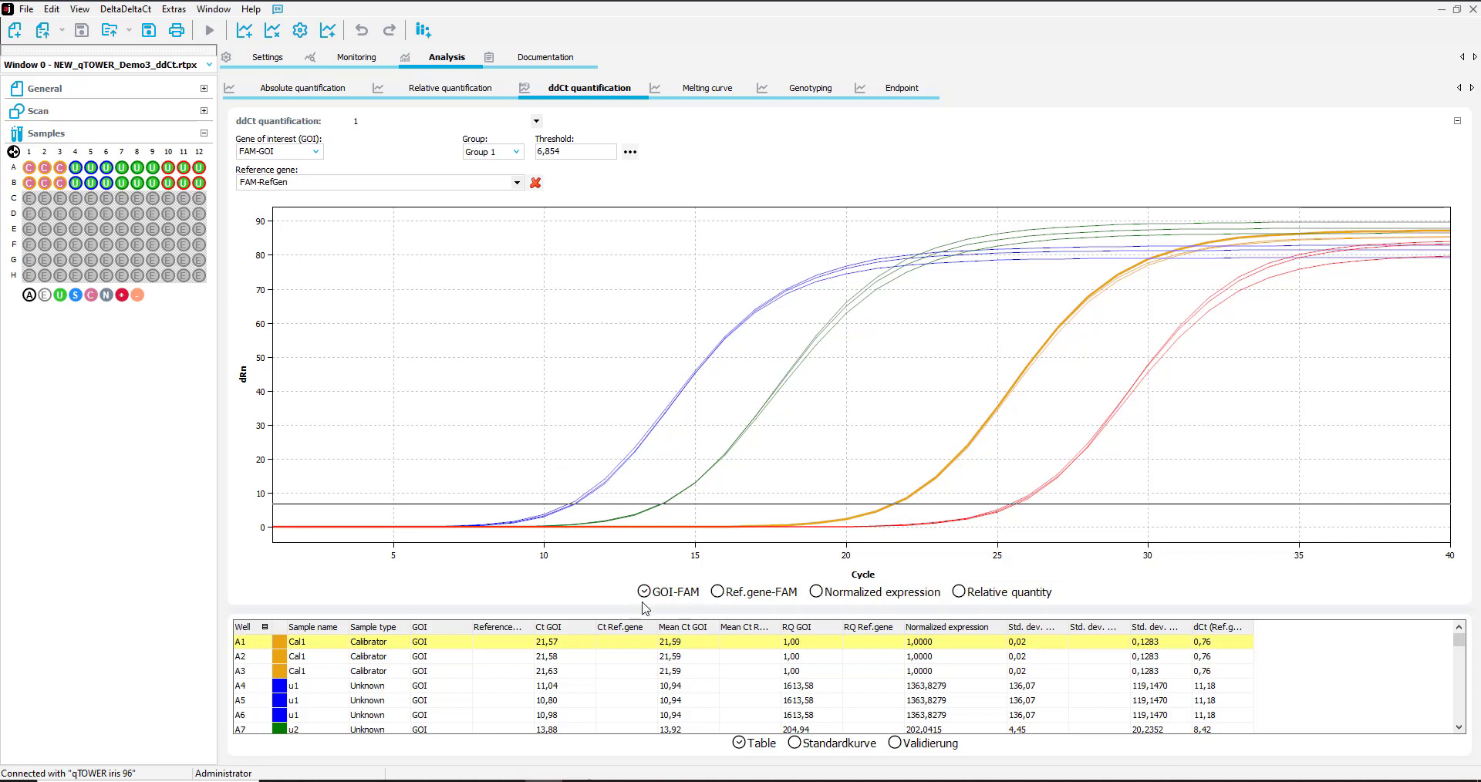
Step: Cycle the chart through Ref.gene-FAM curves, normalized expression and relative quantity bars
click(719, 591)
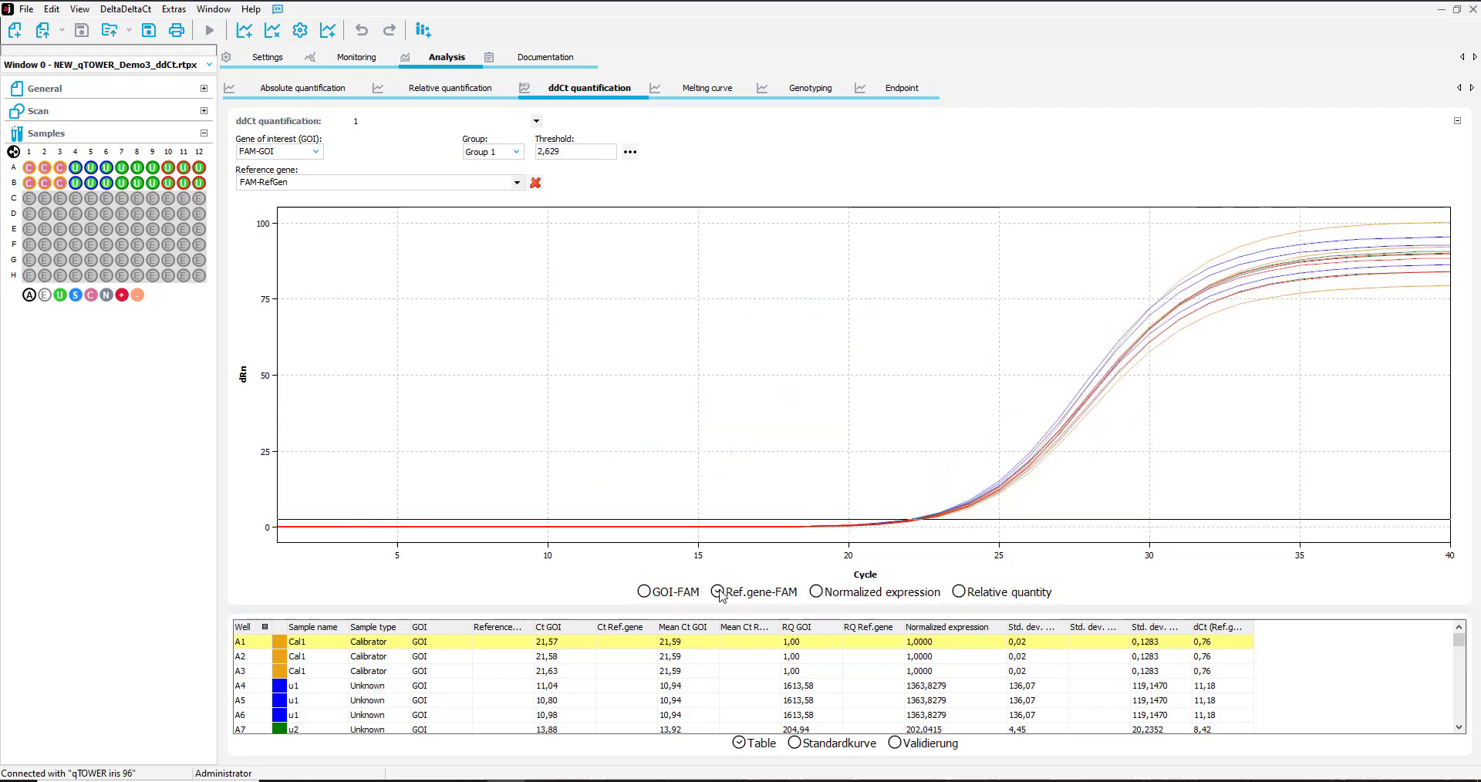
click(816, 591)
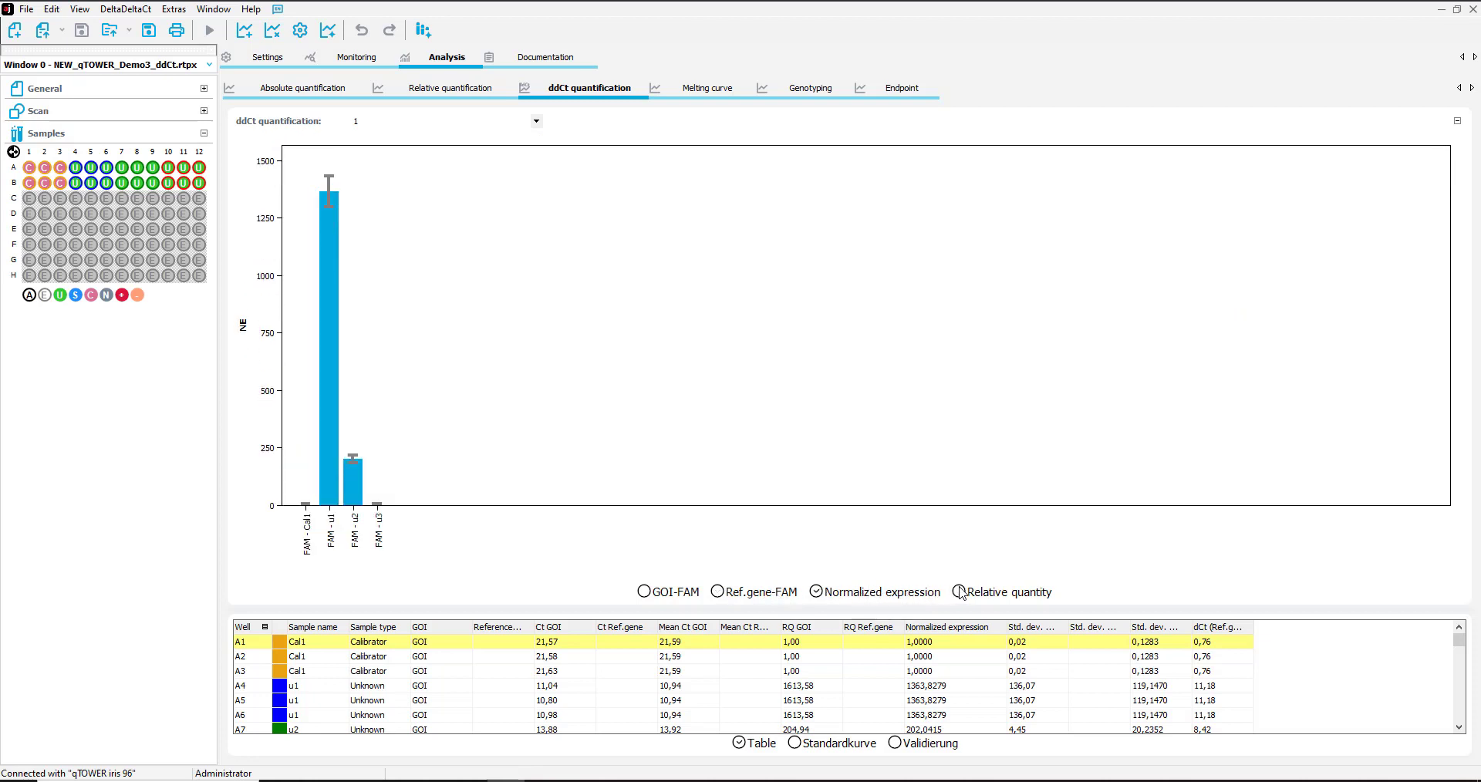
click(958, 591)
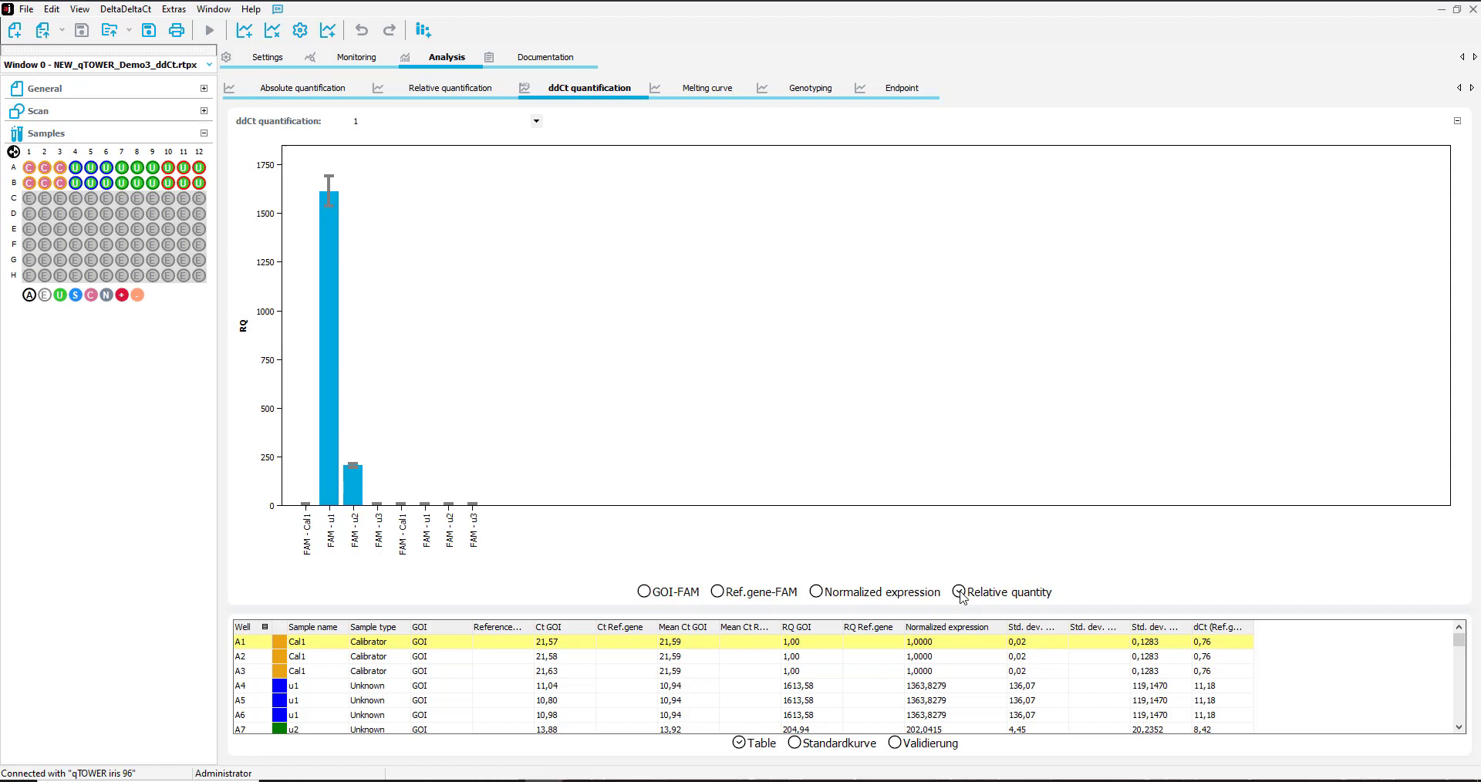
mouse_move(961, 597)
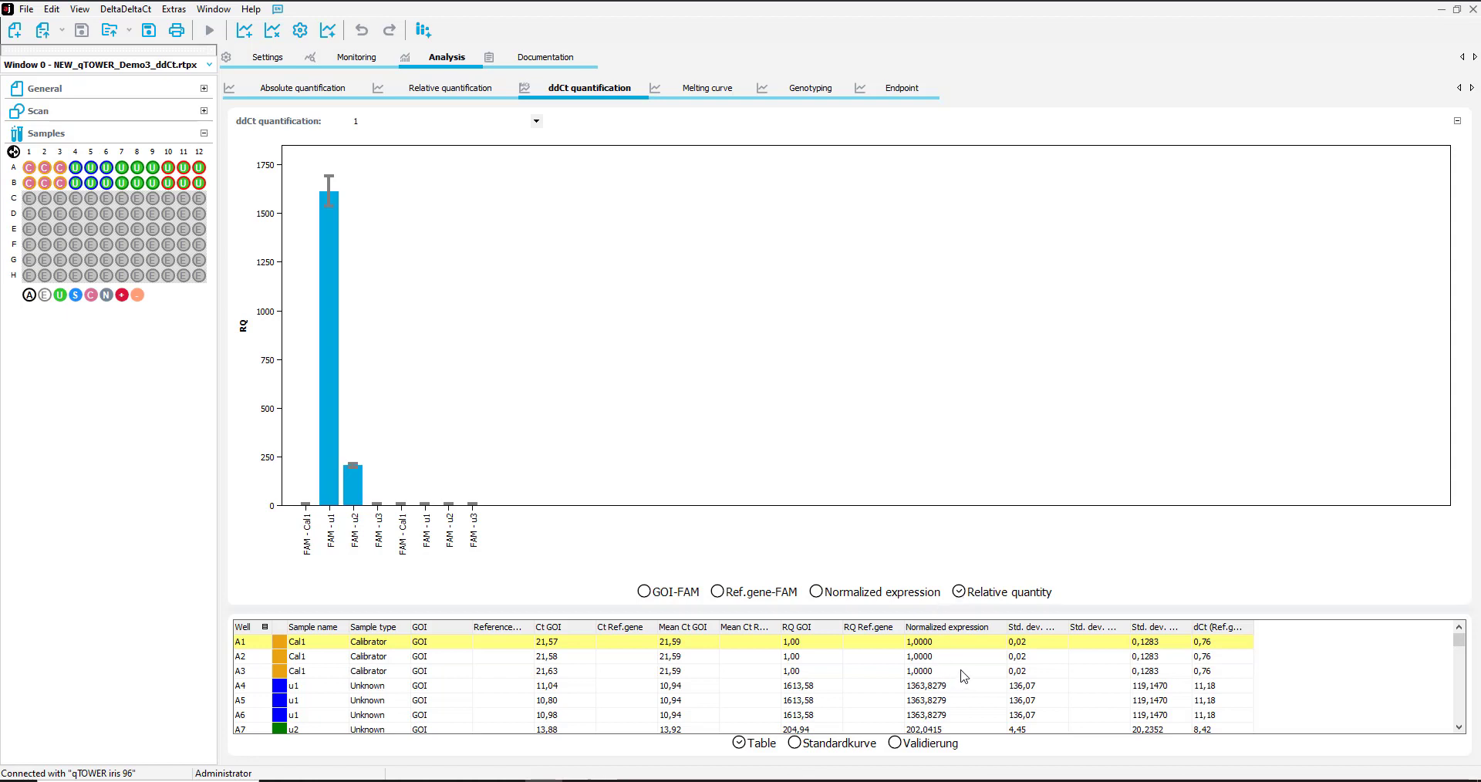
right_click(962, 676)
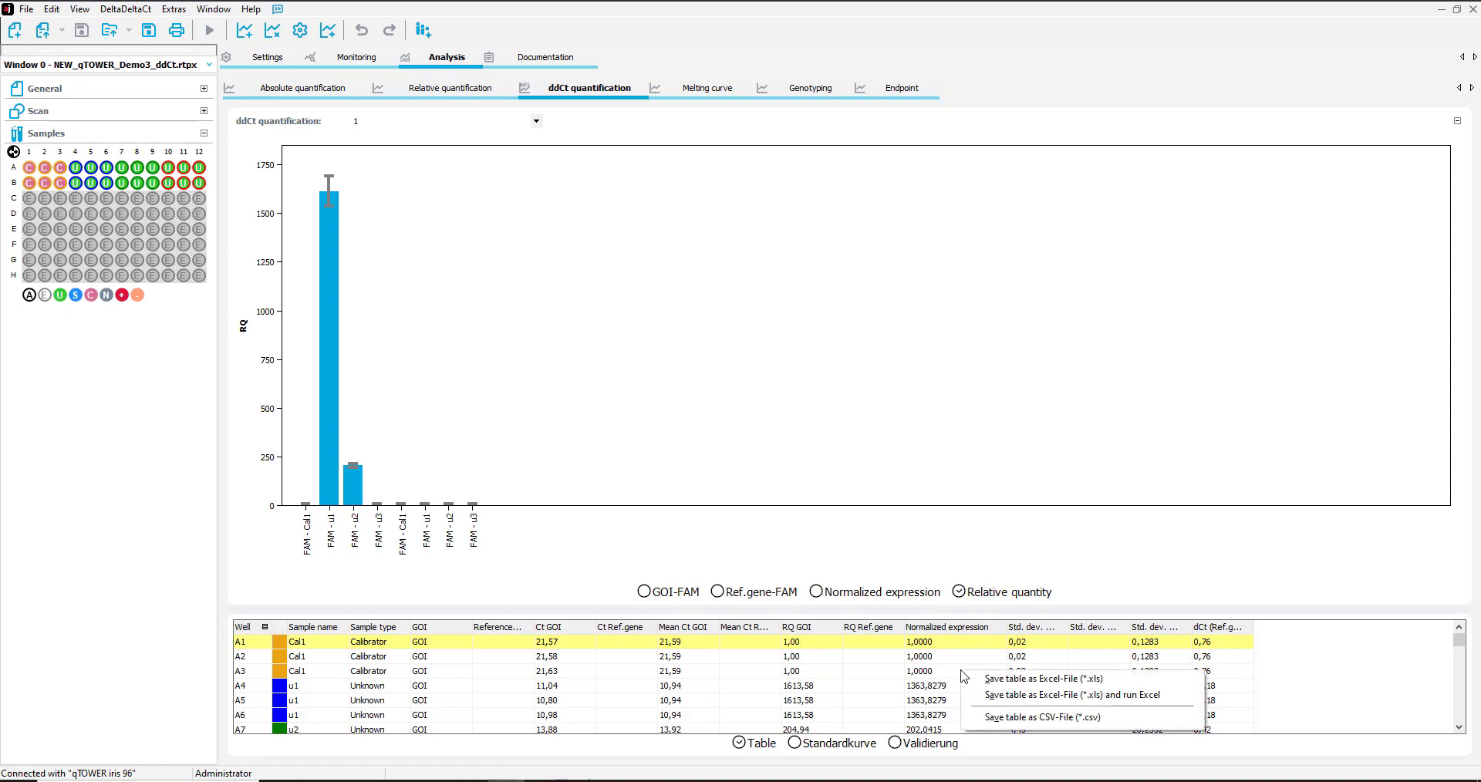
mouse_move(1058, 695)
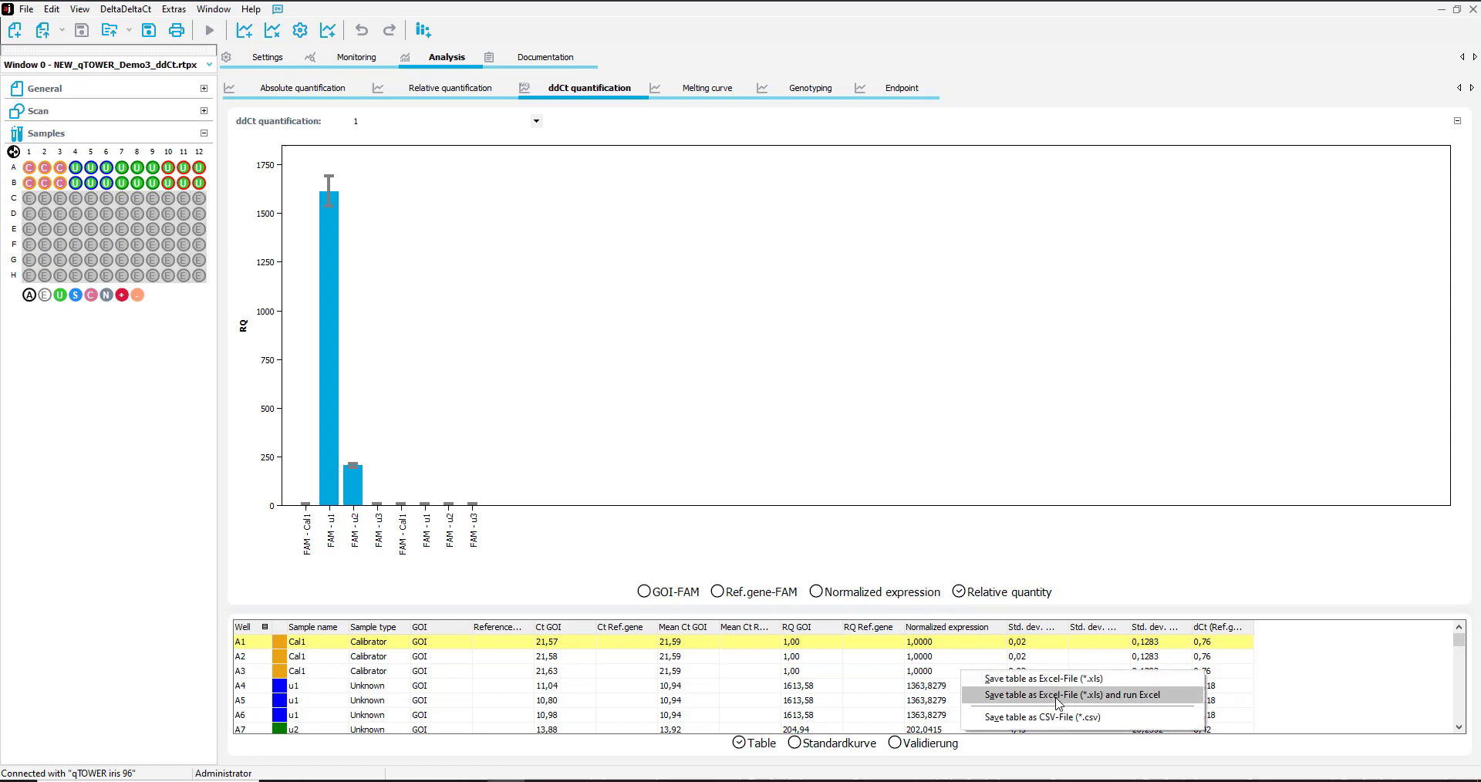
mouse_move(1049, 717)
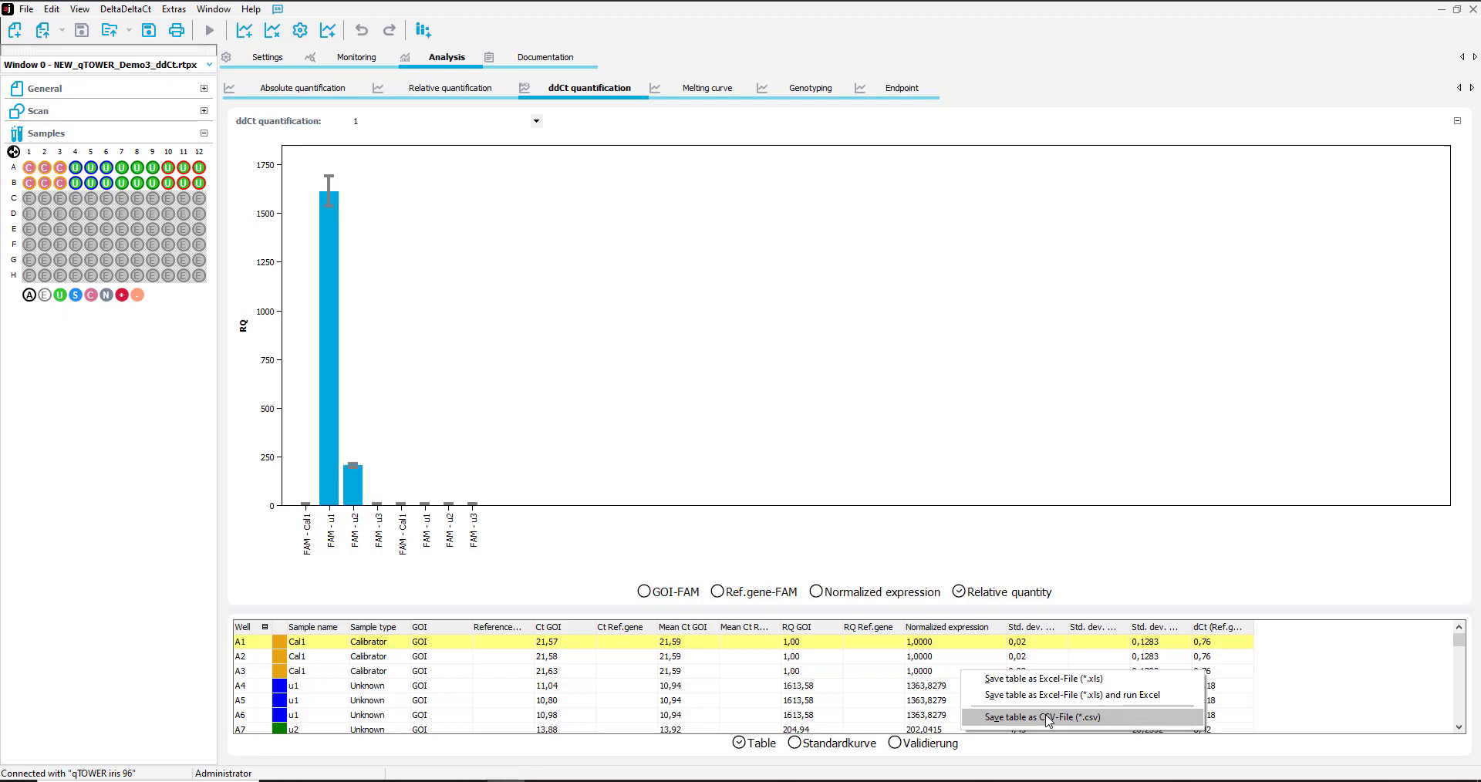
click(1046, 717)
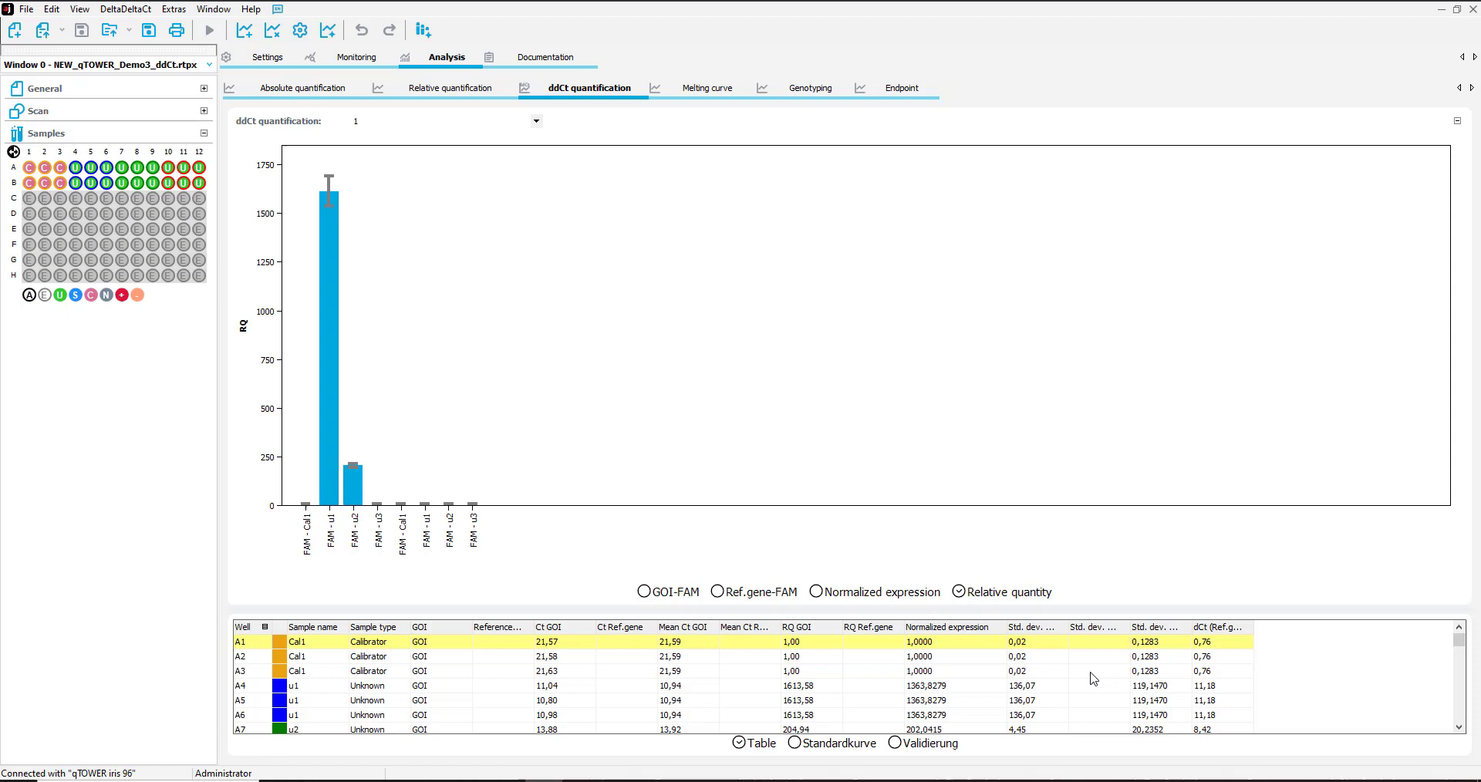
mouse_move(203, 37)
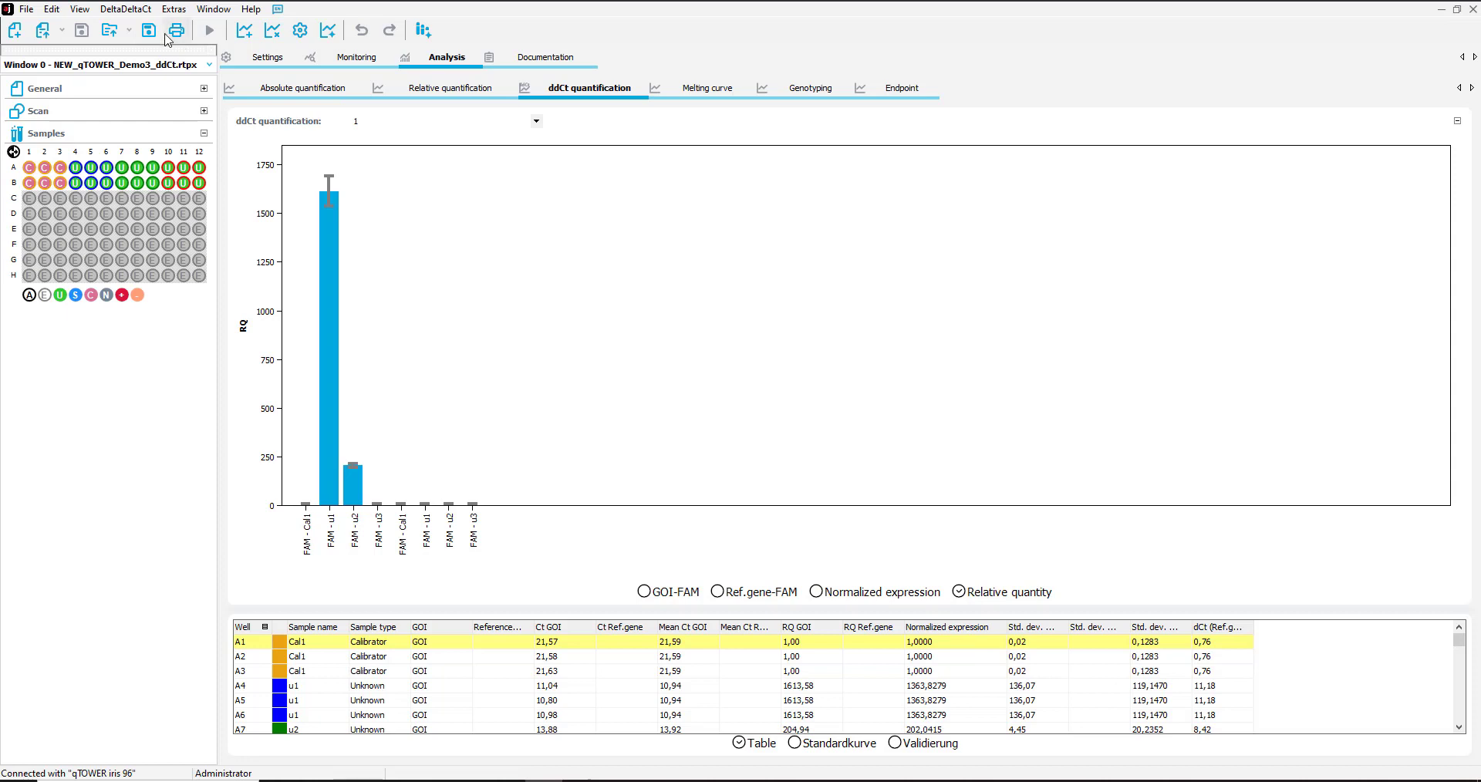
Step: Bring up the Print Report window from the File menu
click(26, 9)
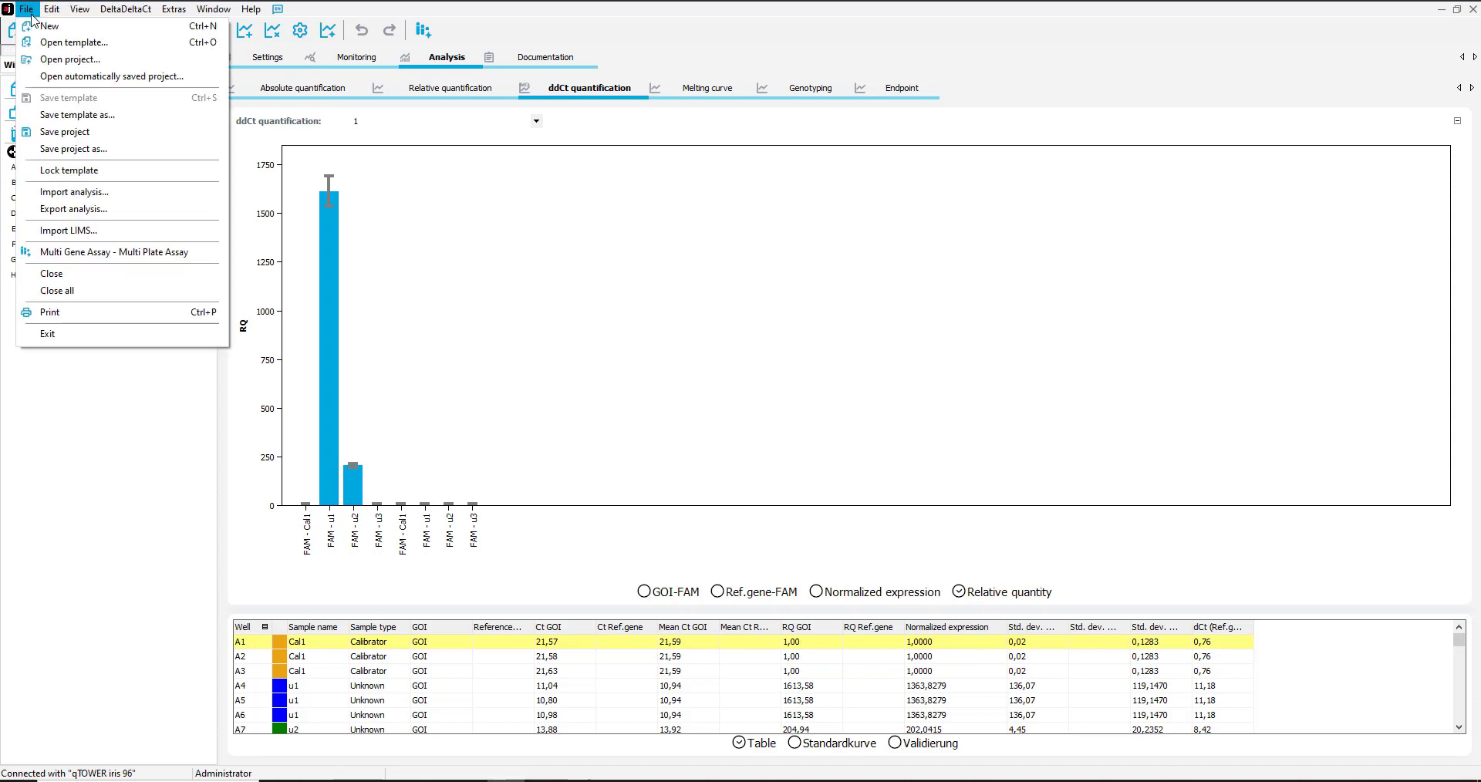
click(49, 312)
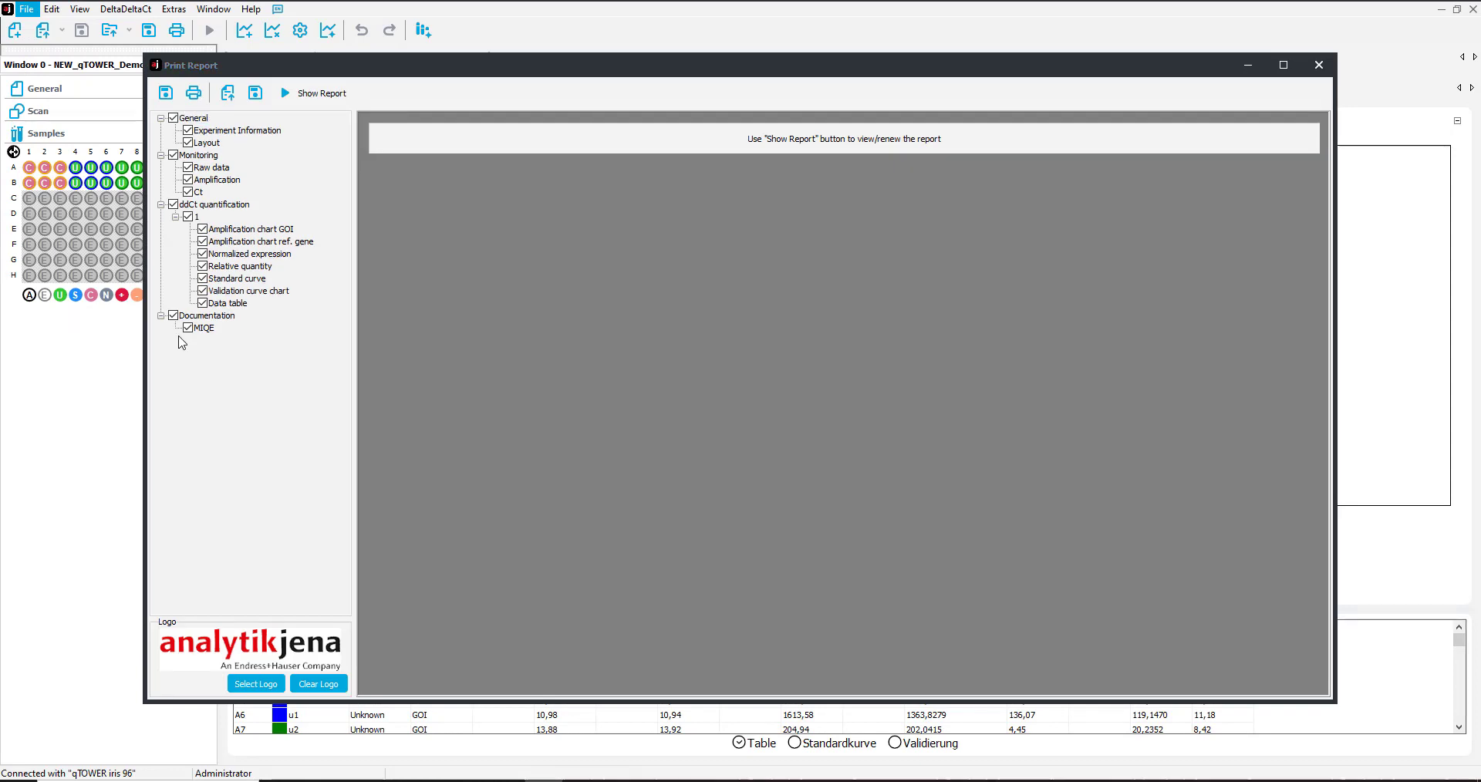
mouse_move(304, 298)
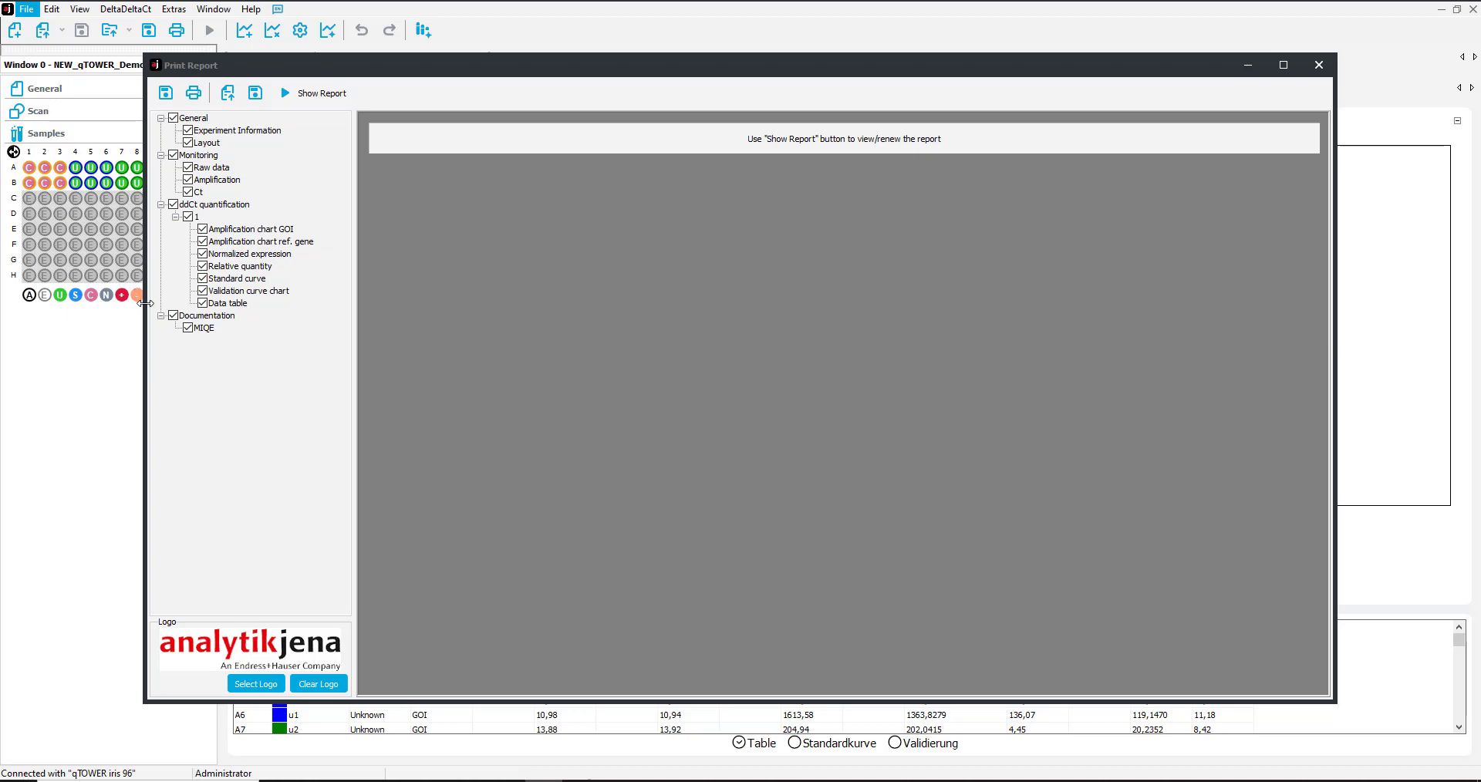
mouse_move(304, 113)
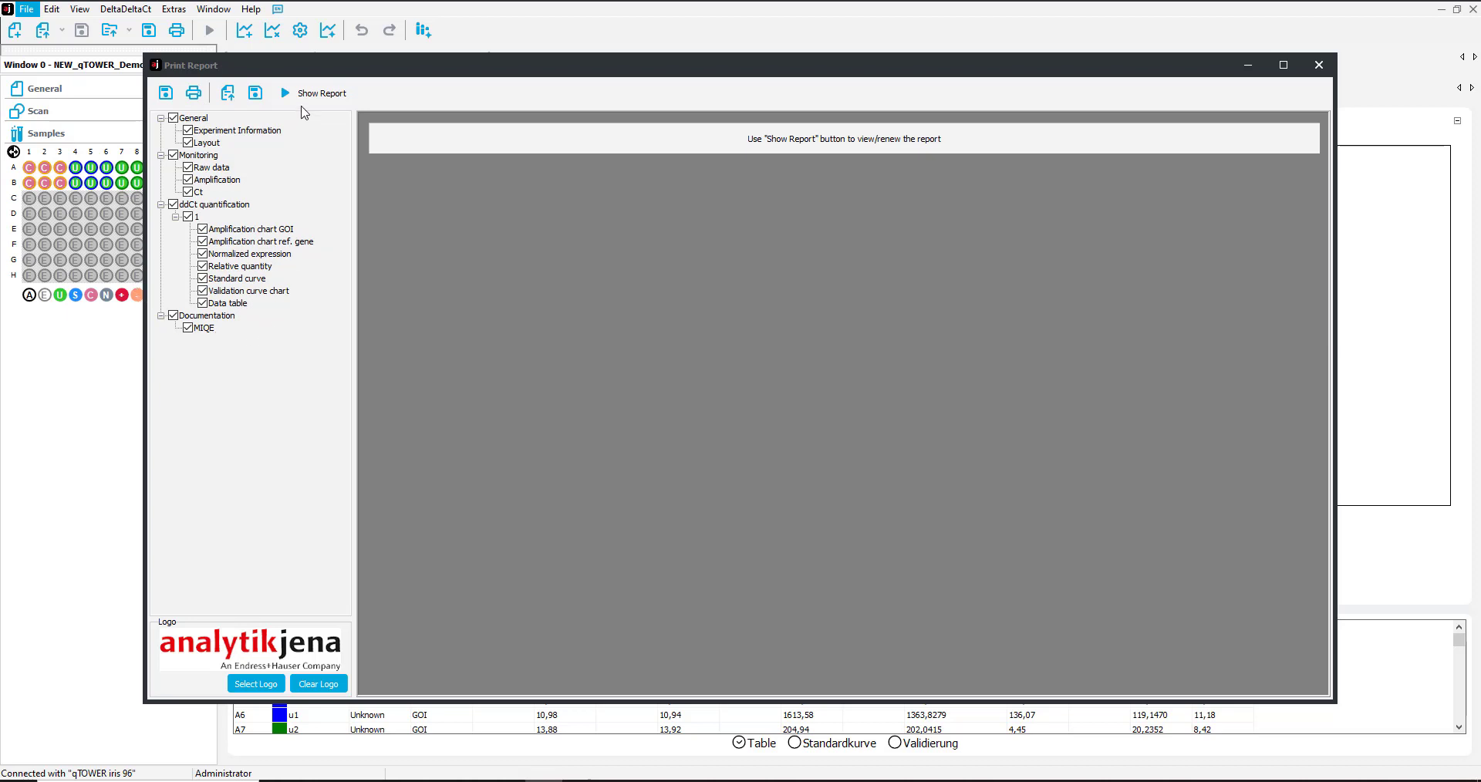
Step: Generate the report preview and scroll to the thermal cycling program table
click(313, 93)
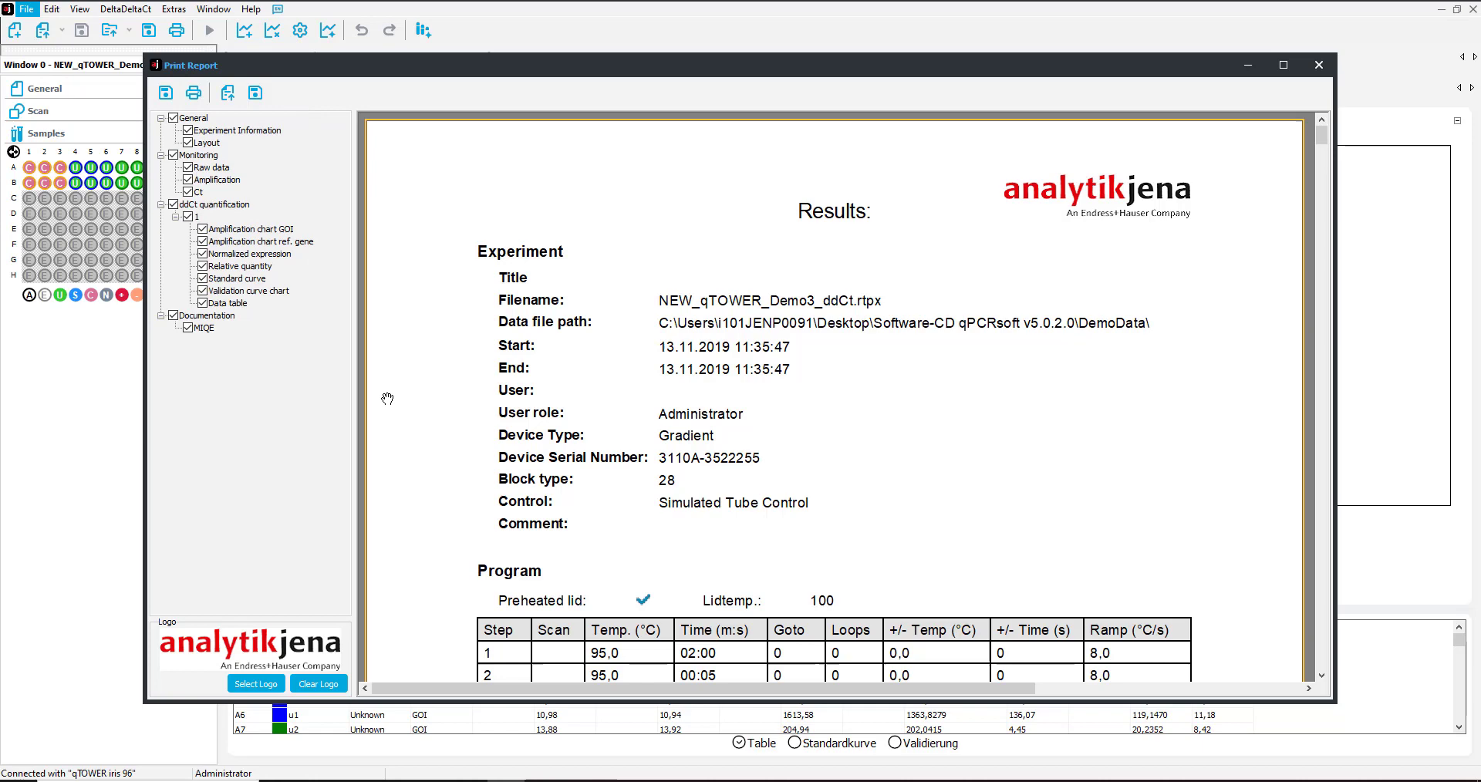
mouse_move(681, 227)
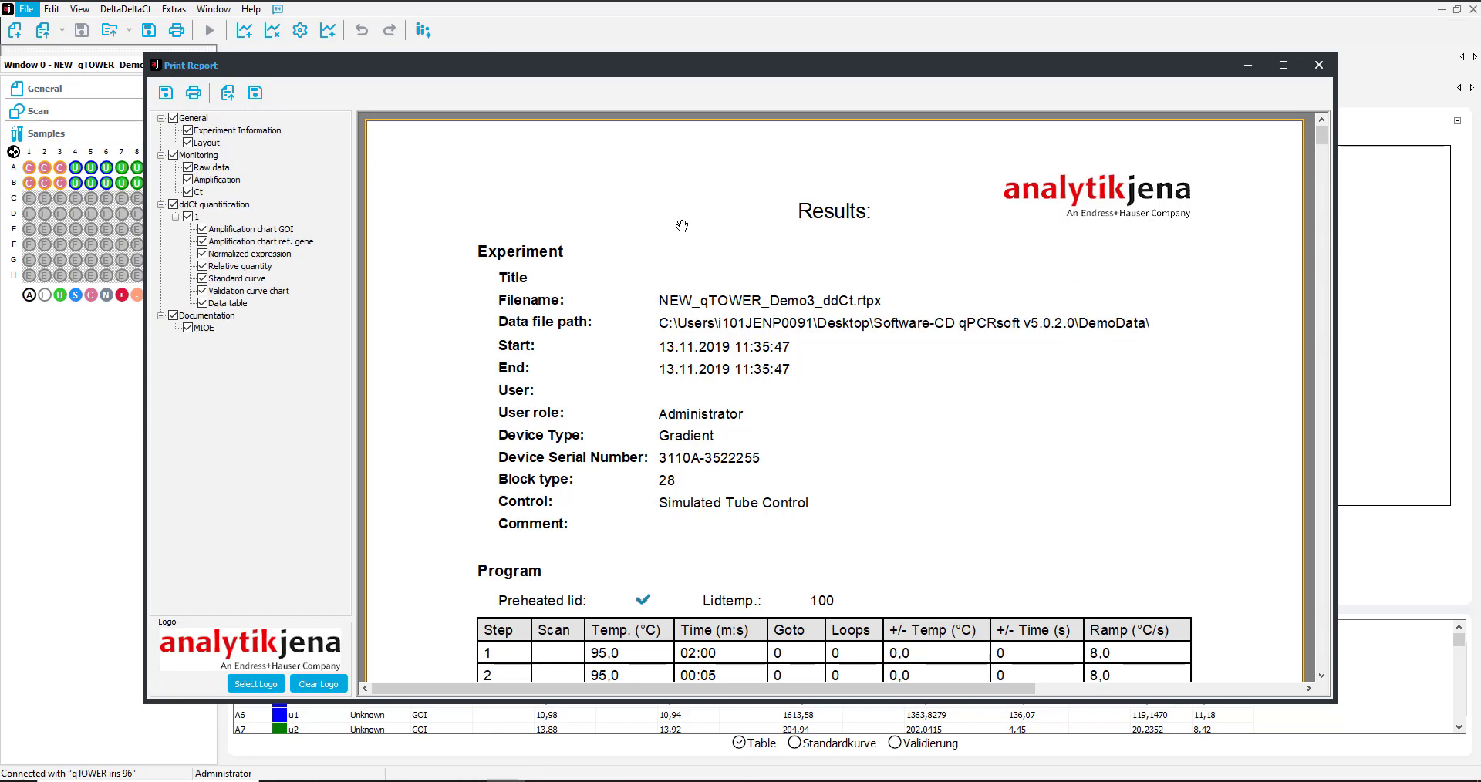
scroll(down, 3)
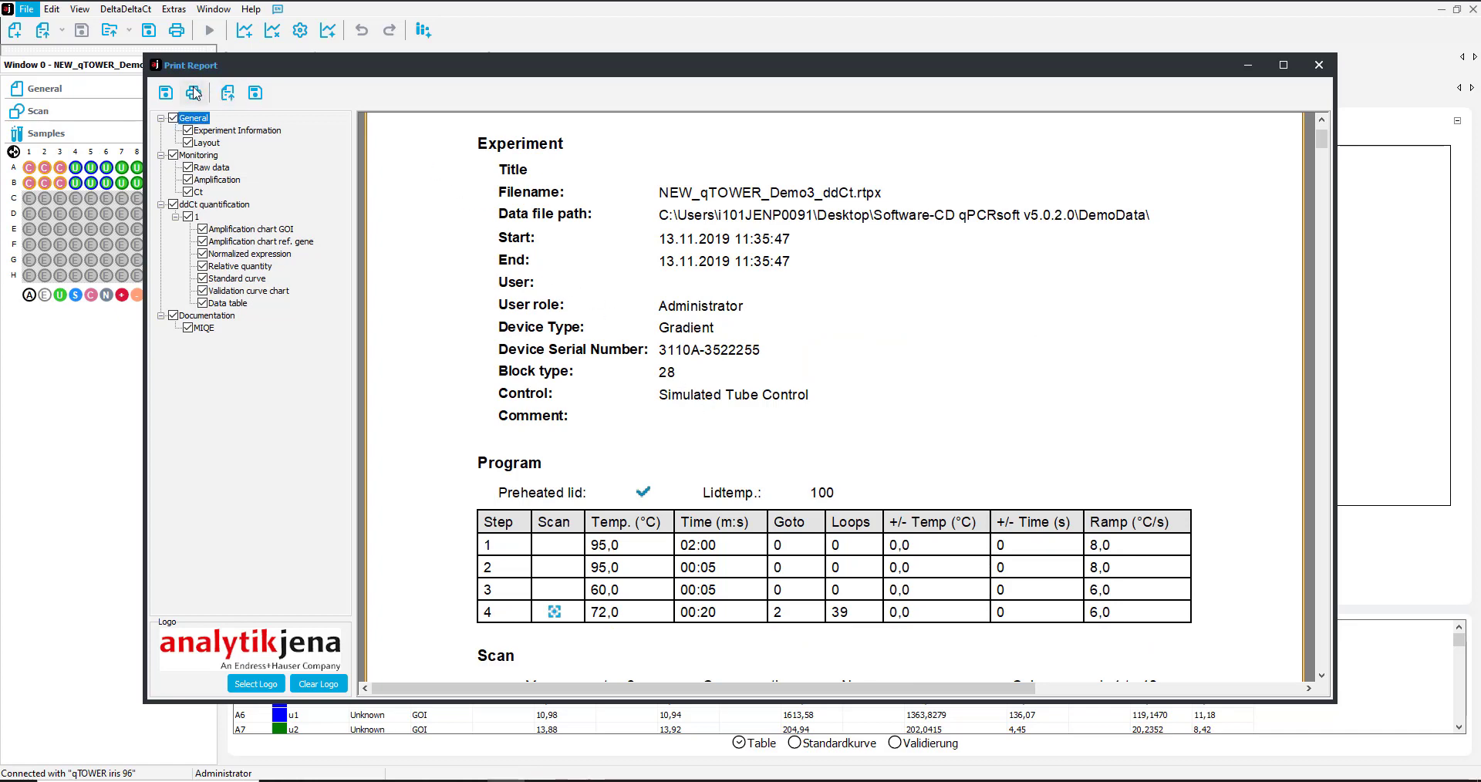
Step: Cancel the Print dialog, then save the report as report.pdf in DemoData
click(194, 92)
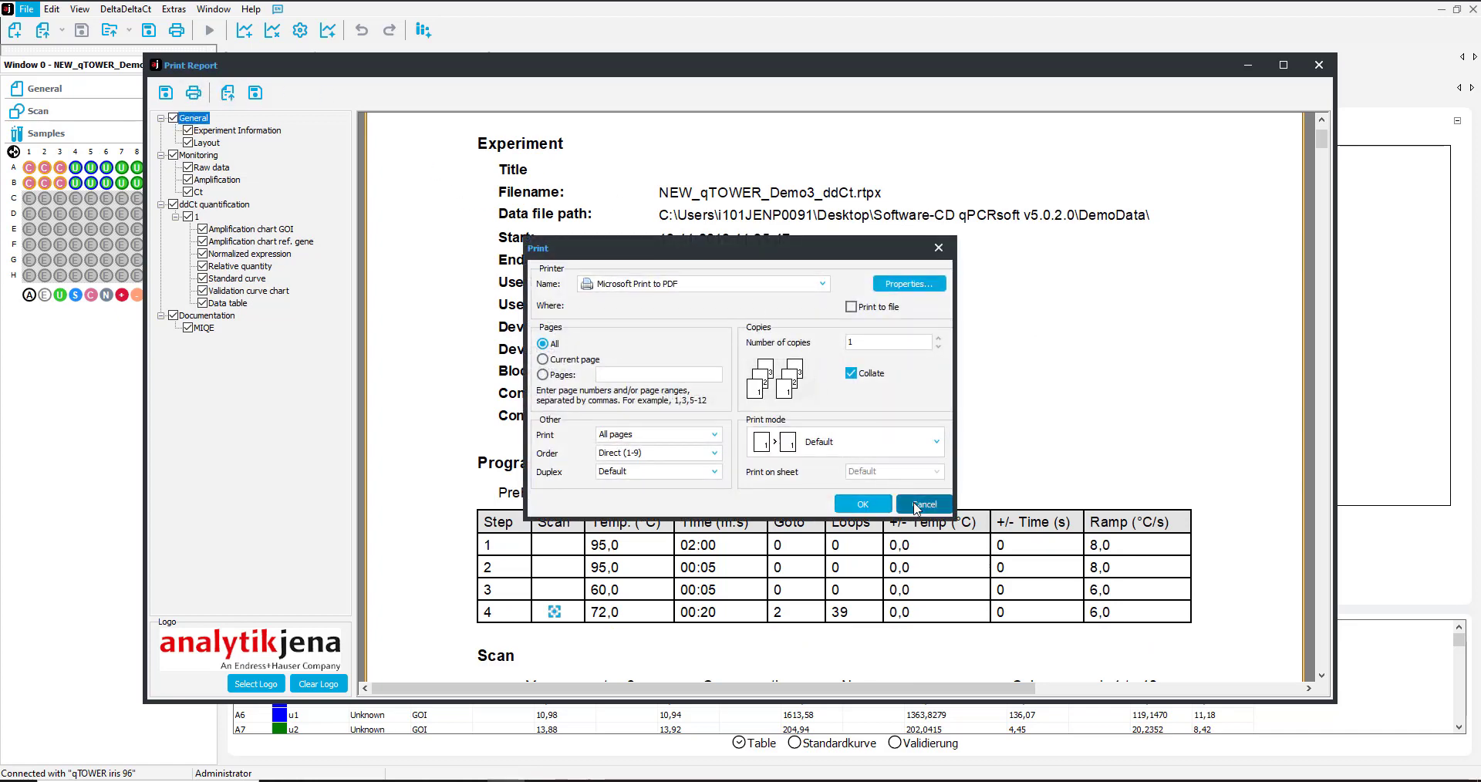
click(922, 503)
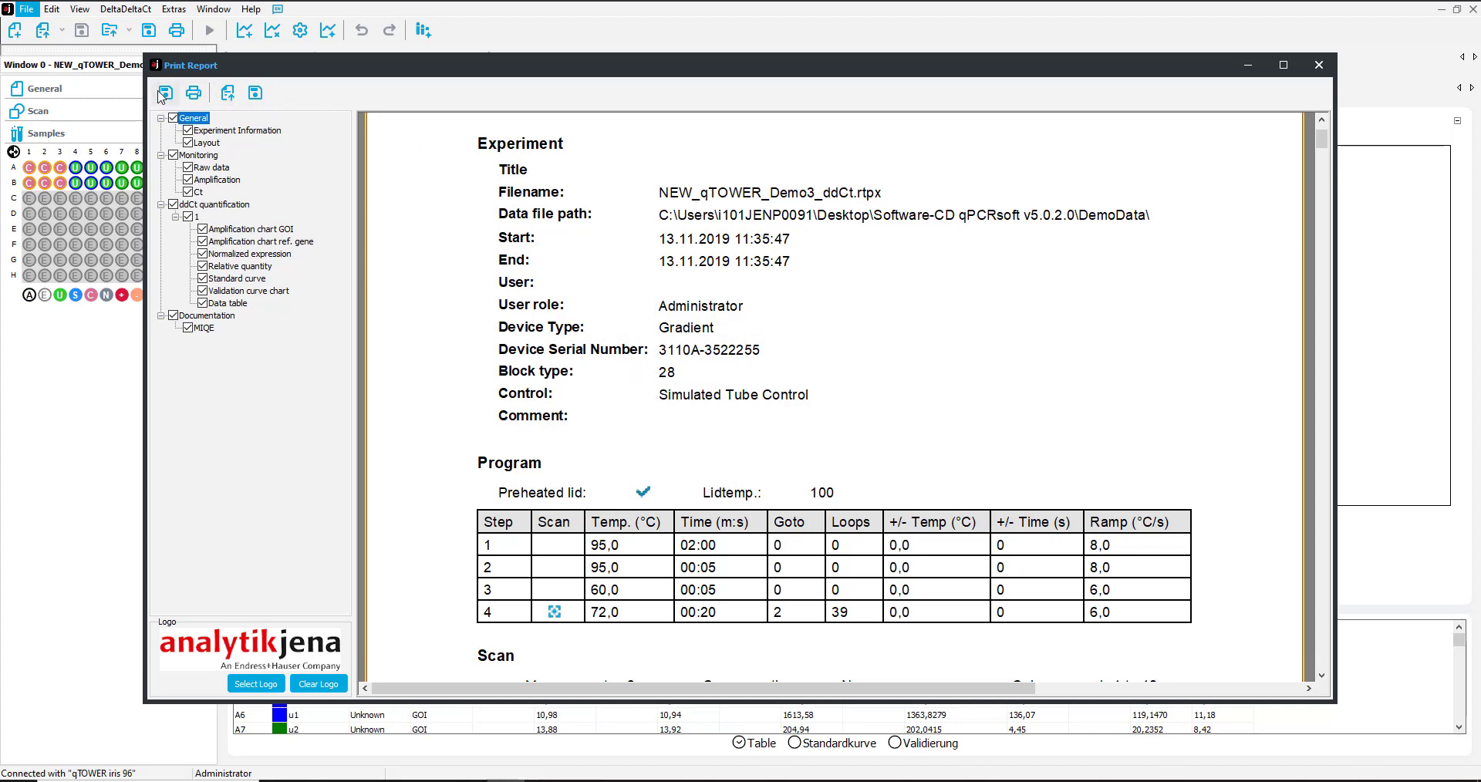
click(165, 93)
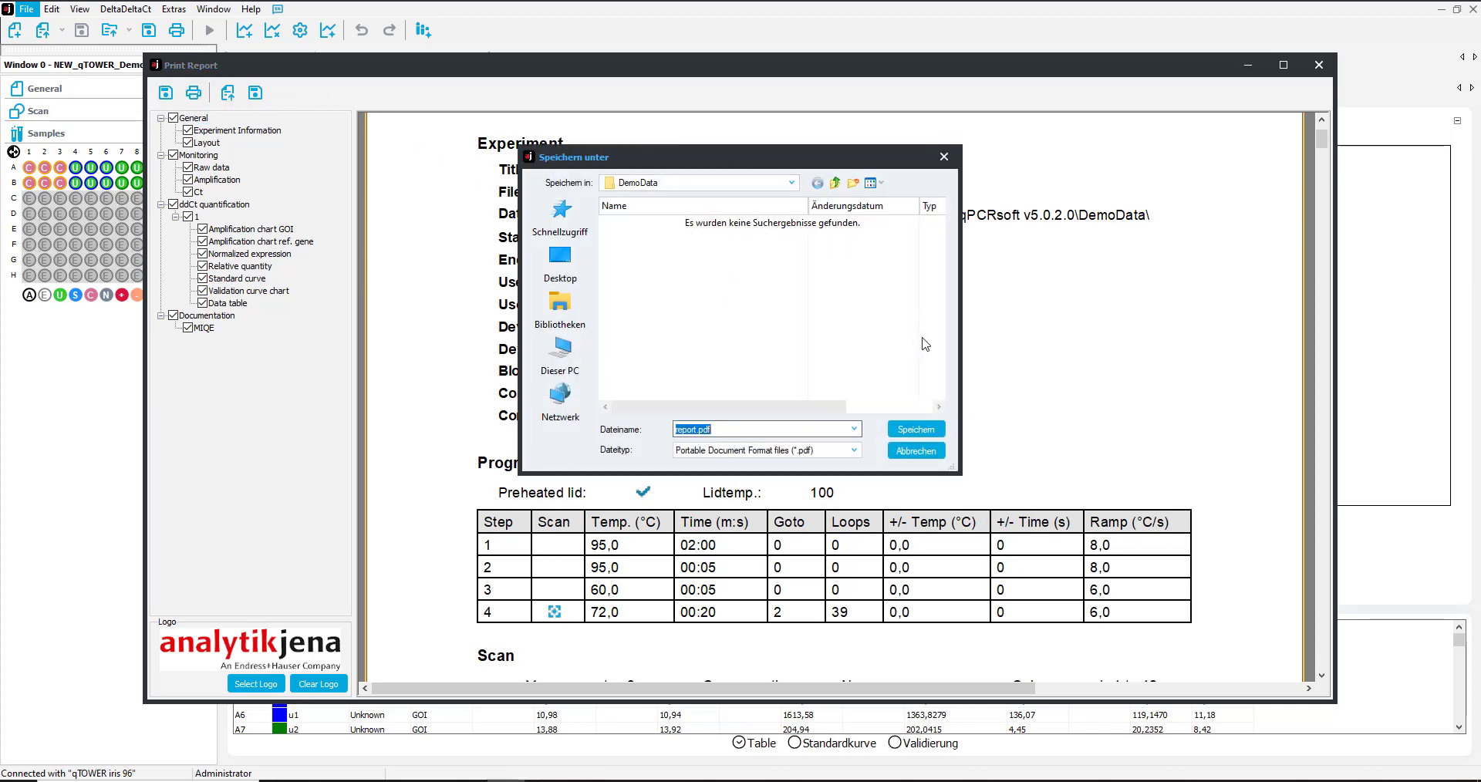
click(913, 451)
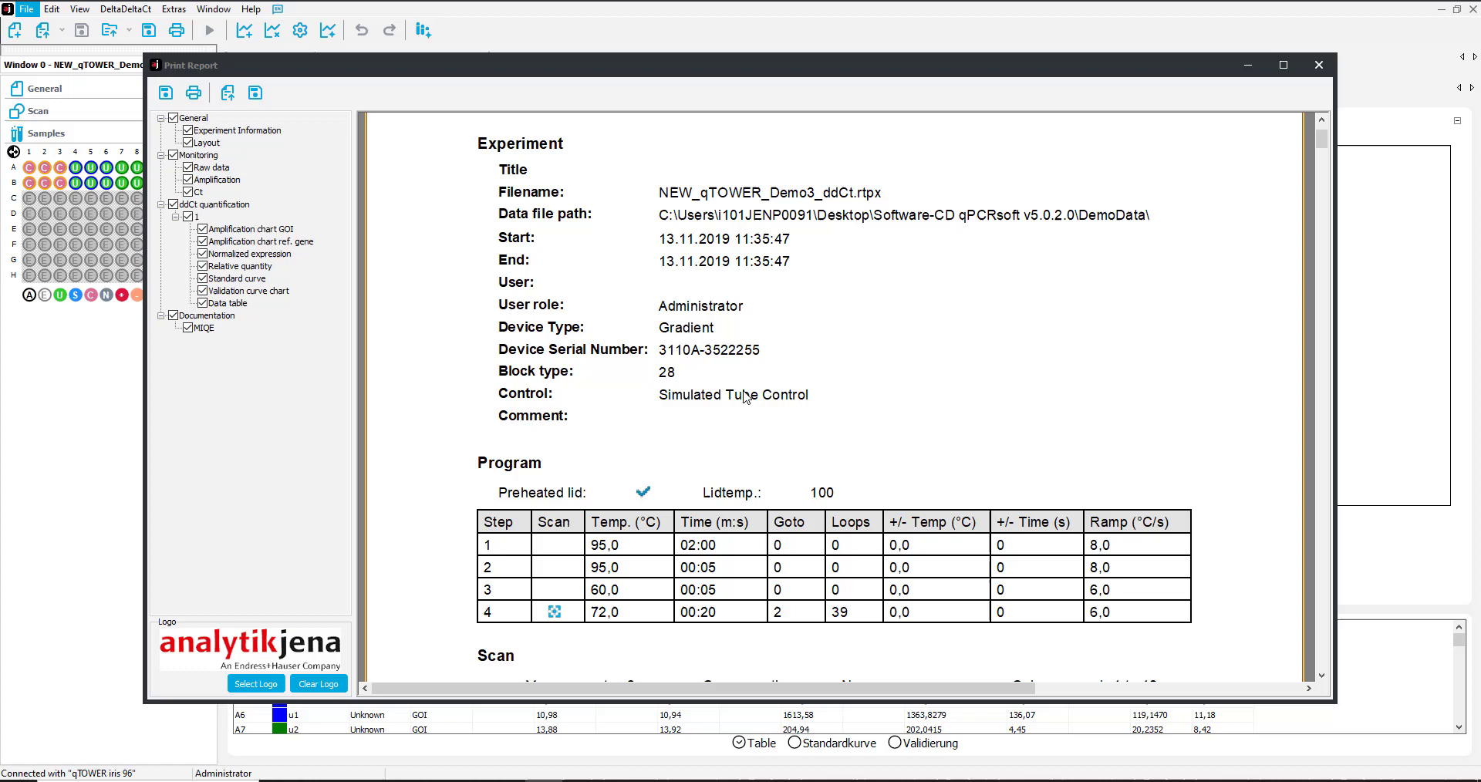